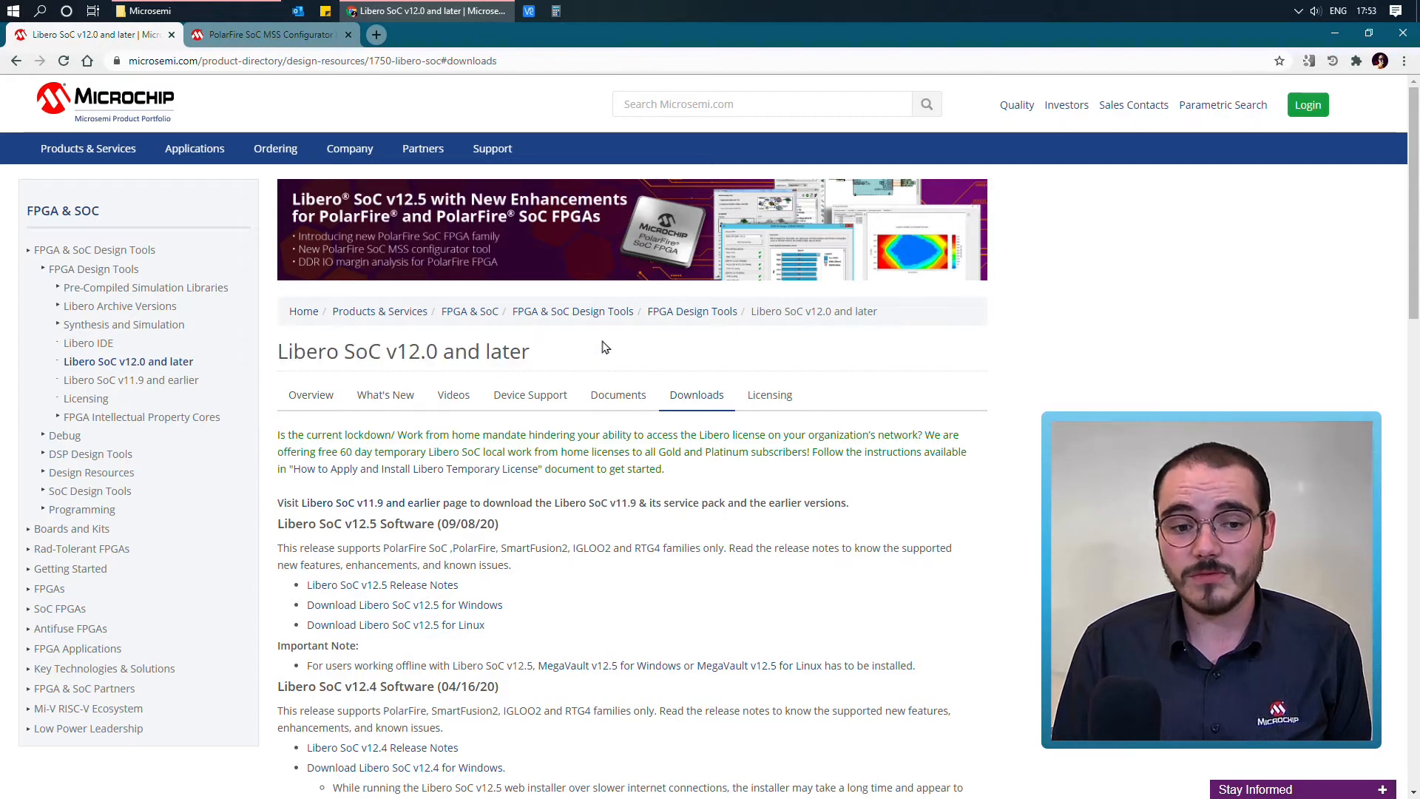
mouse_move(622, 345)
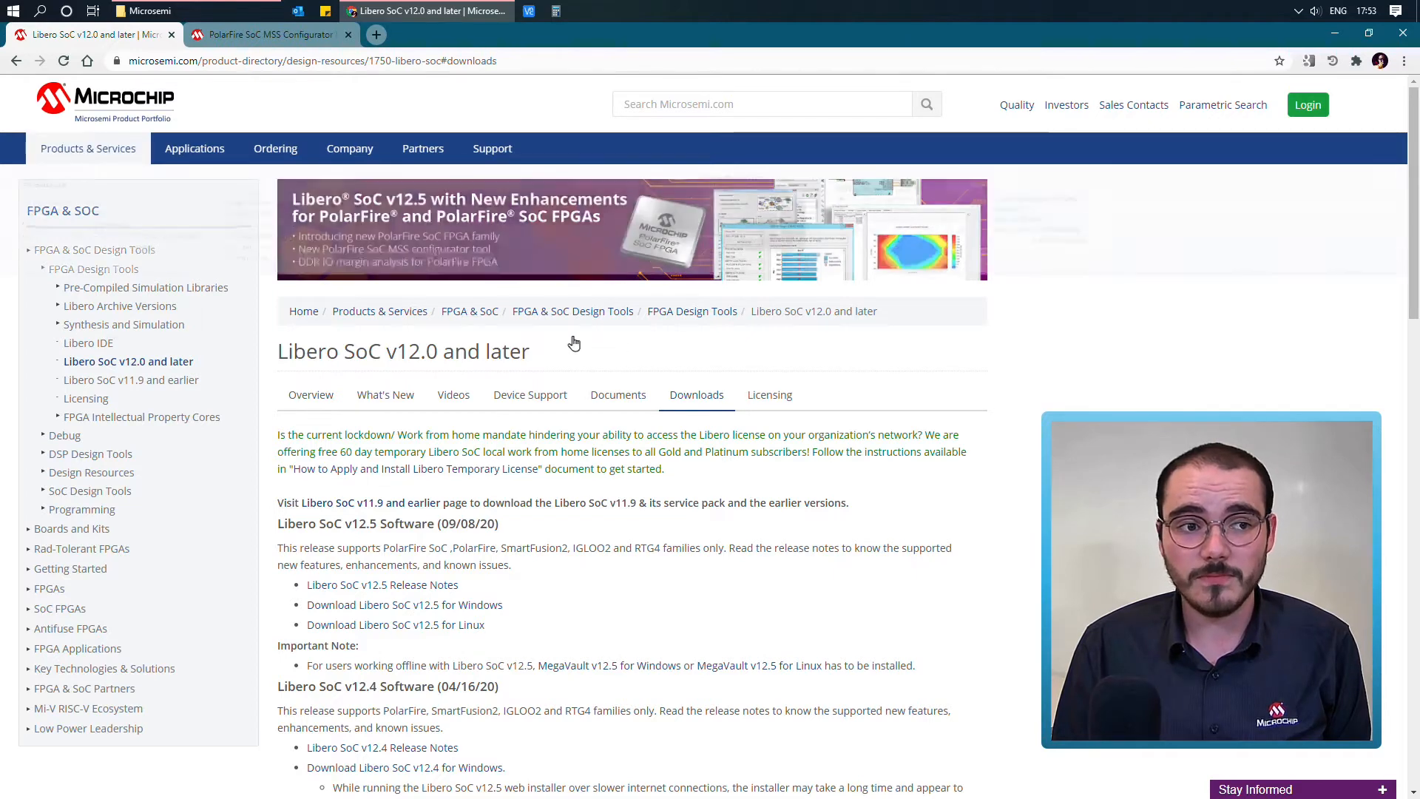
mouse_move(87, 147)
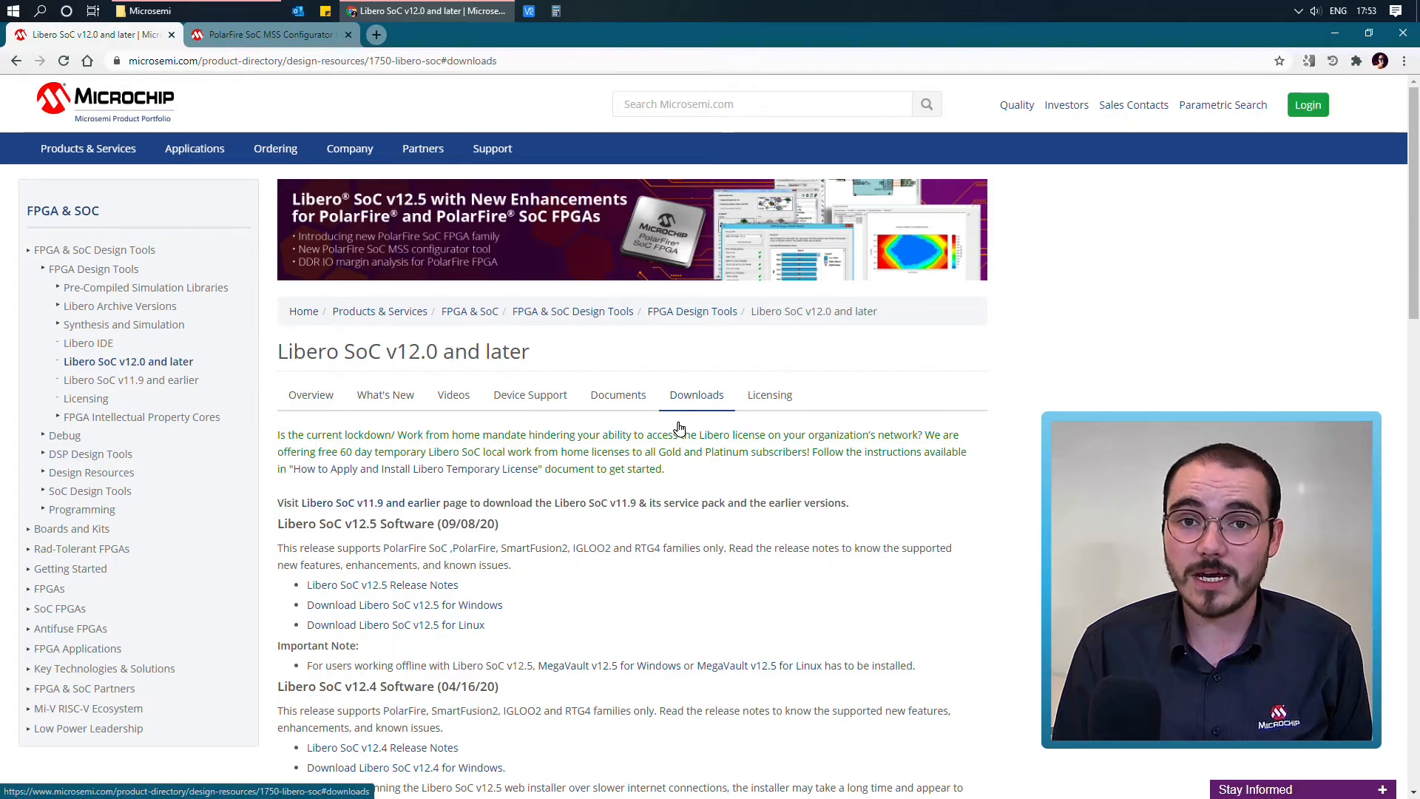
Review the Libero SoC v12.5 and v12.4 Windows and Linux installers, then go to Licensing
scroll("down", 3)
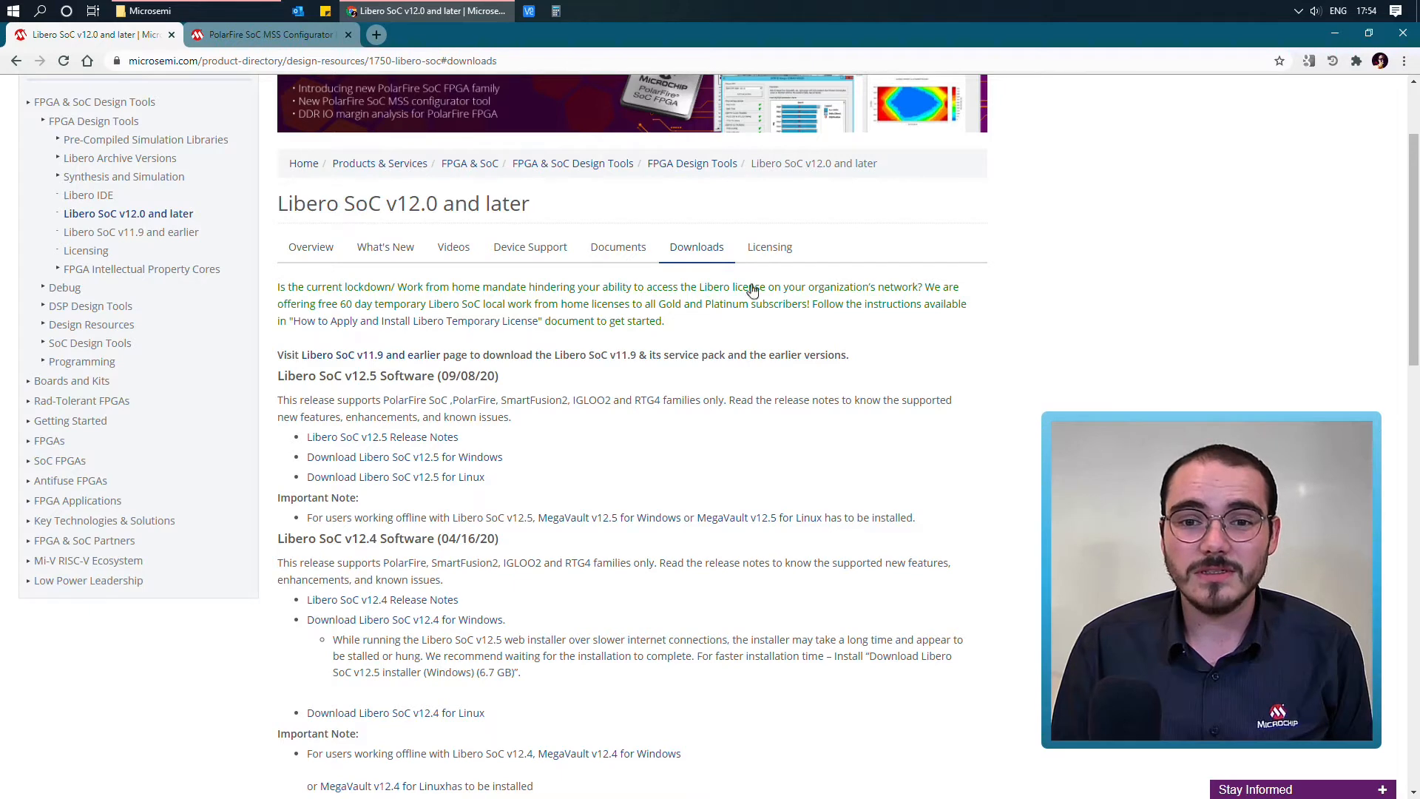
left_click(769, 246)
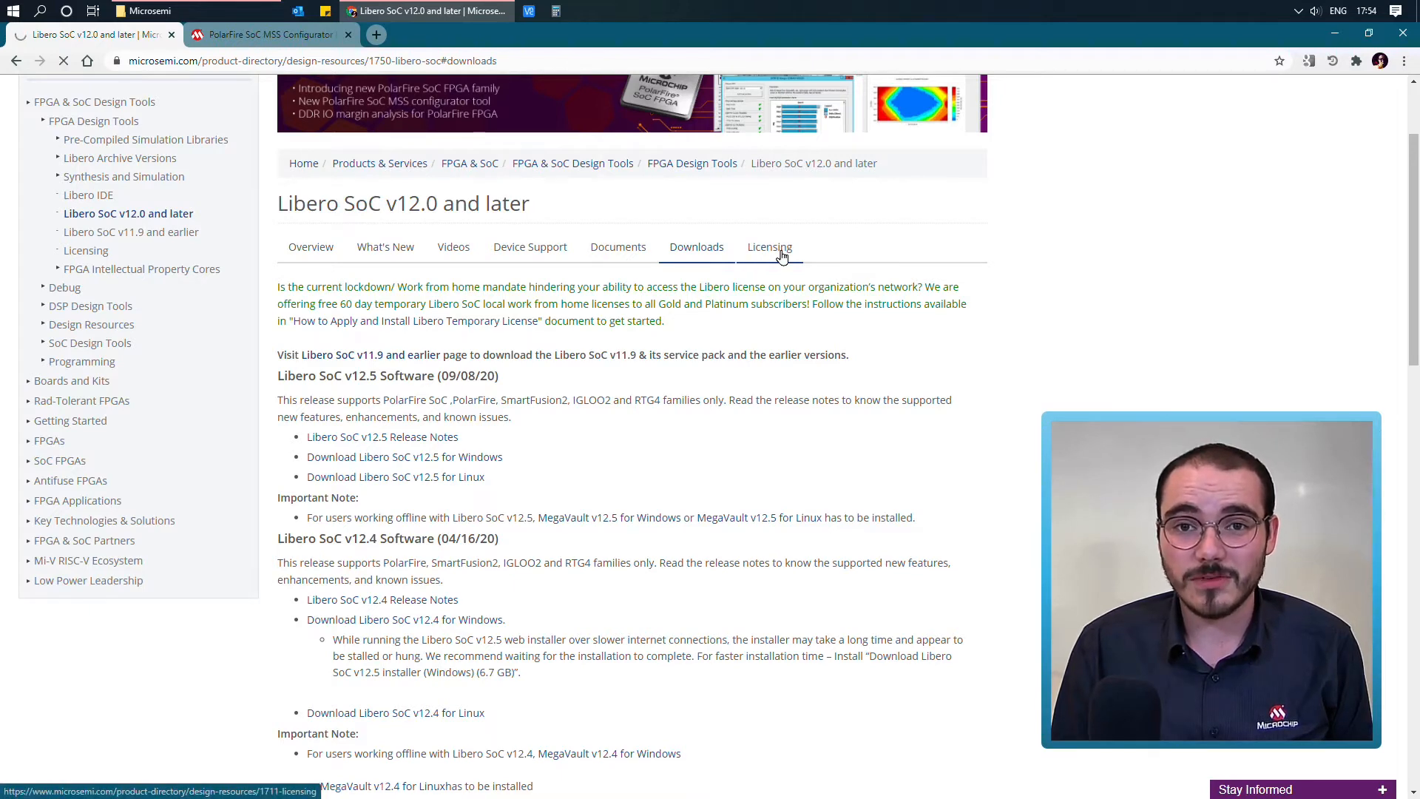
Read through the Libero licensing page and switch to the MSS Configurator overview page
left_click(769, 246)
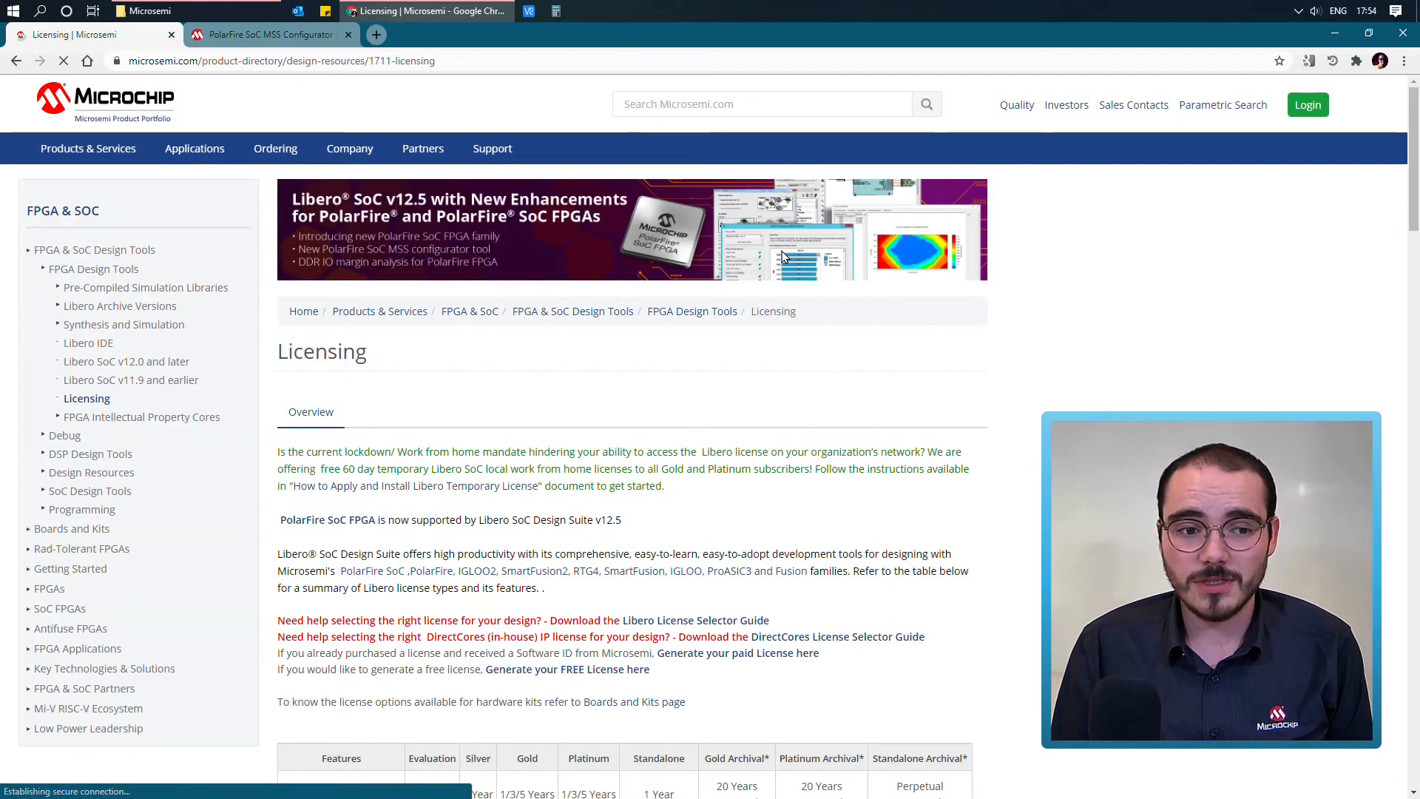
scroll("down", 3)
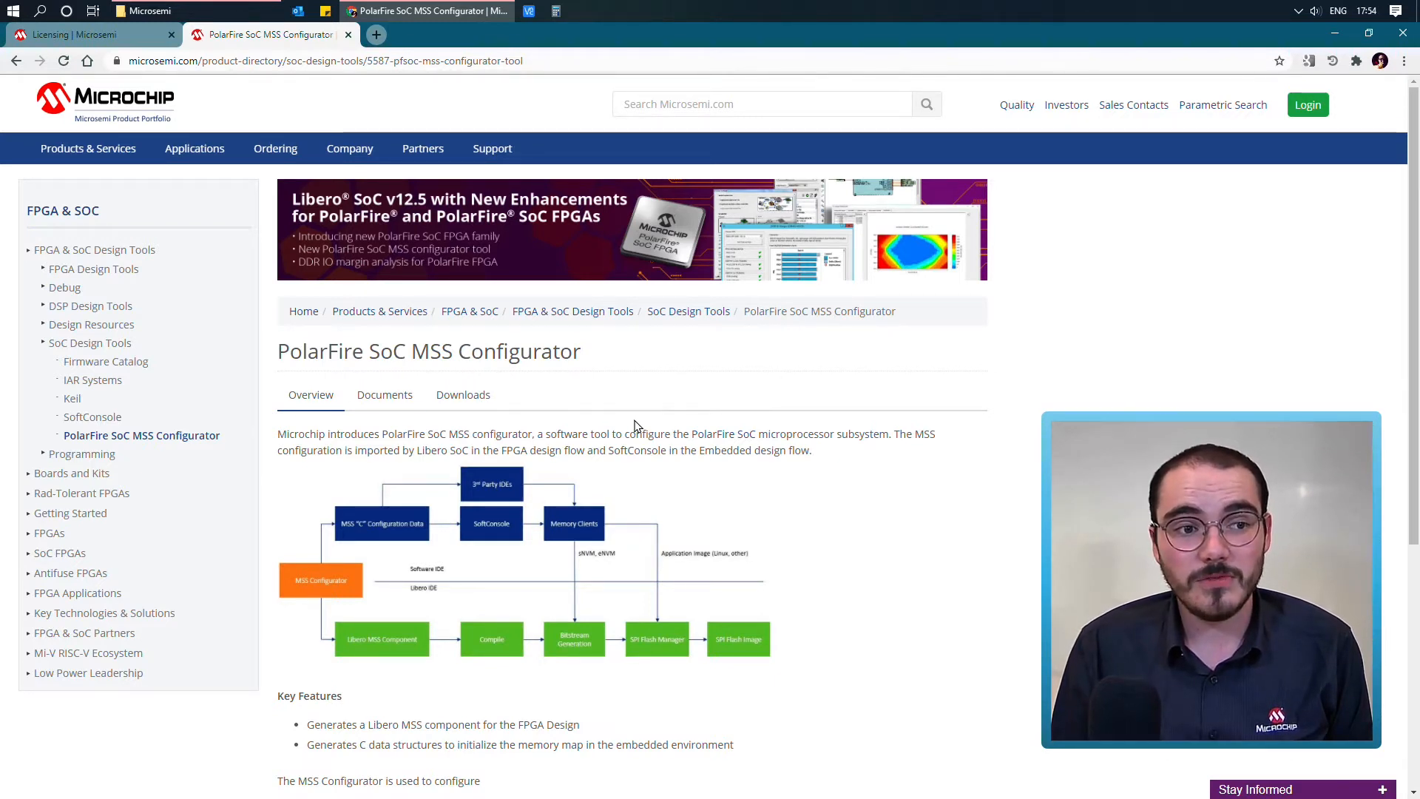
Show the MSS Configurator v1.0 release notes and its Windows and Linux downloads
left_click(88, 149)
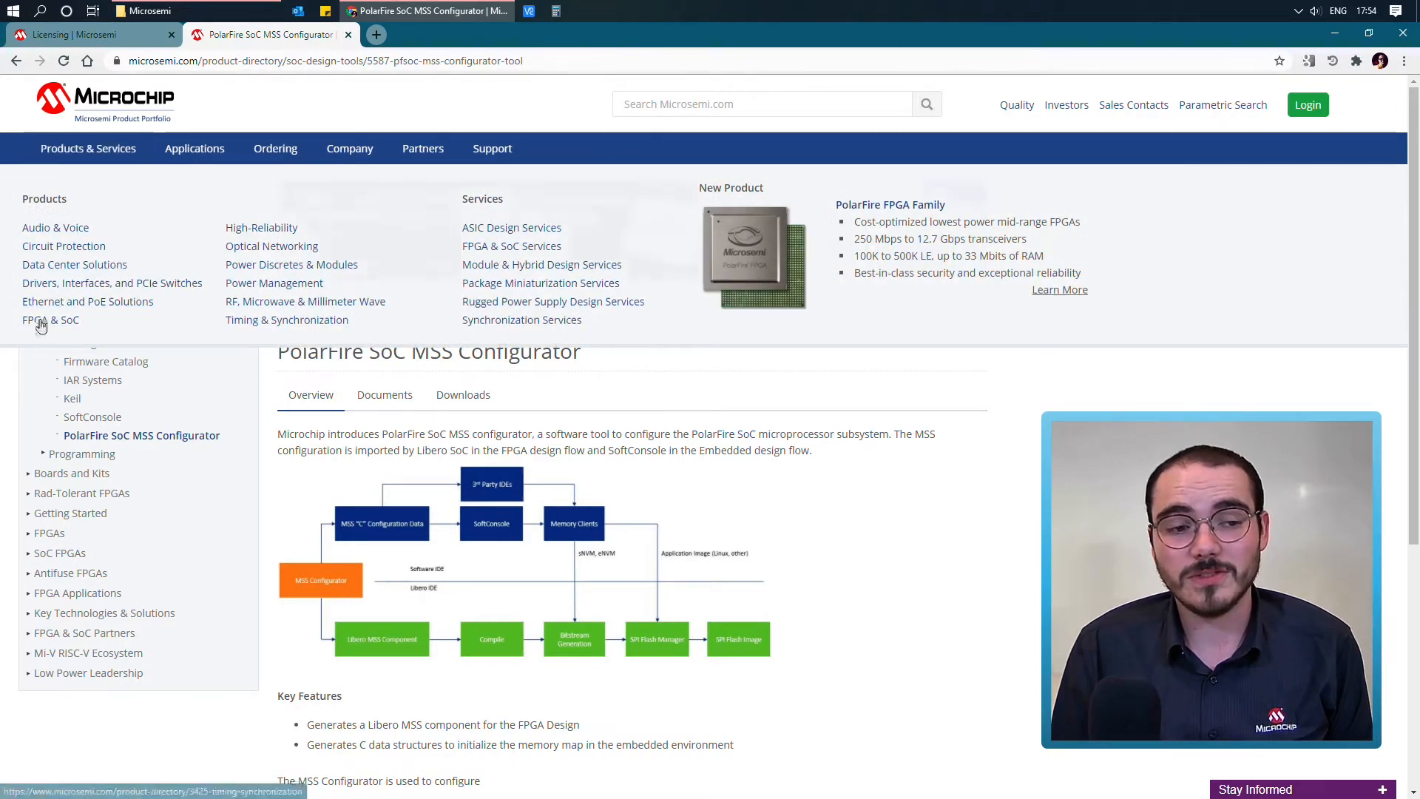
left_click(51, 319)
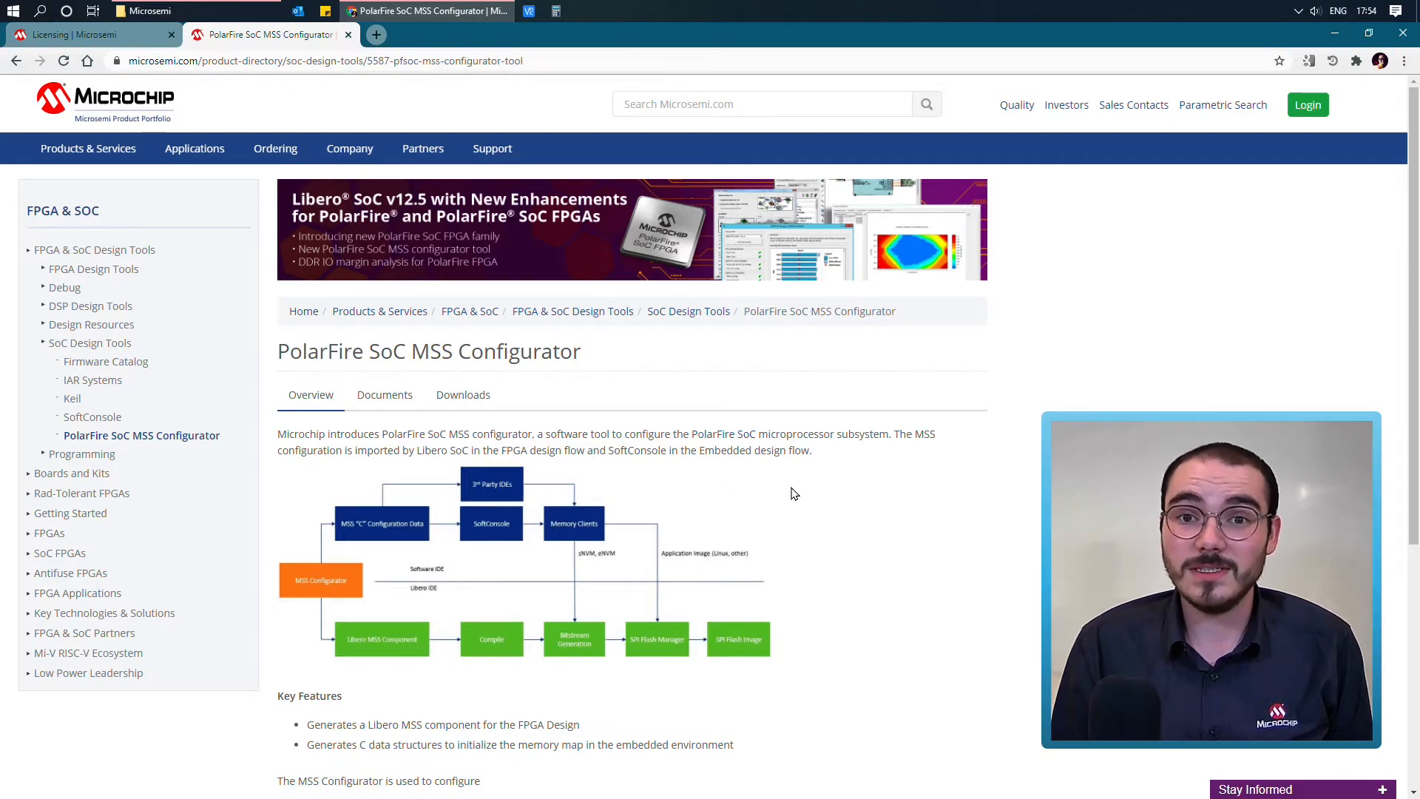
scroll("down", 3)
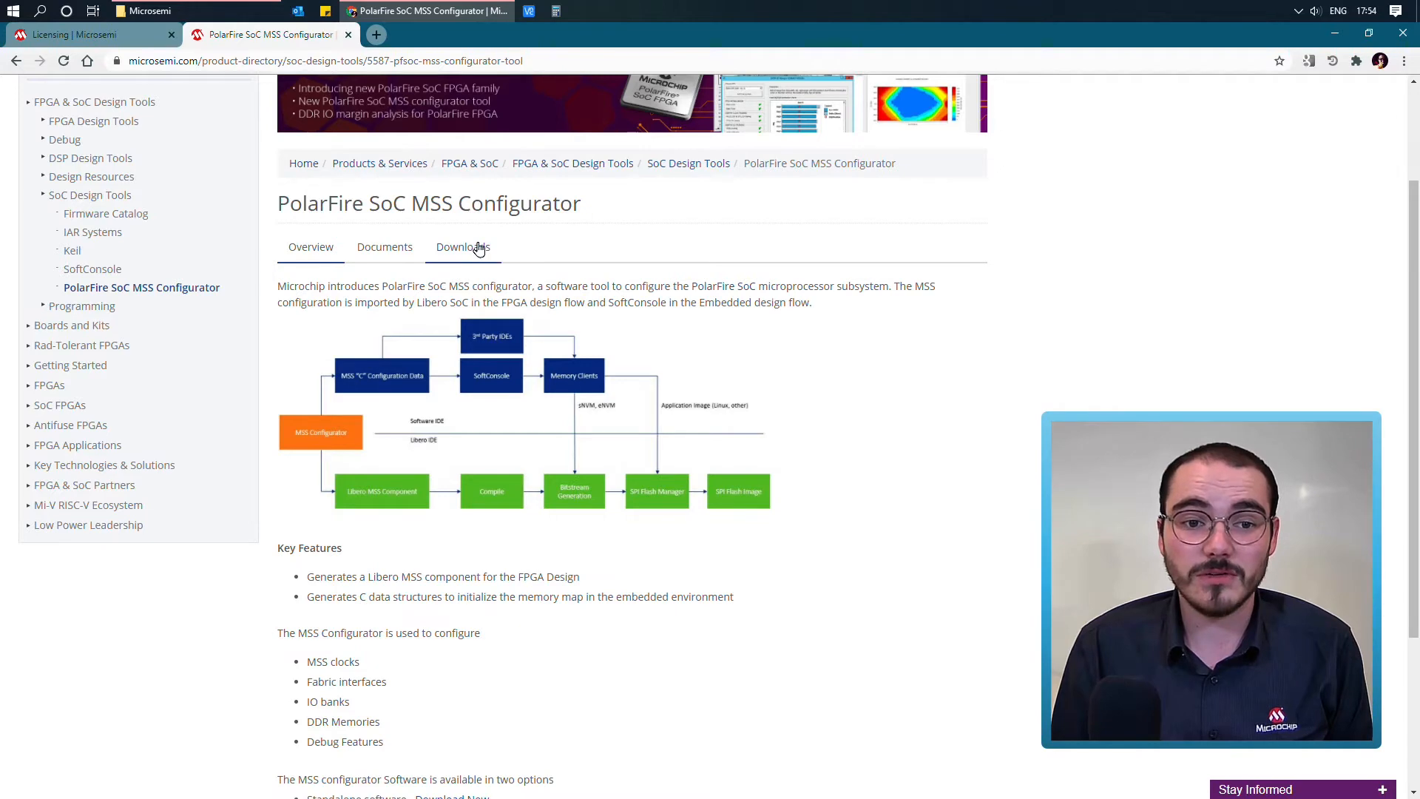
left_click(463, 246)
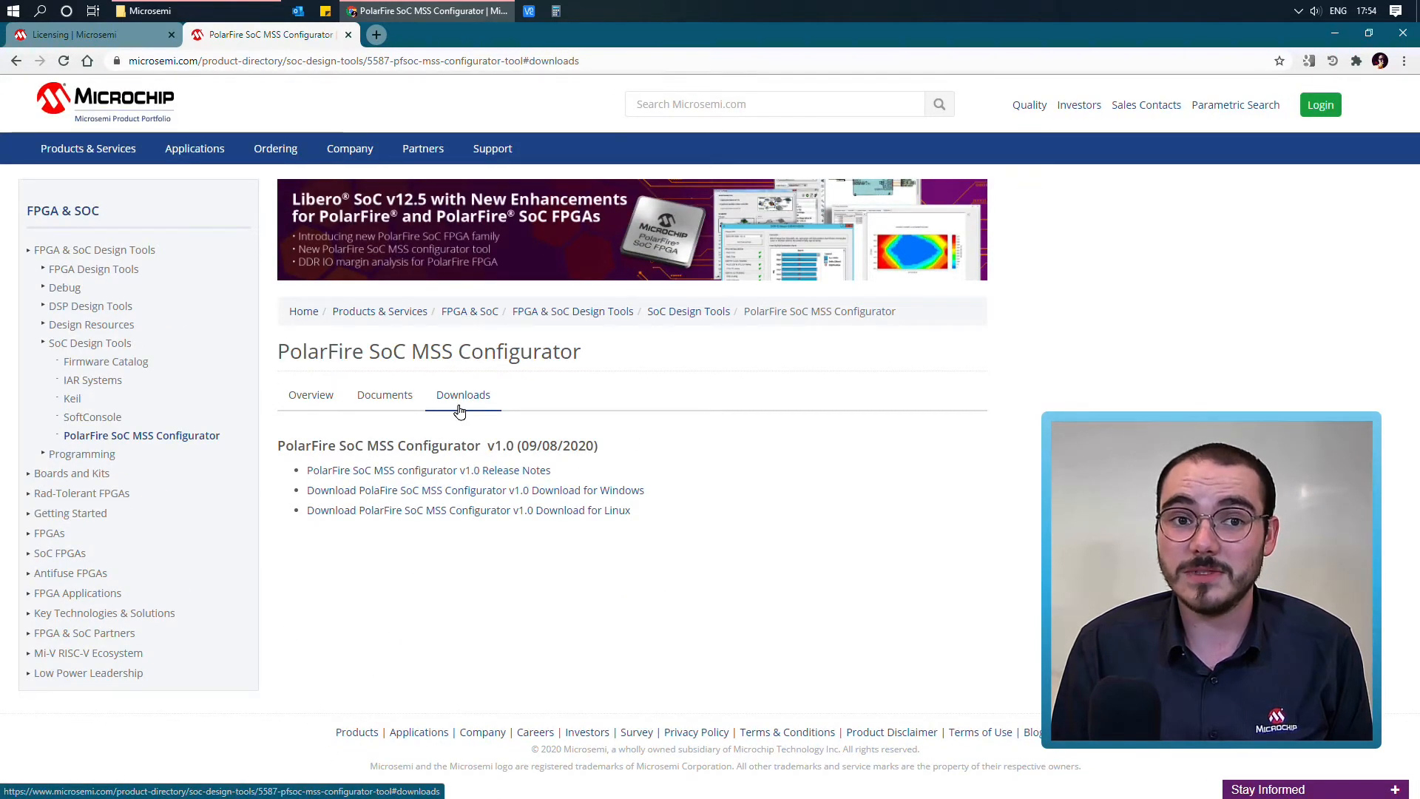
mouse_move(508, 335)
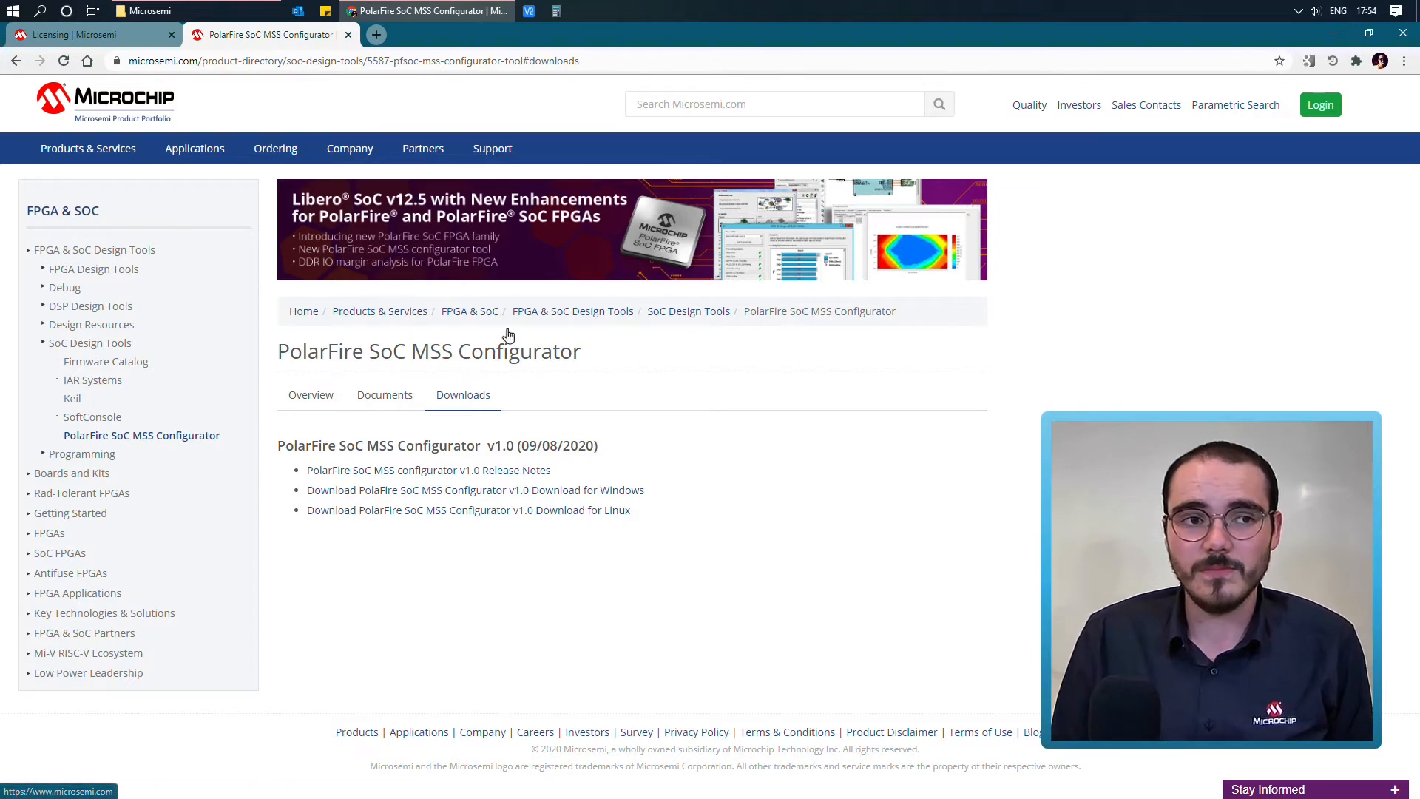
mouse_move(536, 290)
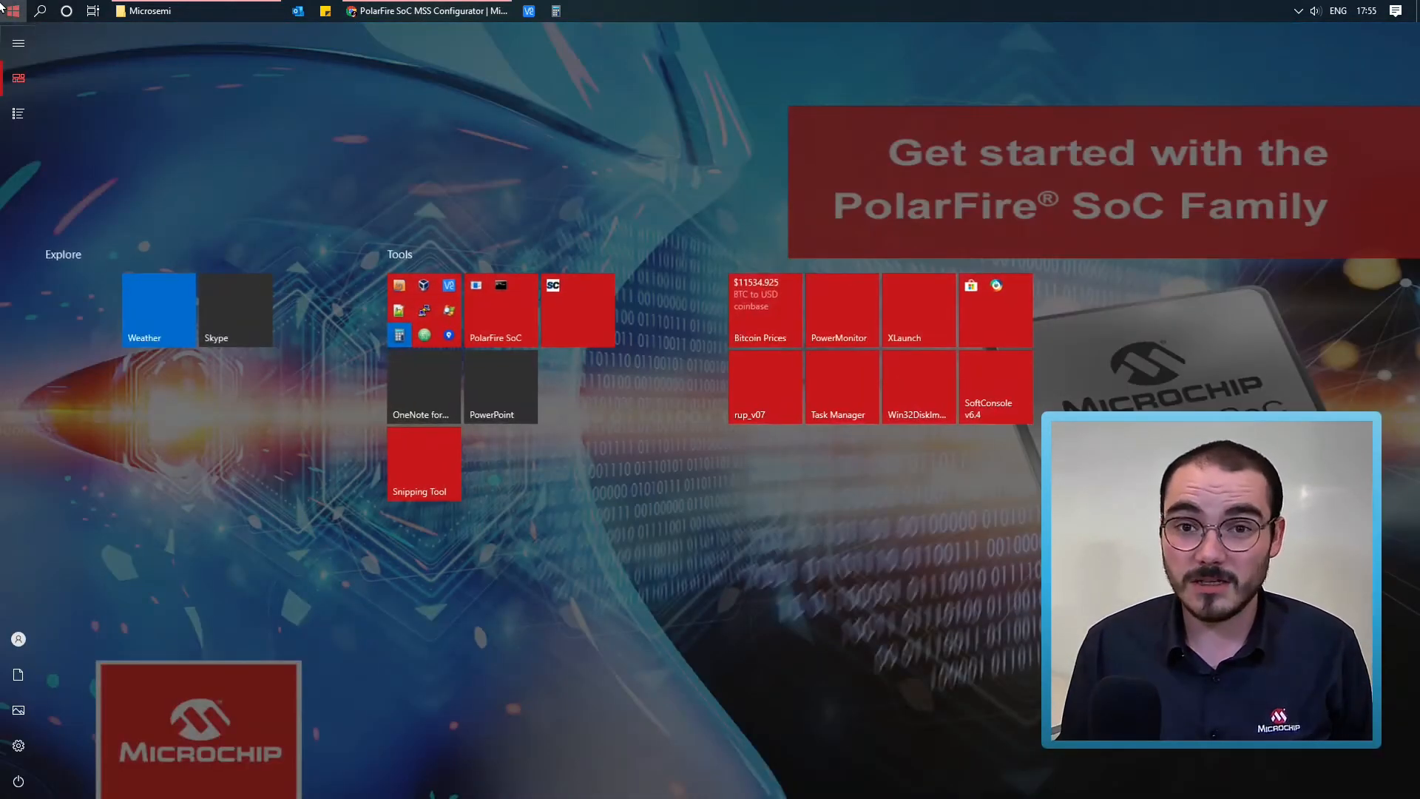
type("mss")
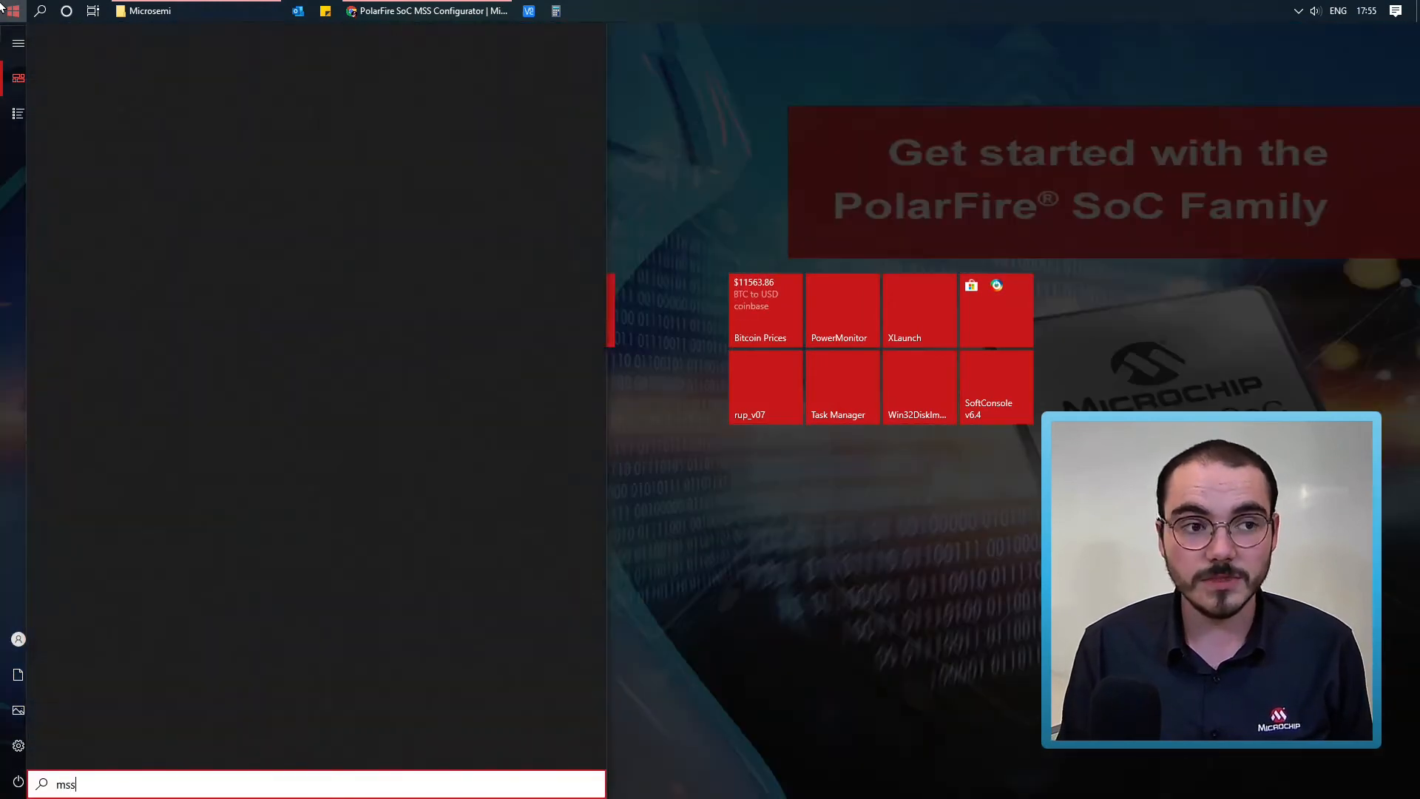
type("mss")
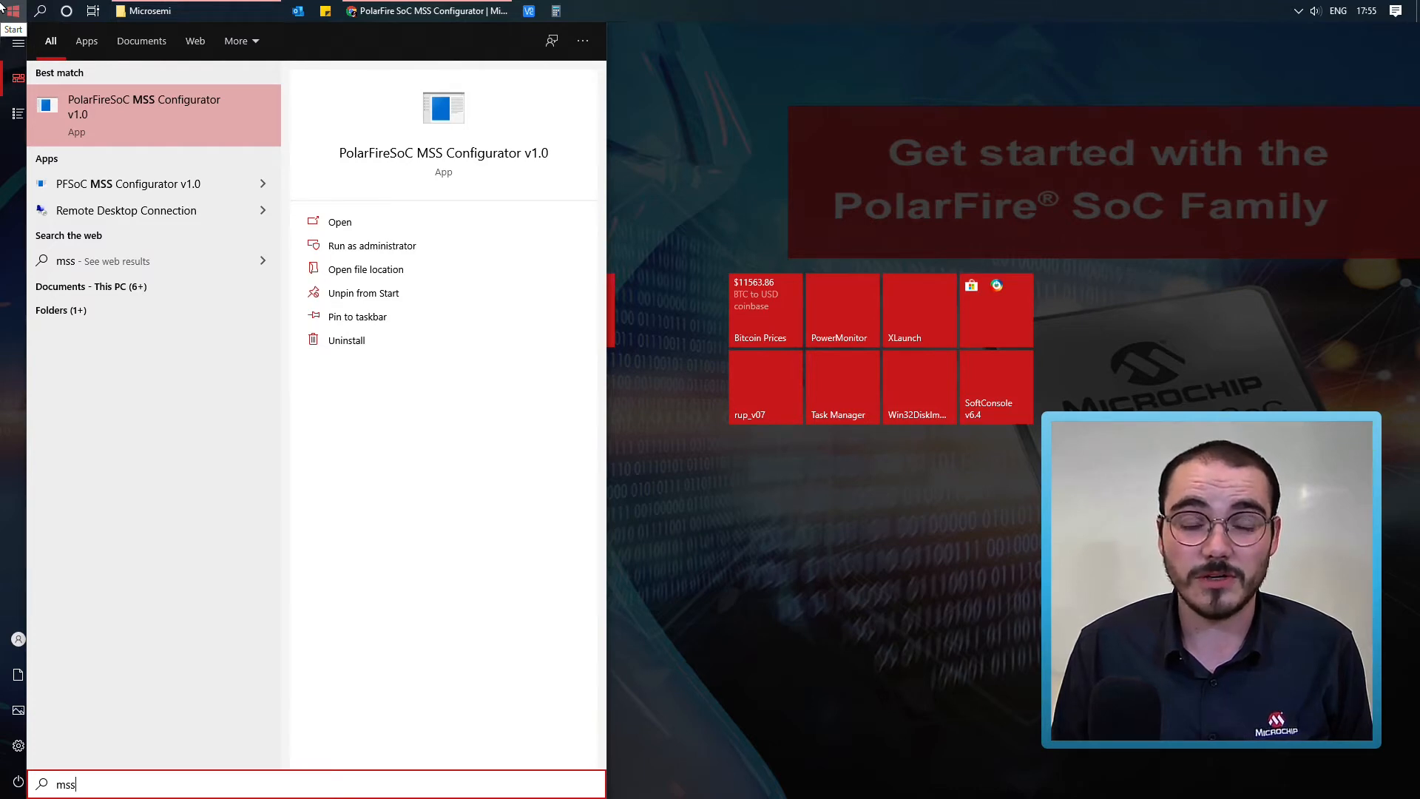
mouse_move(127, 184)
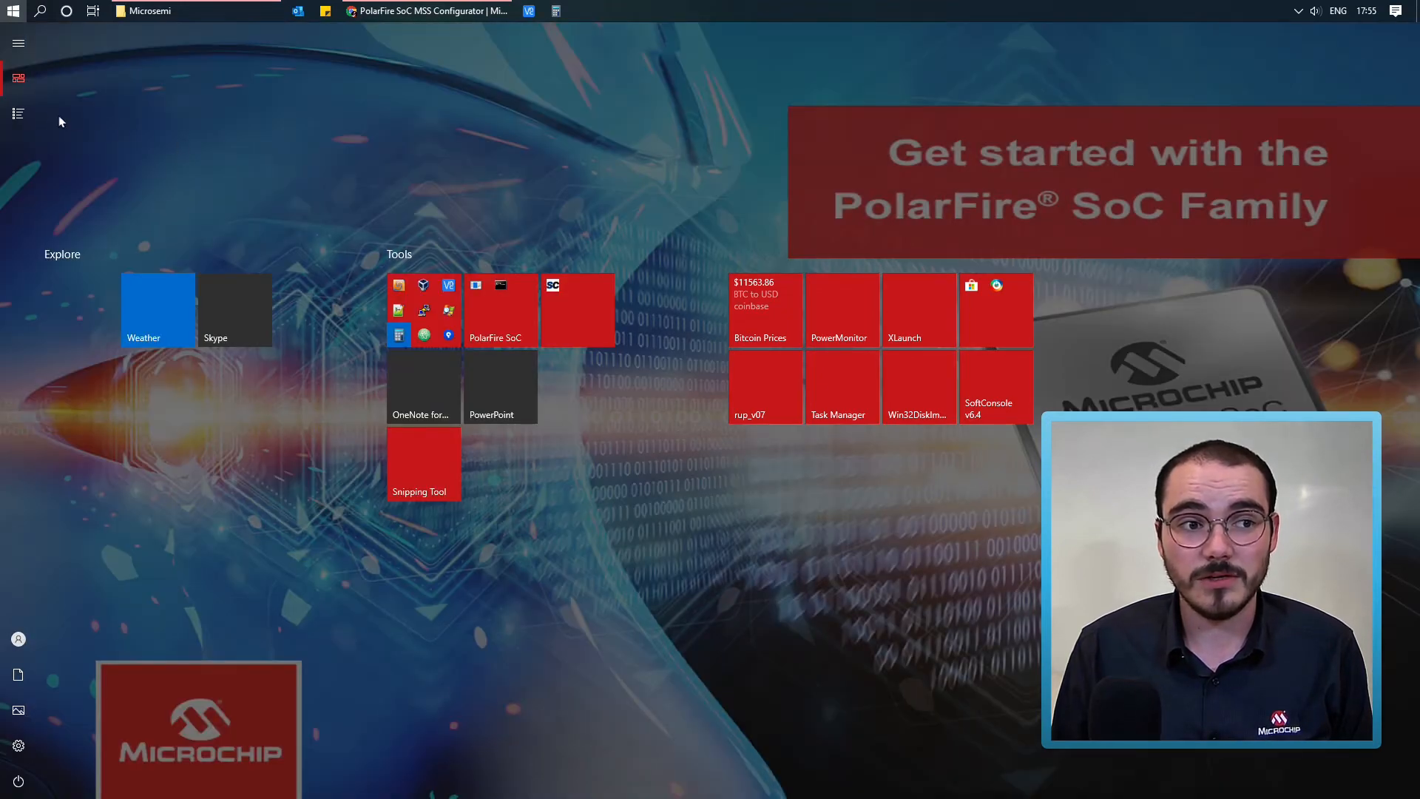
left_click(17, 113)
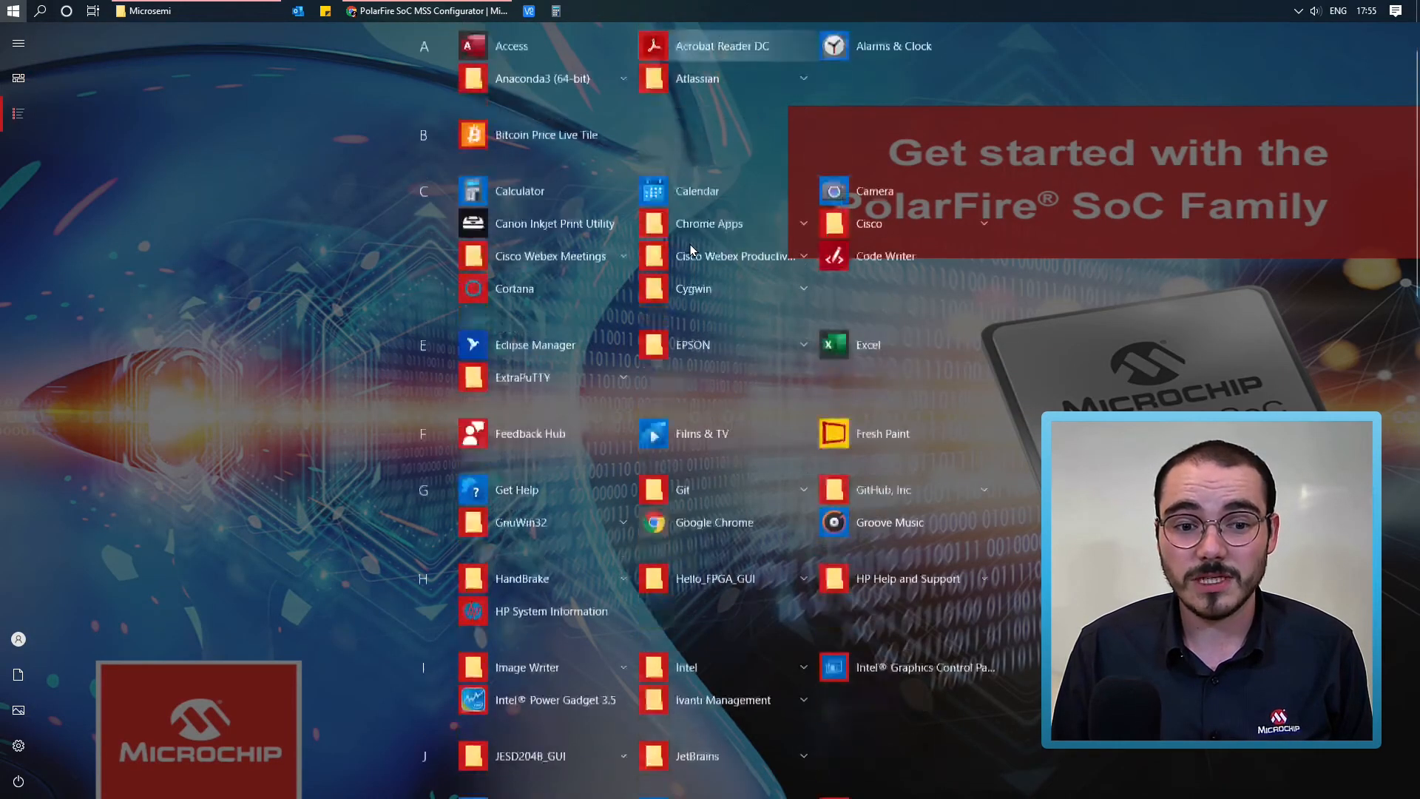
scroll("down", 3)
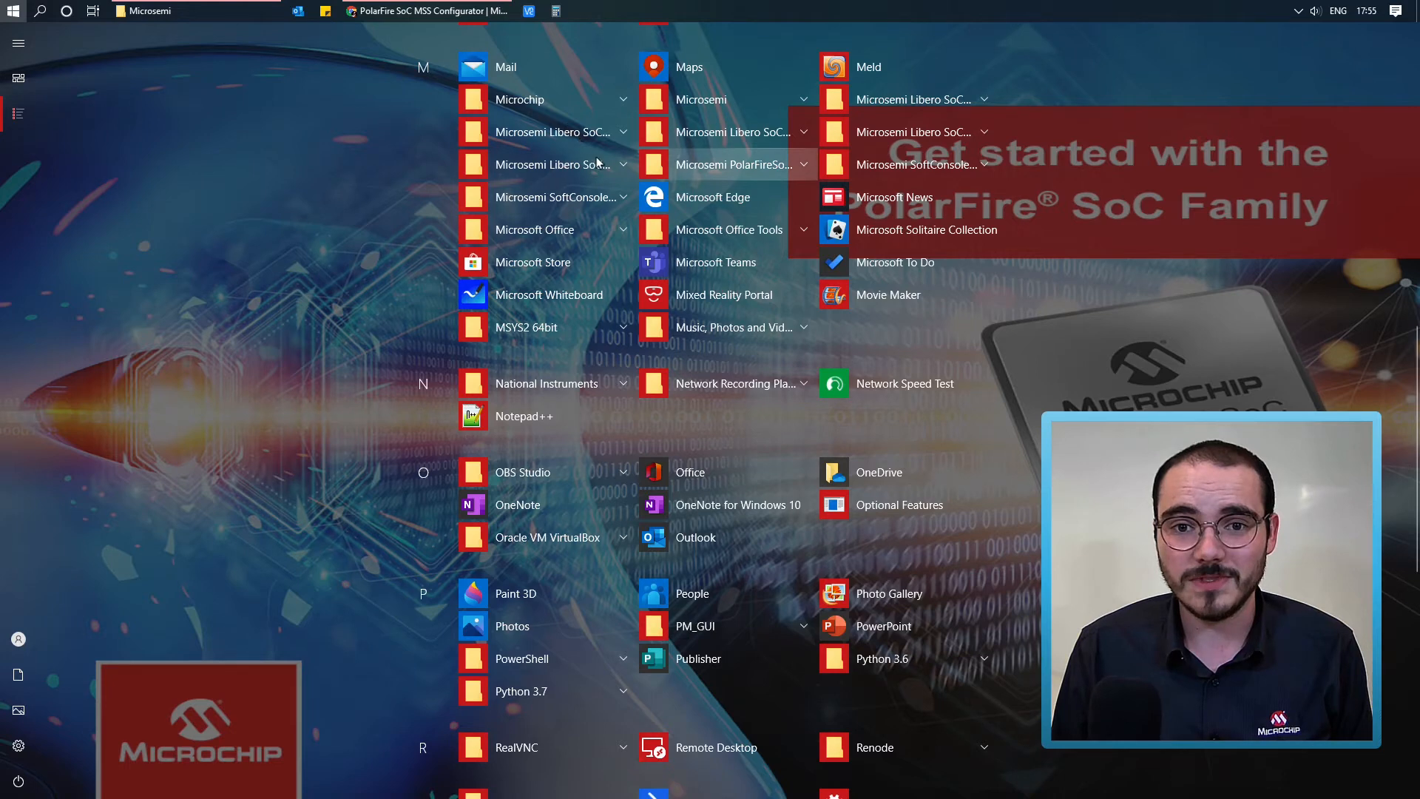
left_click(553, 164)
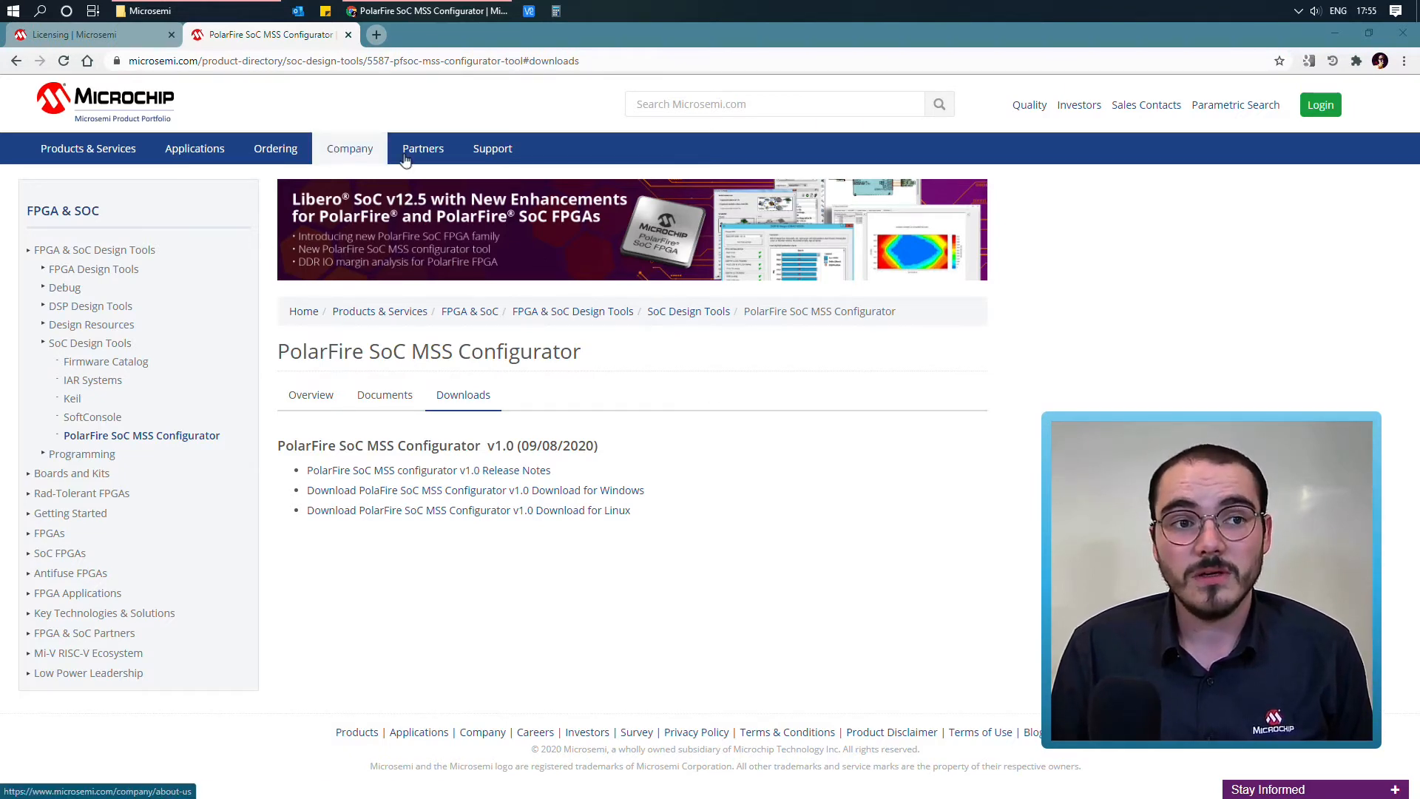
Launch pfsoc_mss.exe from Libero_SoC_v12.5\Designer\bin64 in the Microsemi folder
left_click(145, 10)
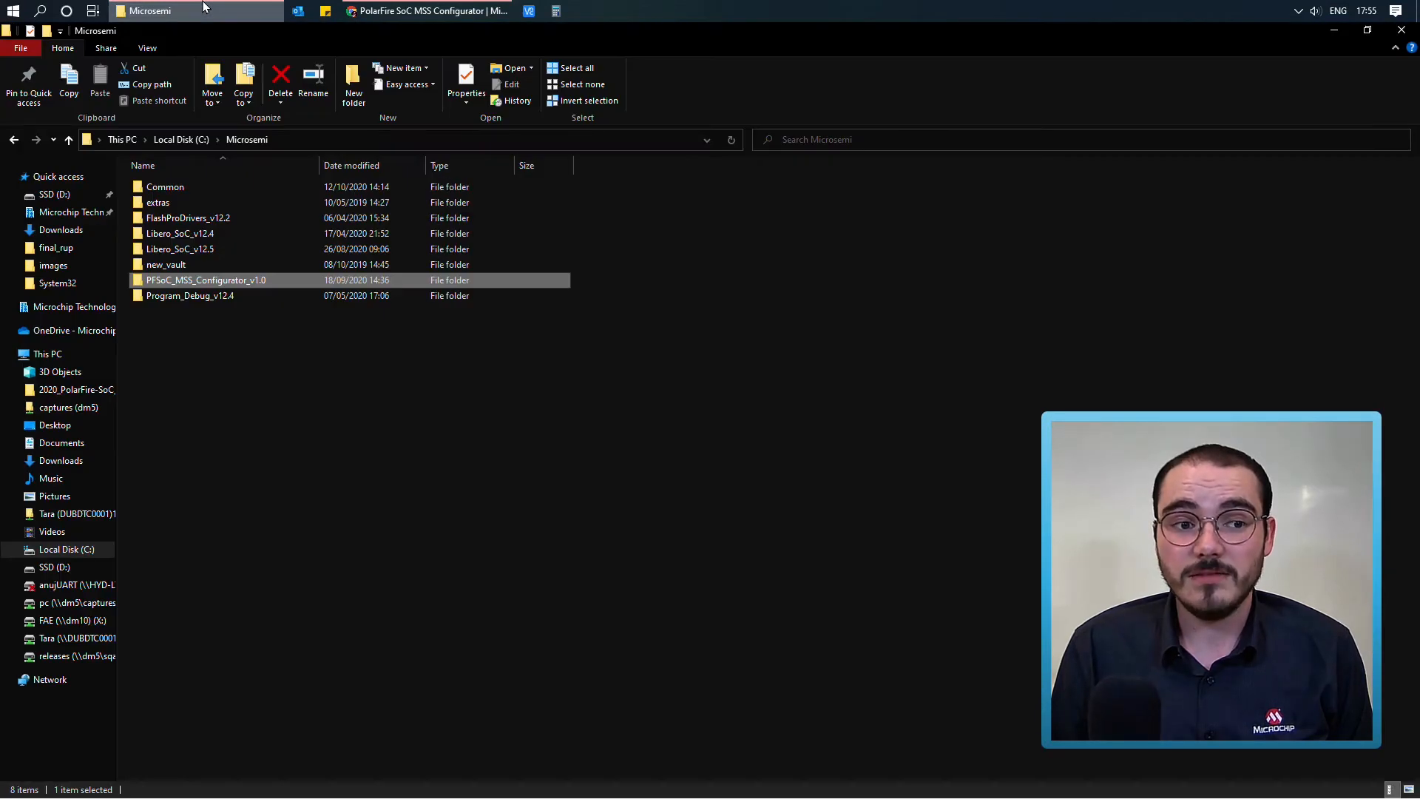
mouse_move(190, 278)
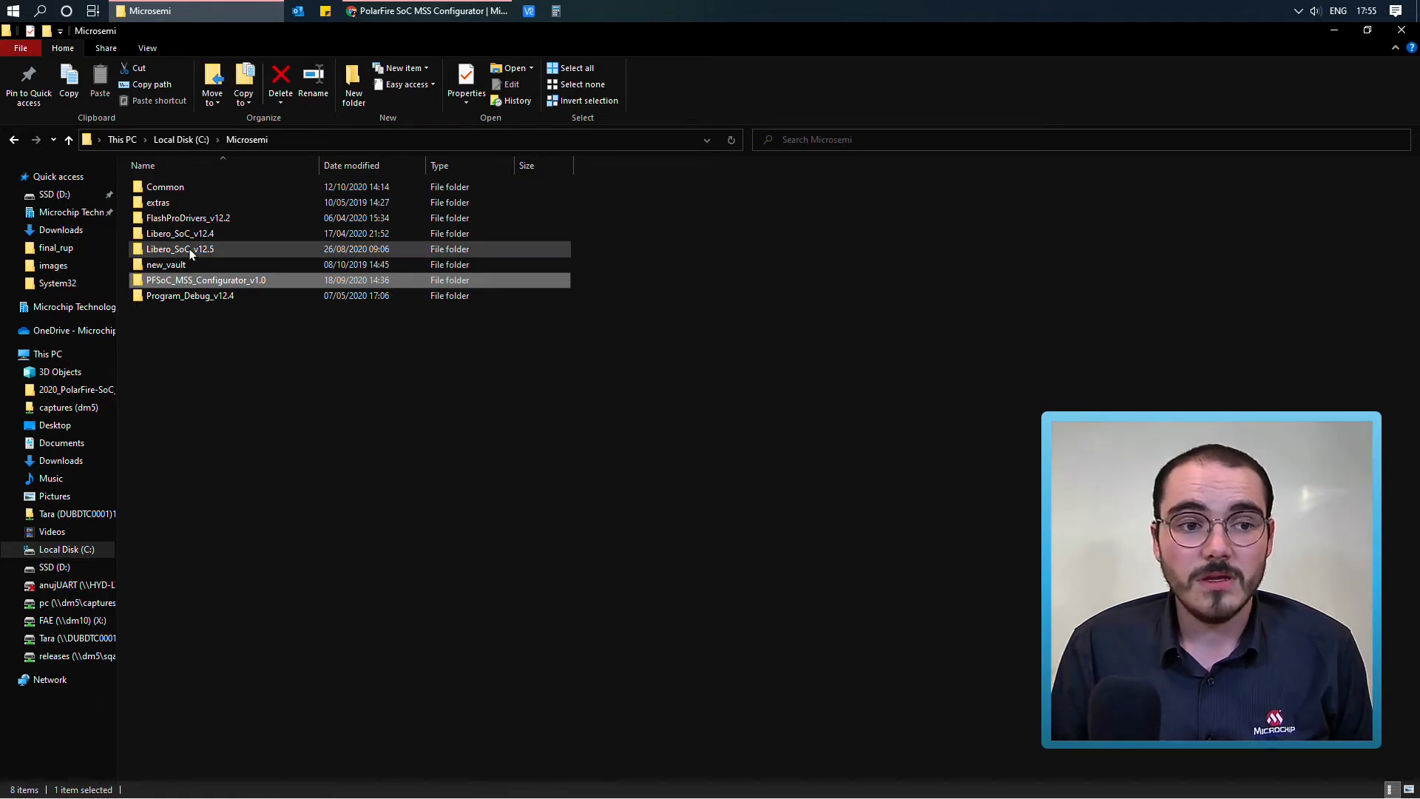
double_click(179, 249)
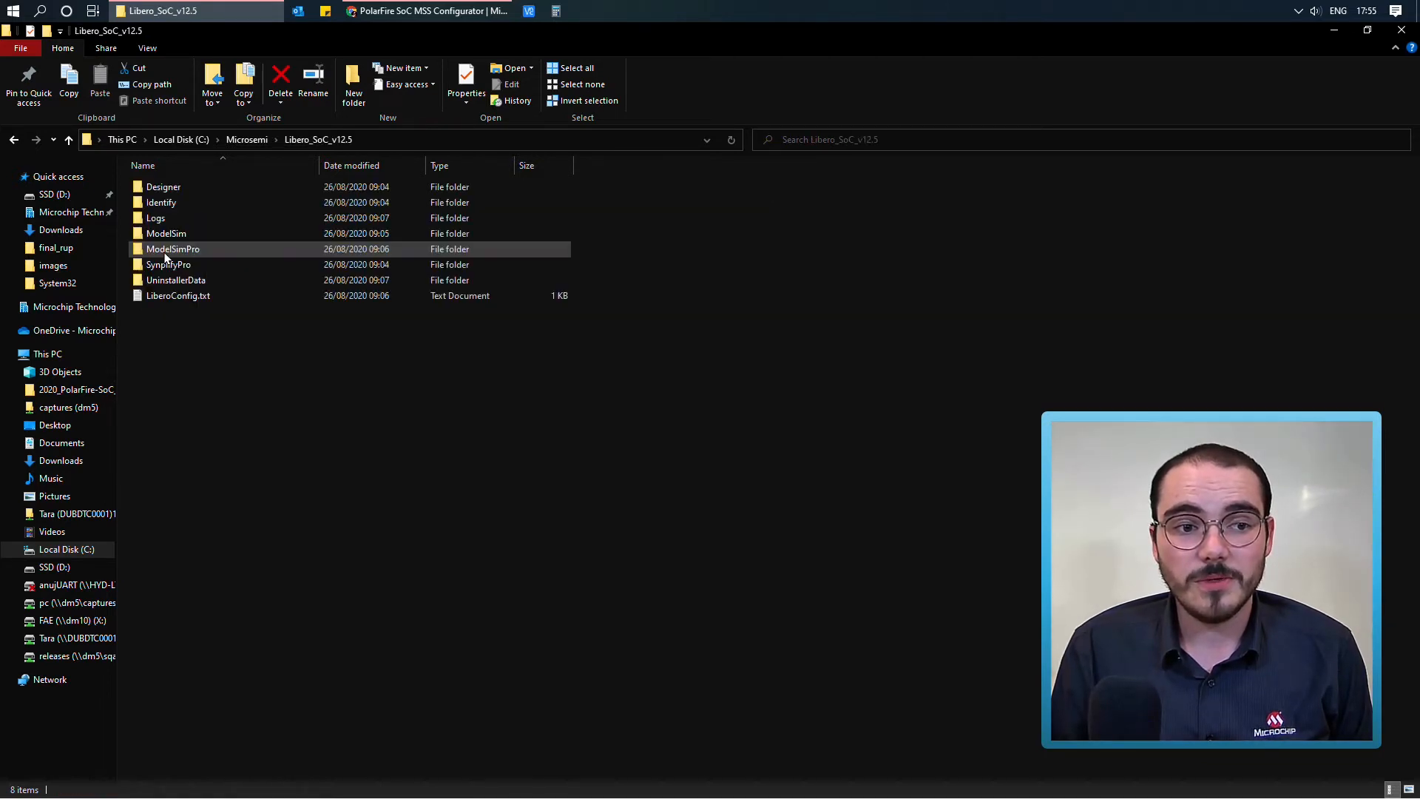
left_click(162, 186)
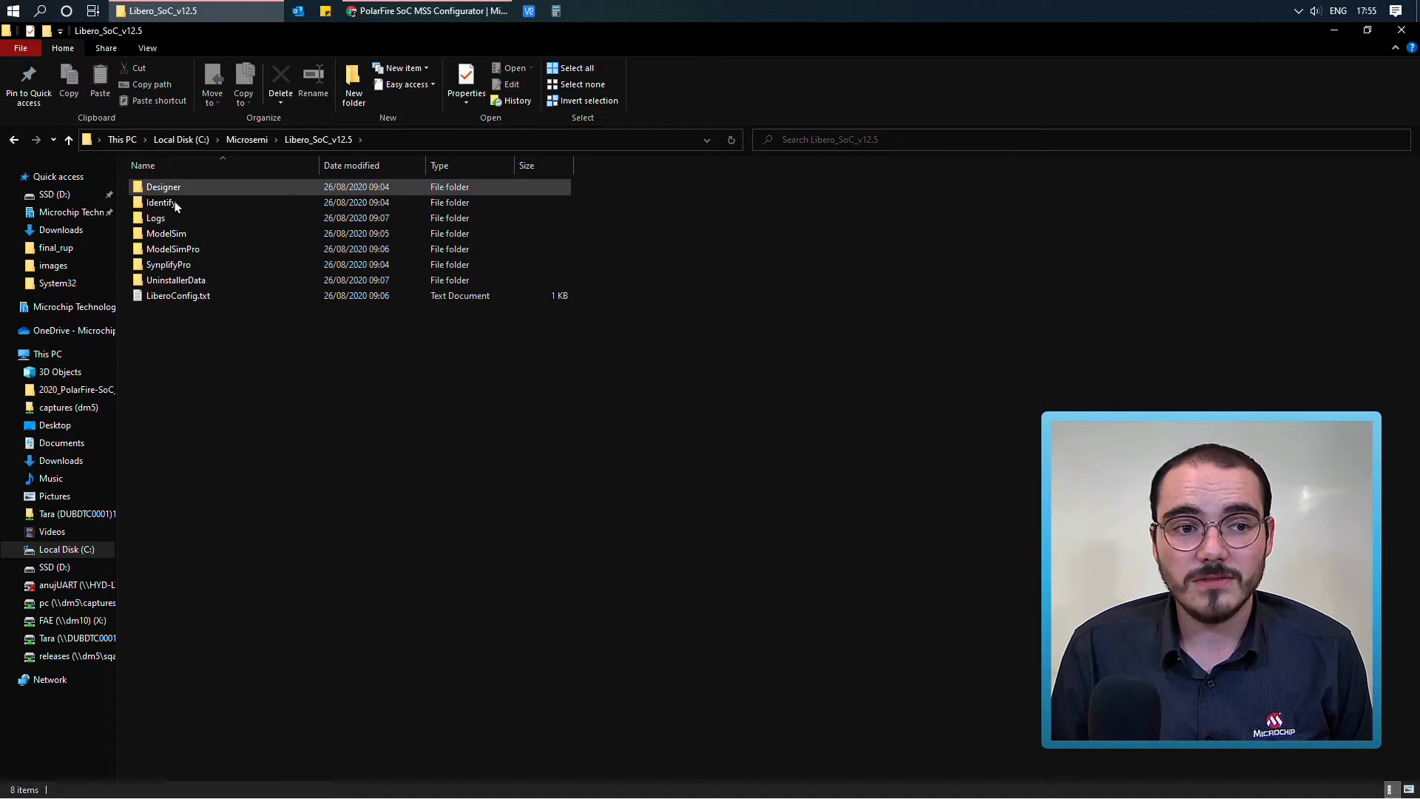
double_click(162, 187)
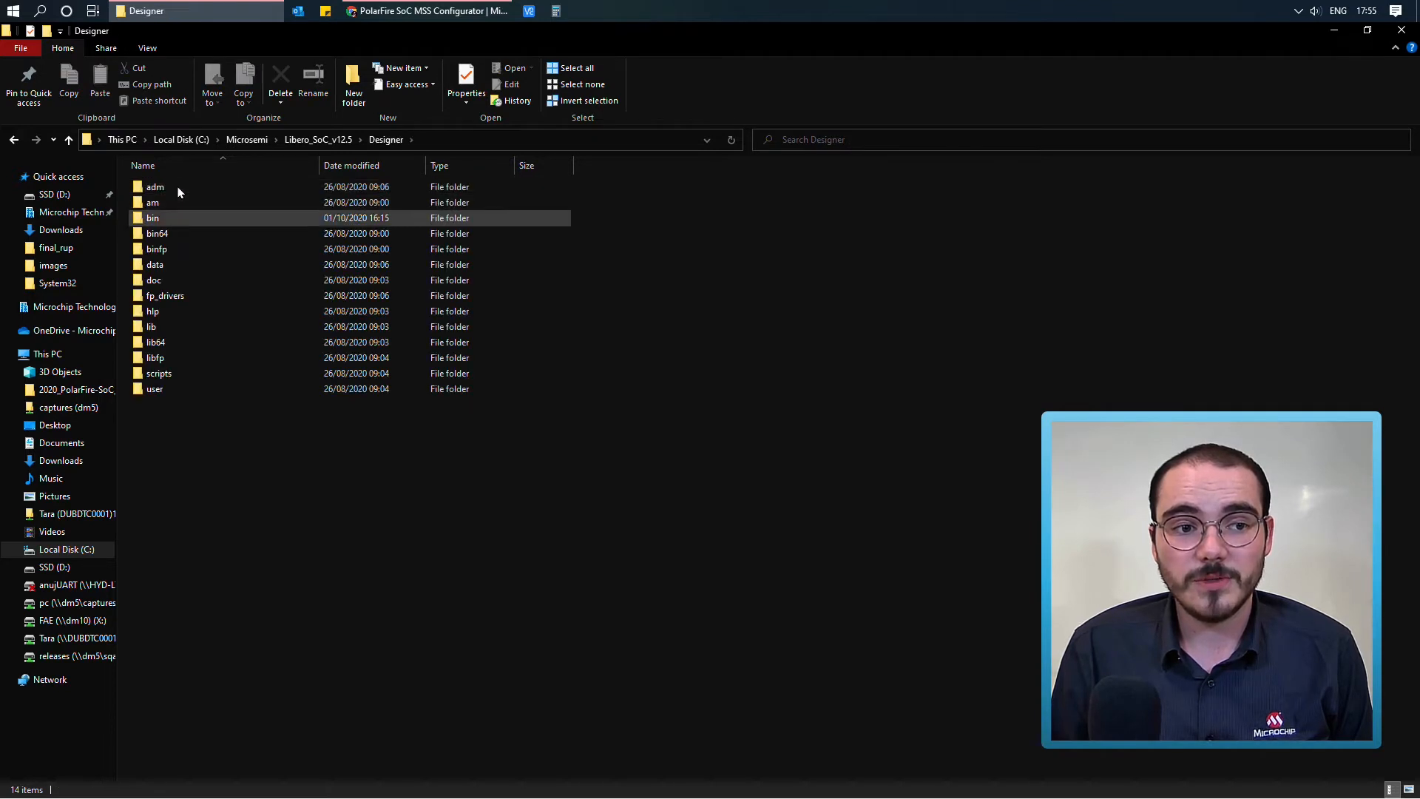
double_click(156, 233)
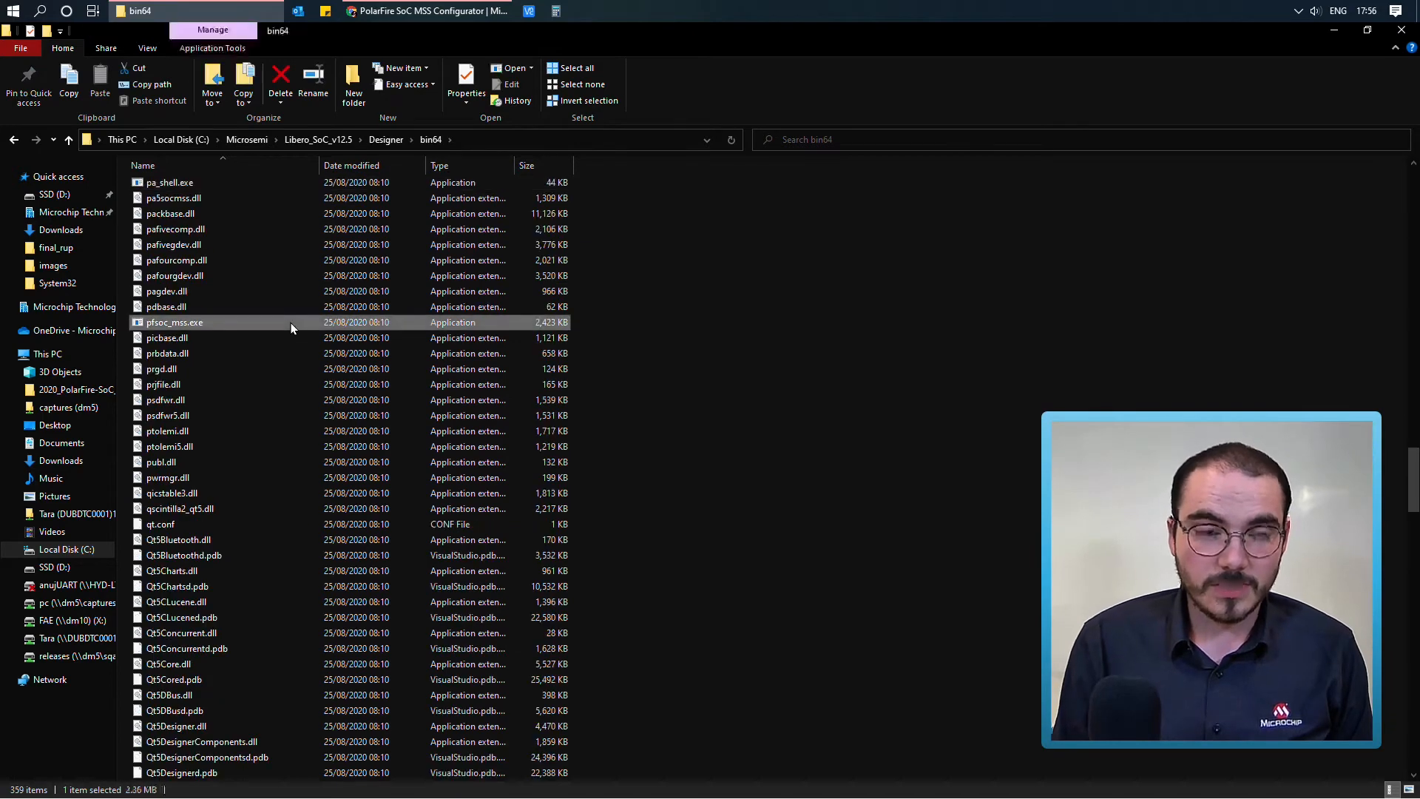
mouse_move(173, 322)
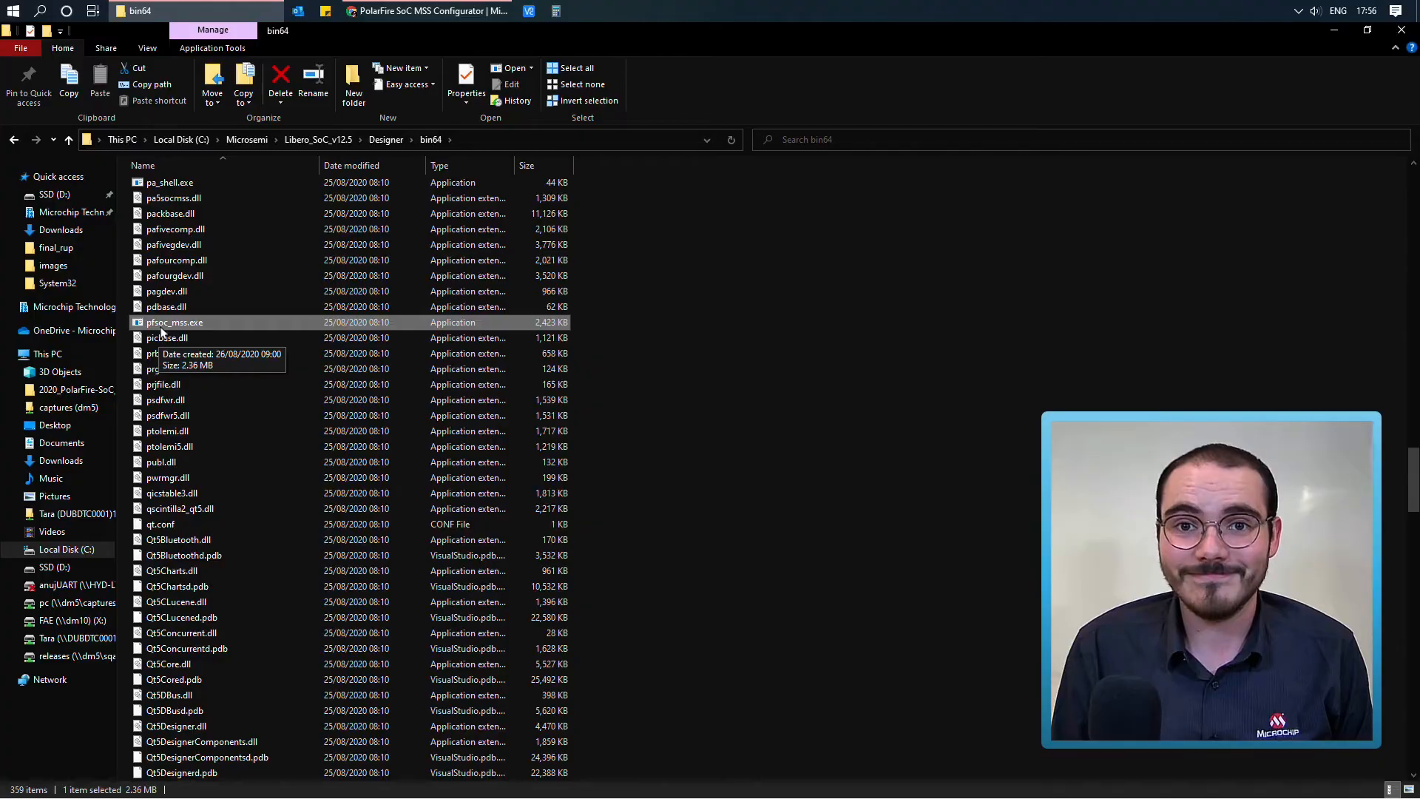
double_click(173, 323)
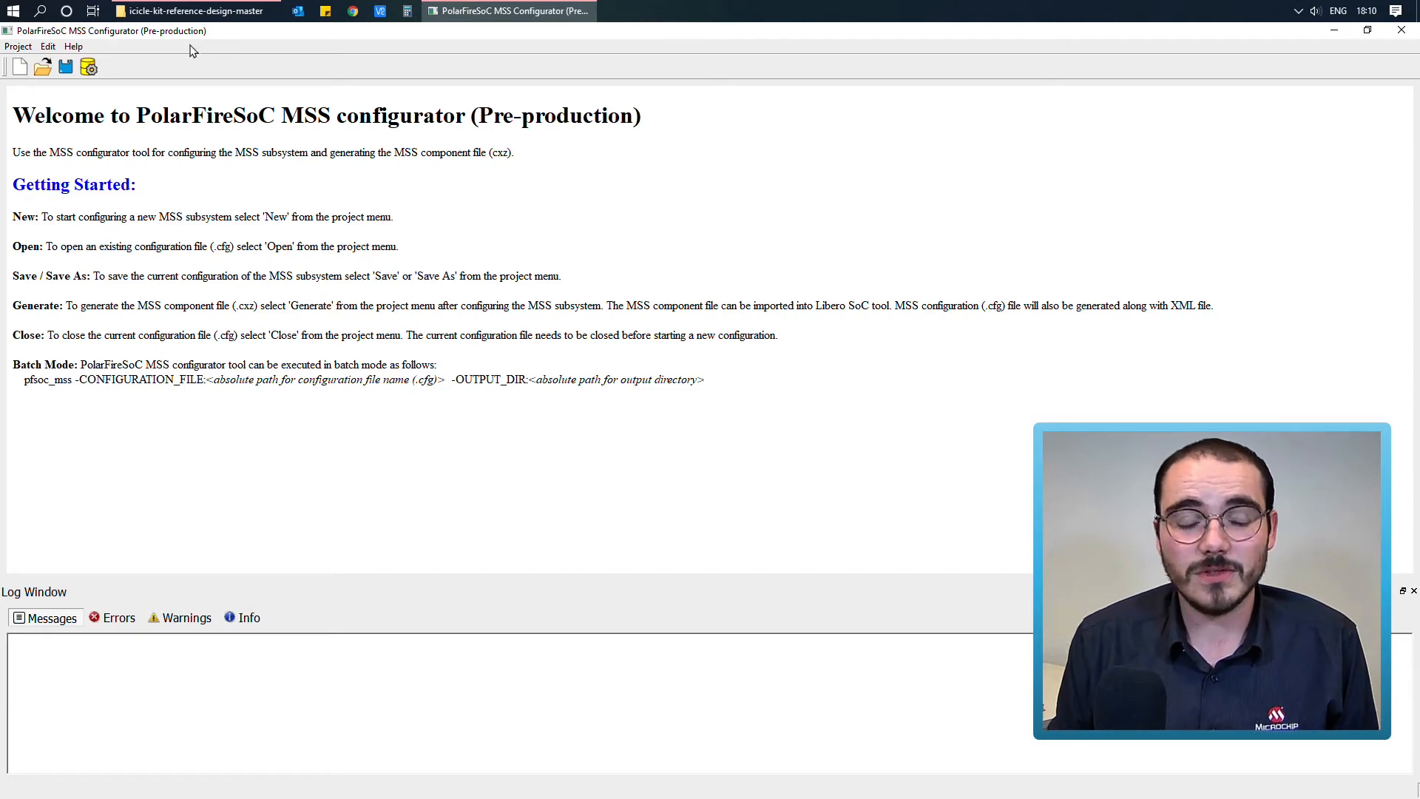
mouse_move(19, 66)
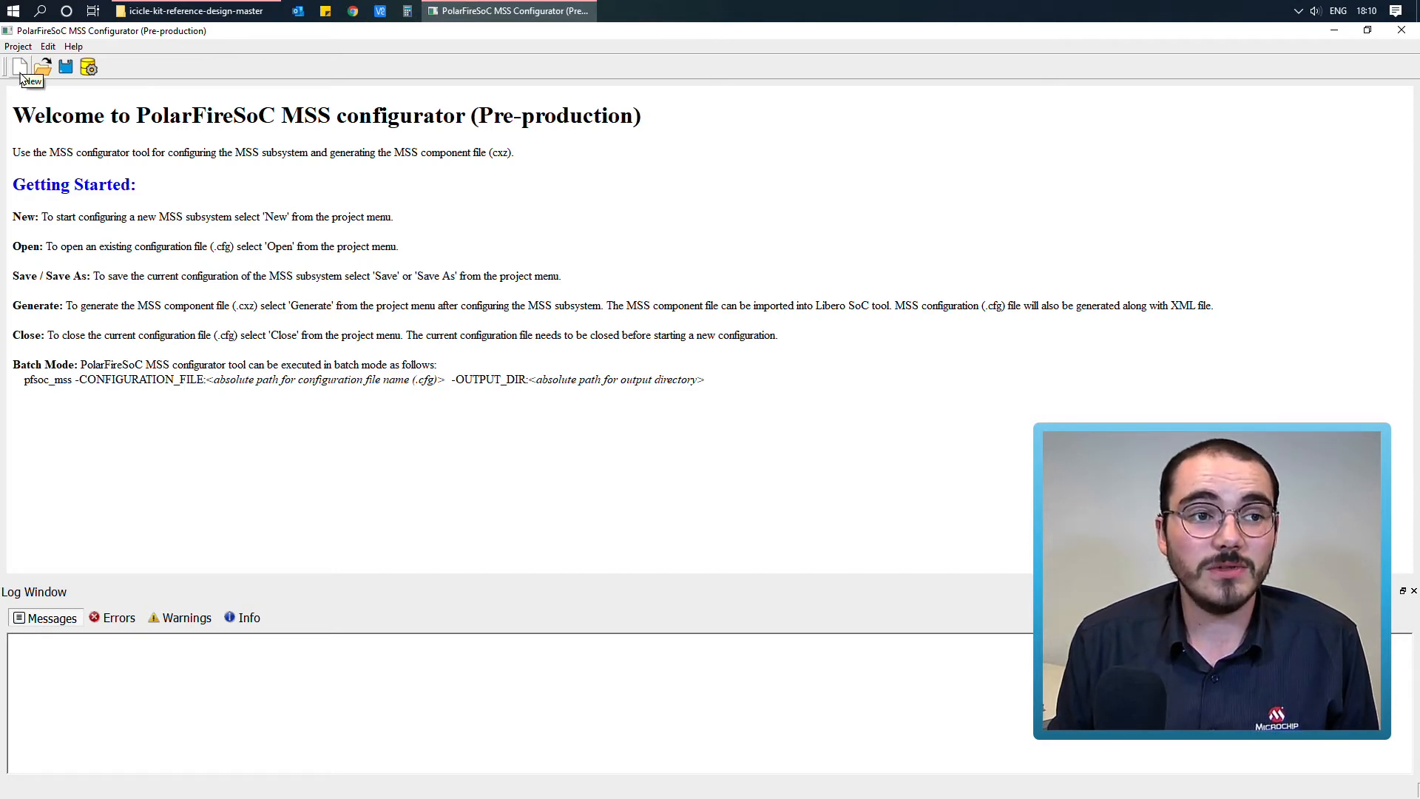
mouse_move(43, 67)
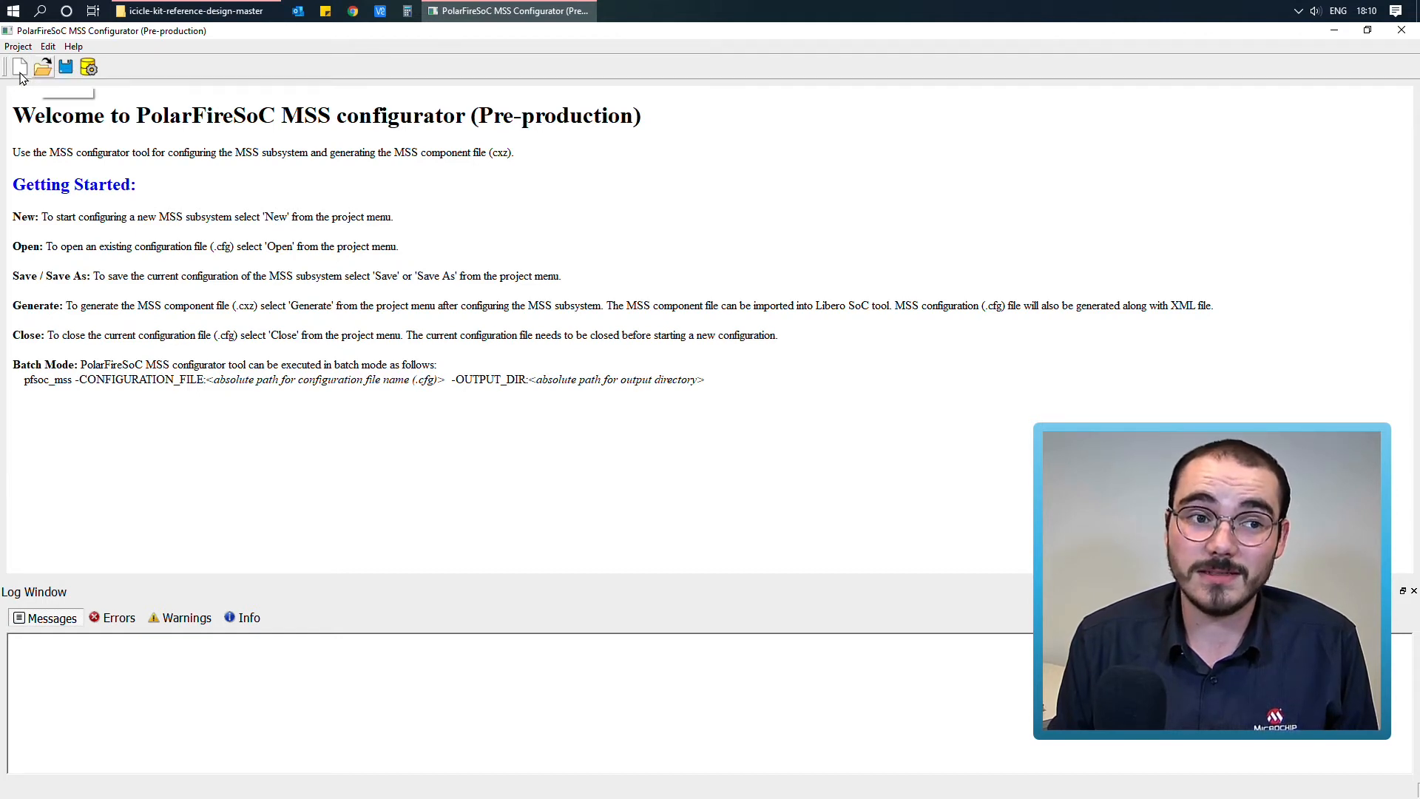
mouse_move(41, 67)
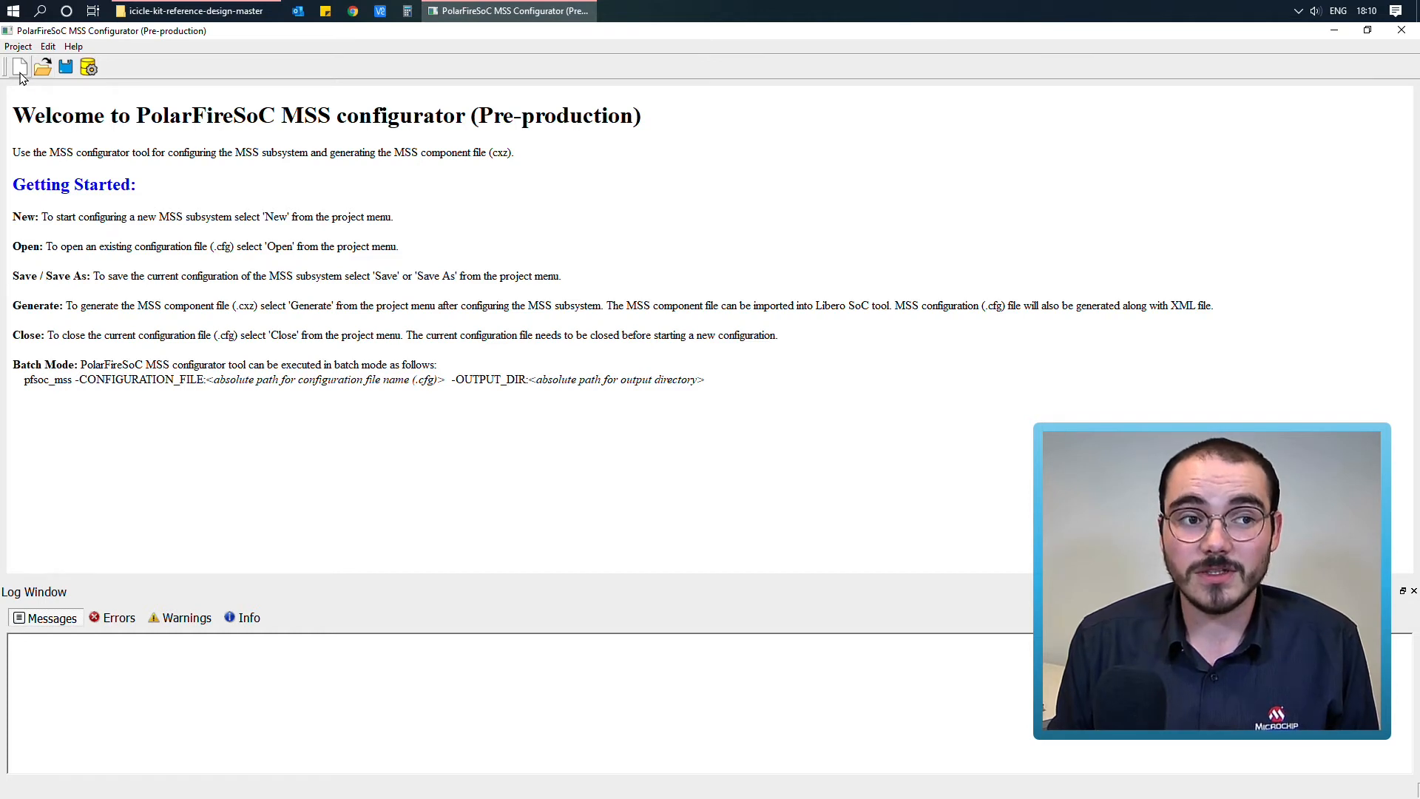
left_click(18, 67)
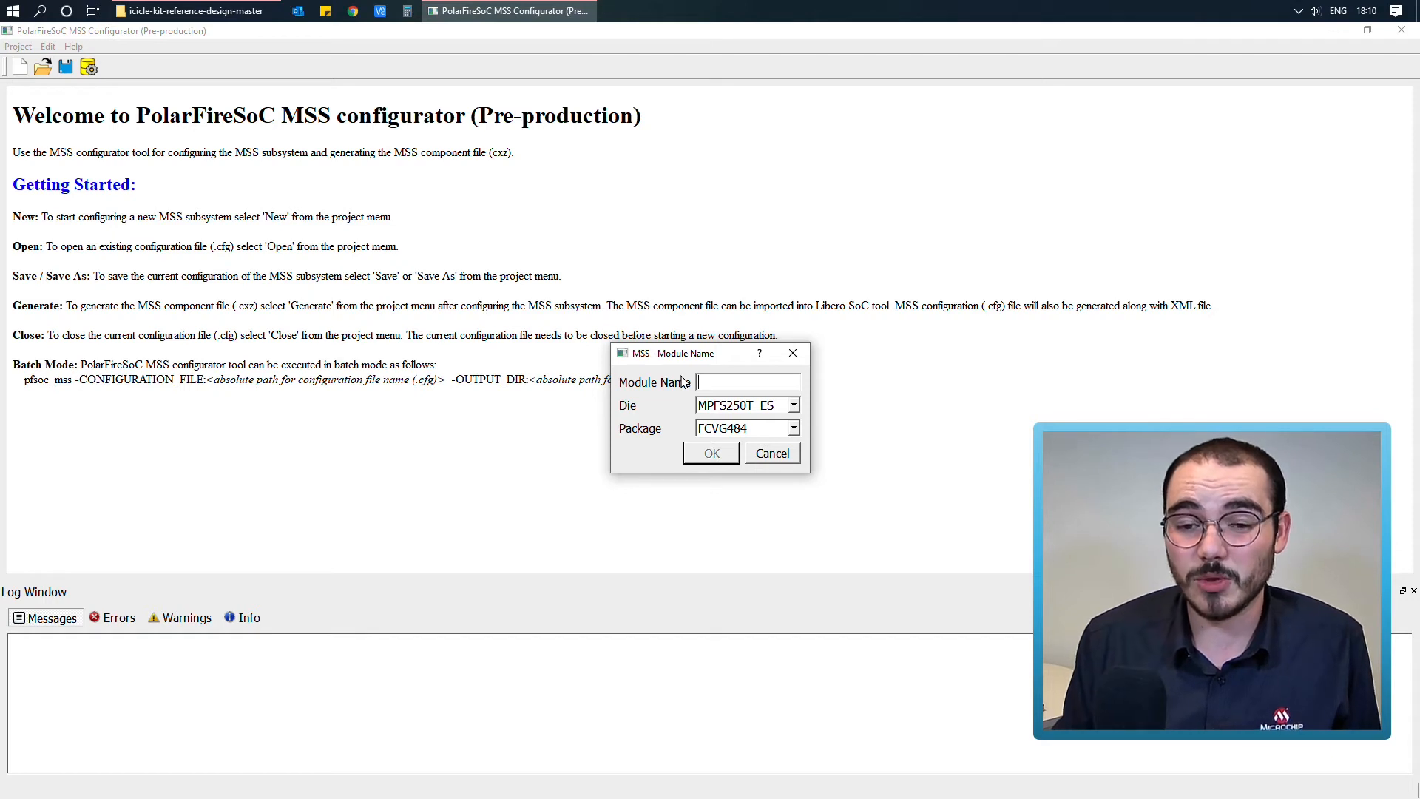
Create module demo_mss with die MPFS250T_ES and package FCVG484
type("demo_mss")
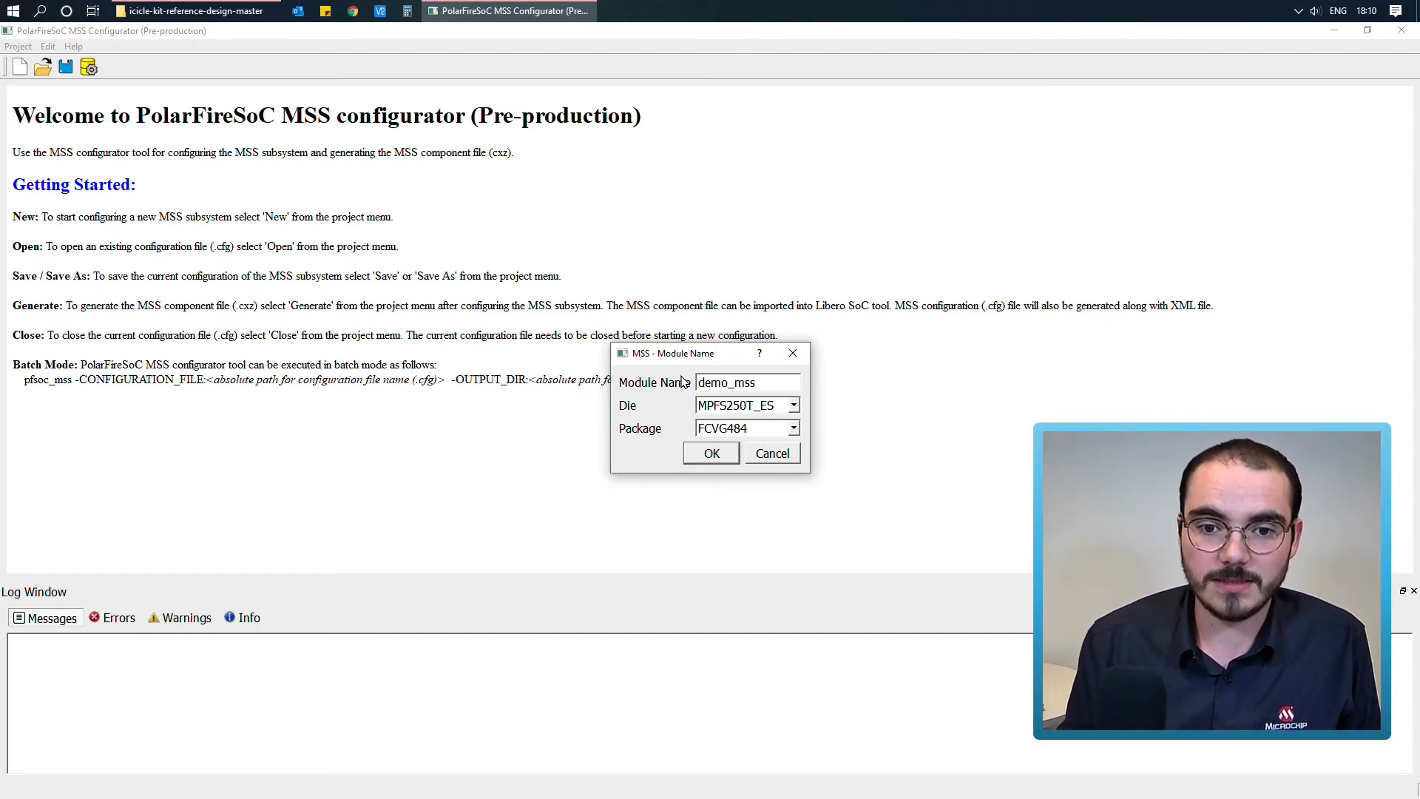
left_click(792, 404)
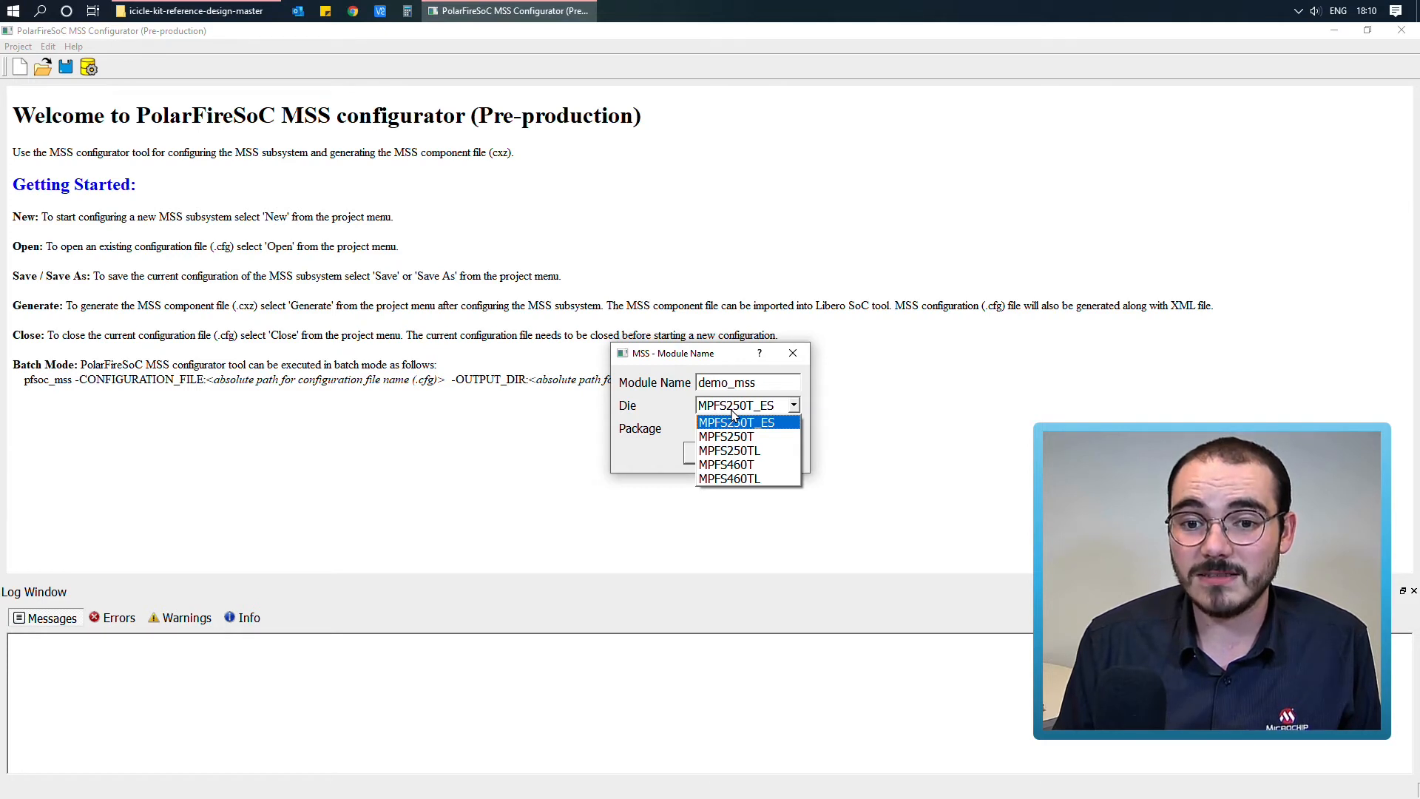
left_click(735, 422)
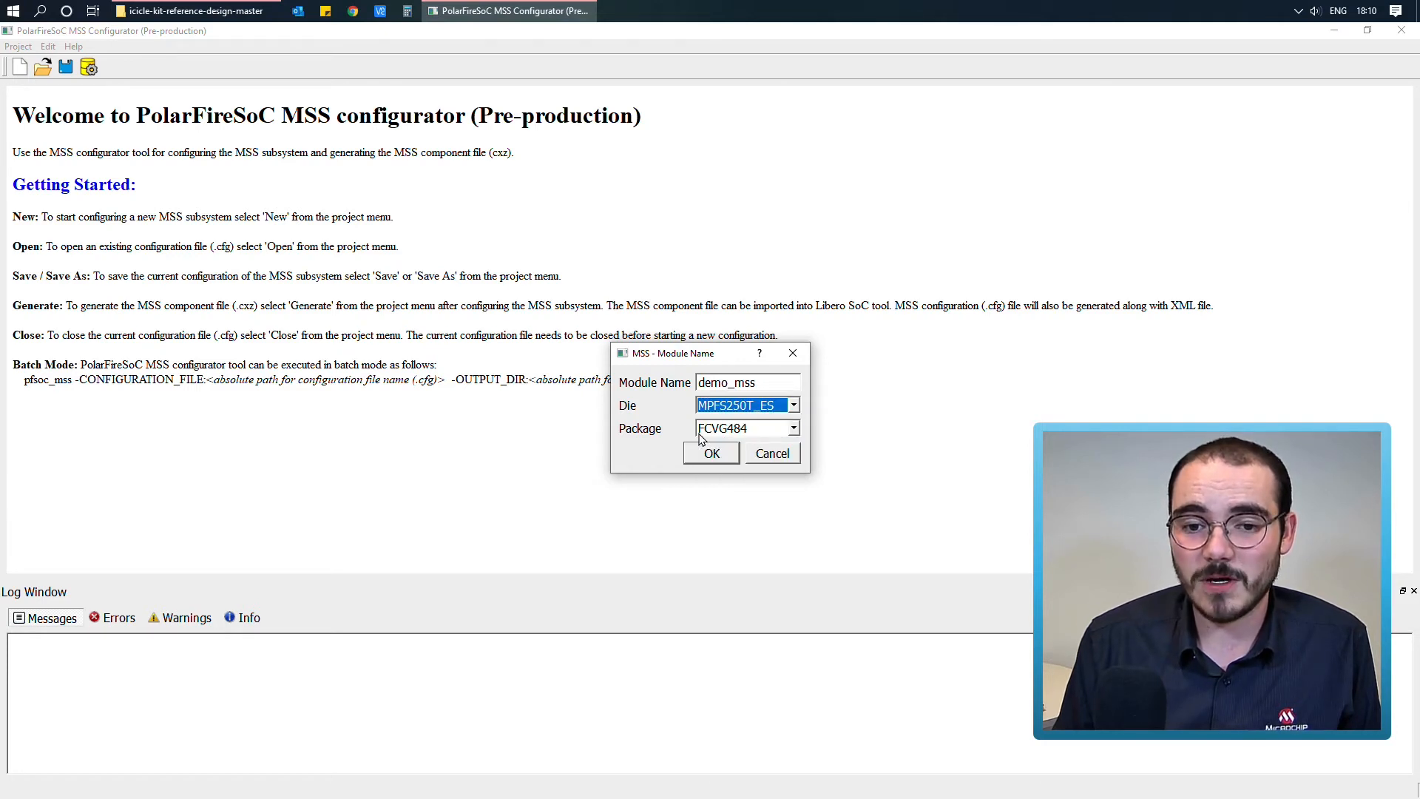
left_click(792, 427)
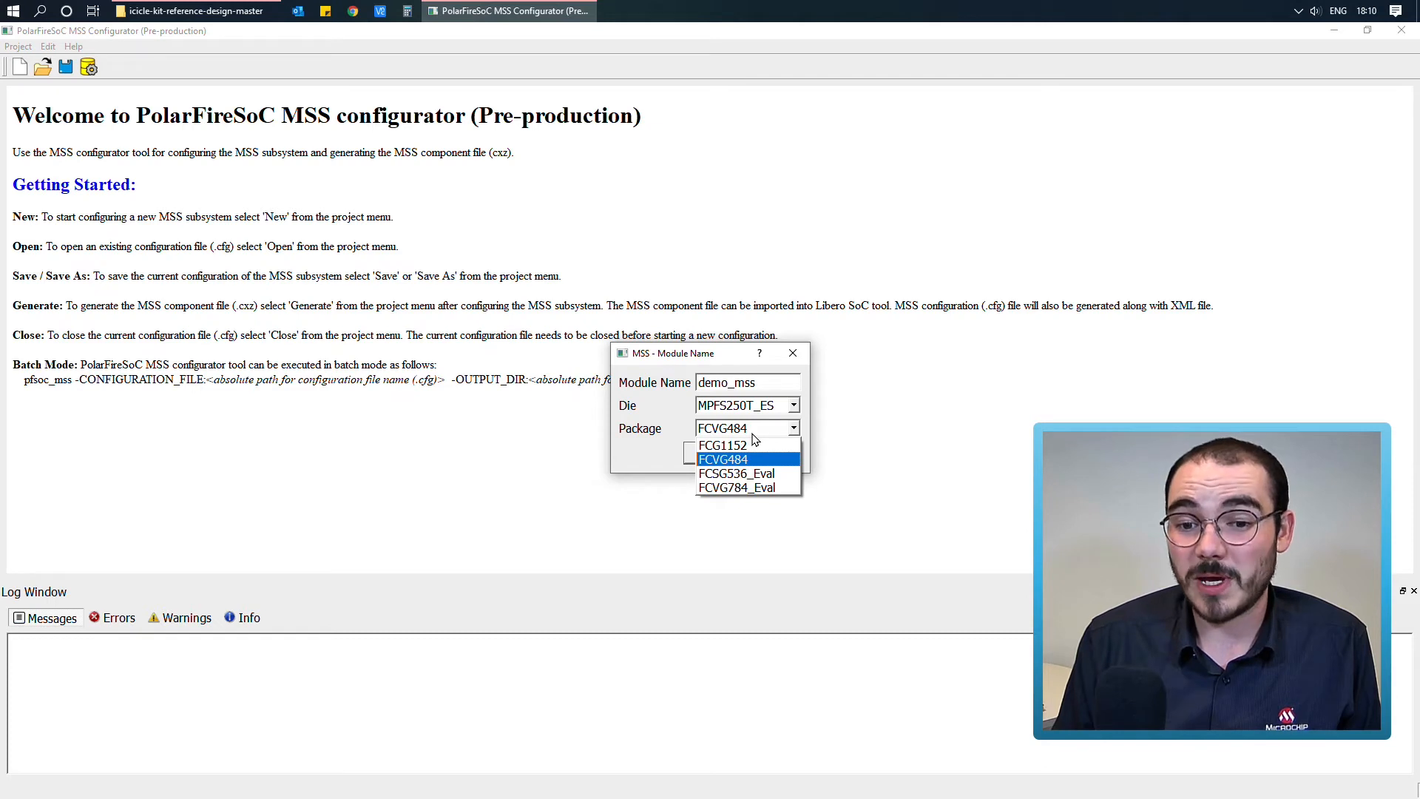
left_click(722, 459)
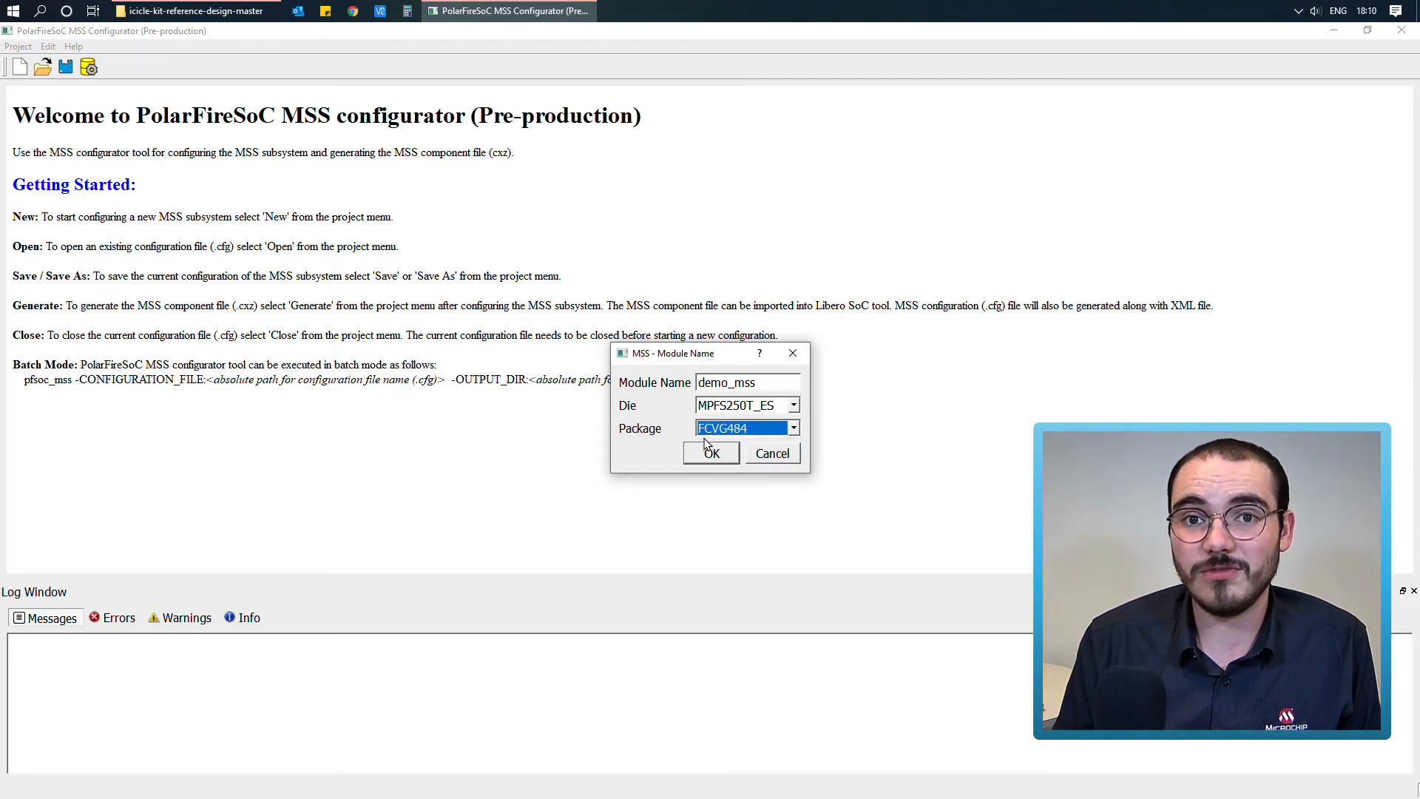
left_click(710, 453)
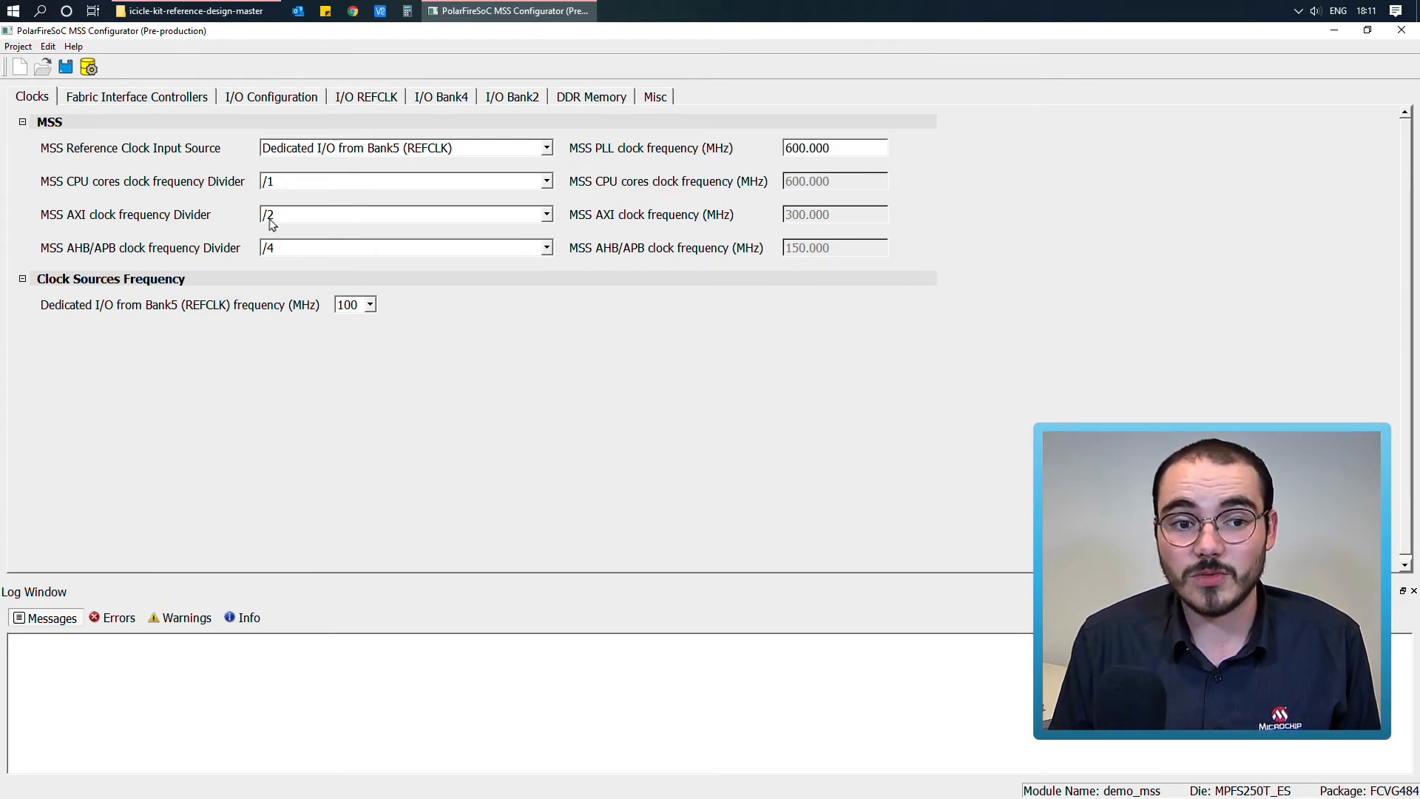
Keep REFCLK at 100 MHz and view the Fabric Interface Controllers page
left_click(368, 304)
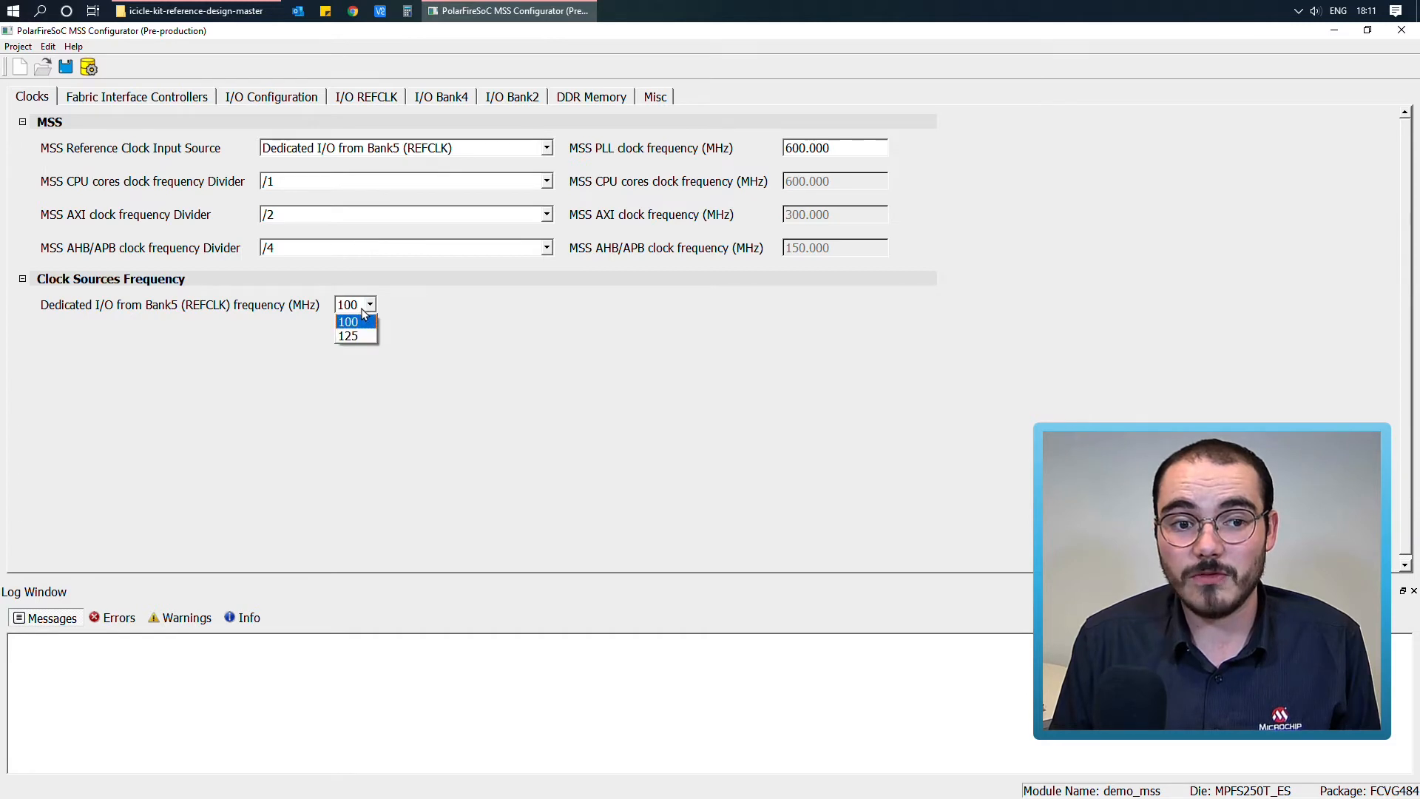
left_click(137, 97)
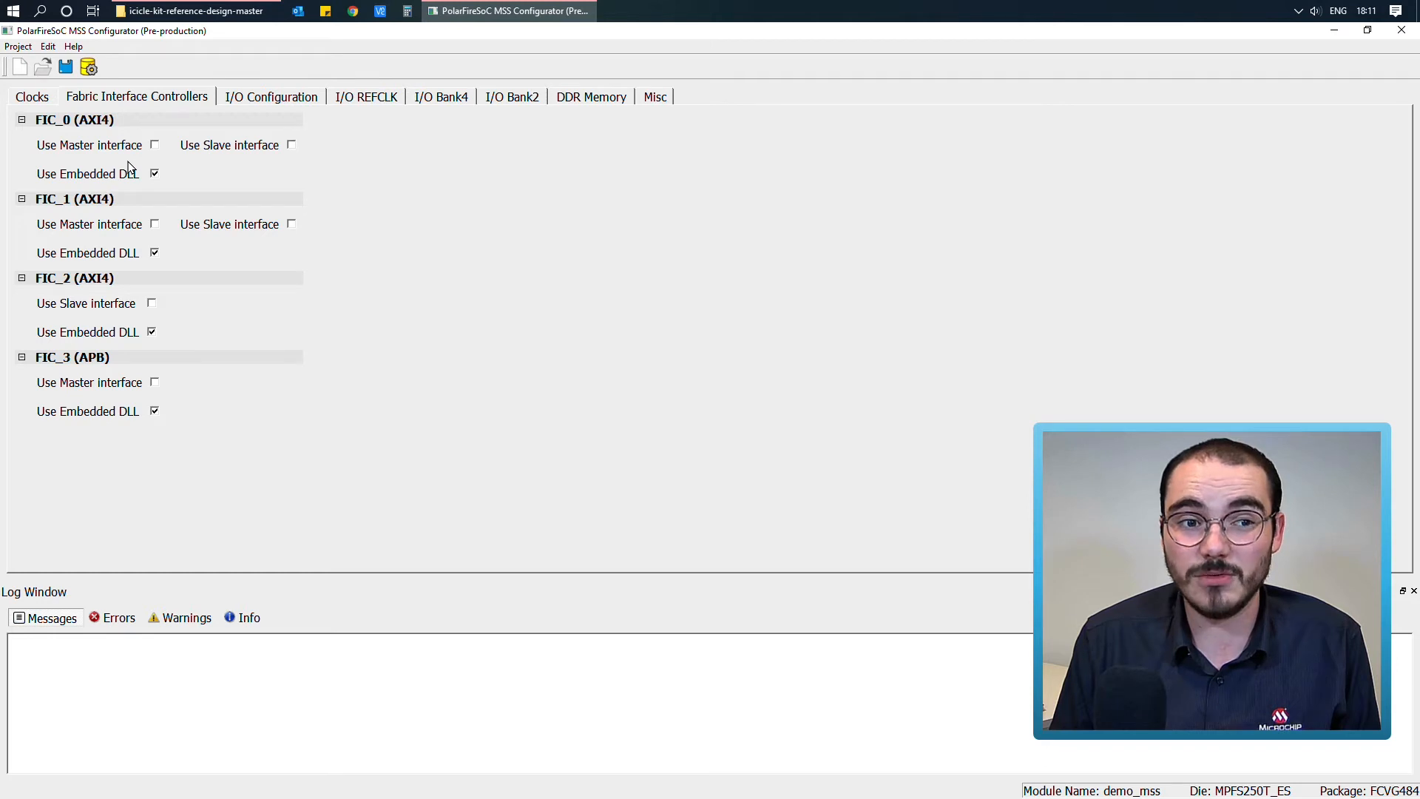
mouse_move(106, 200)
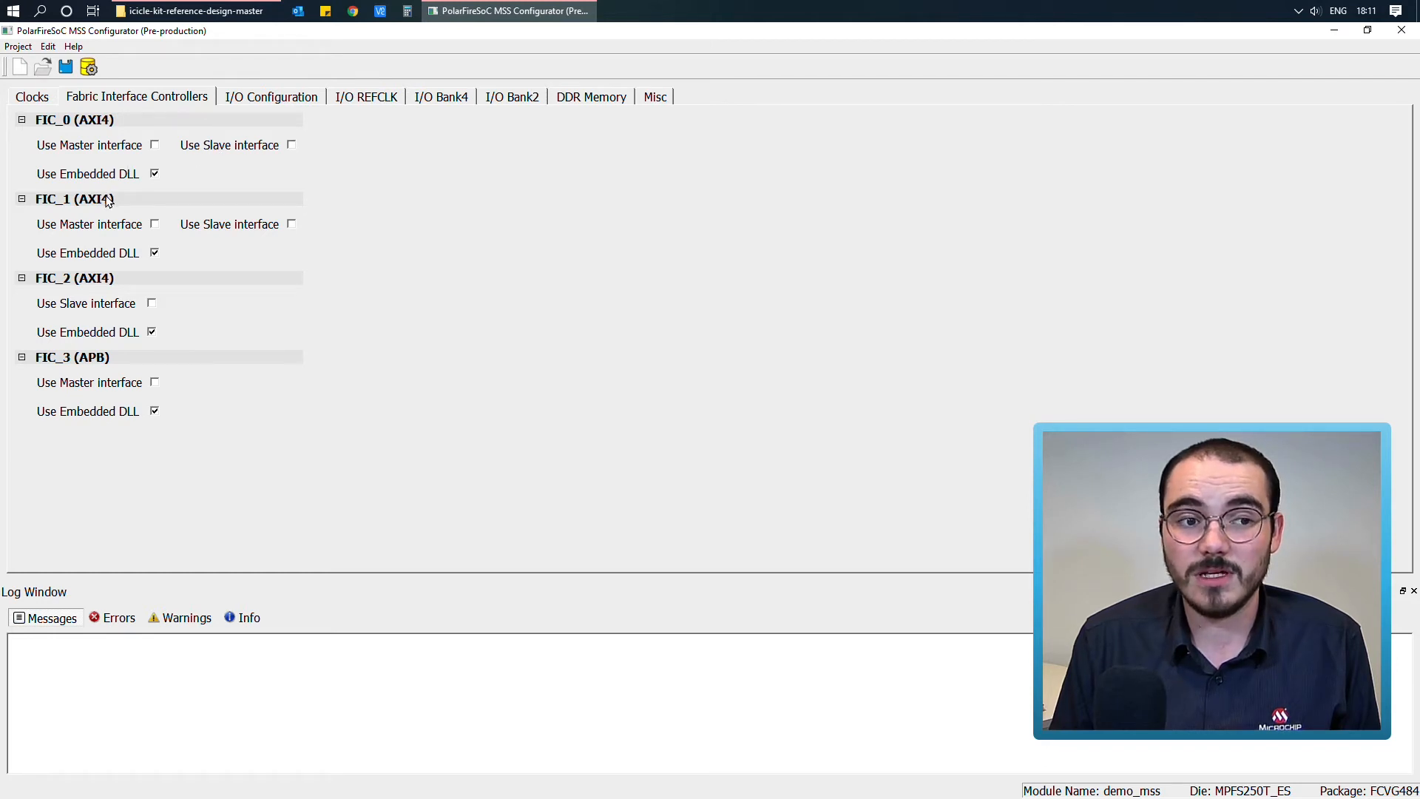
mouse_move(231, 212)
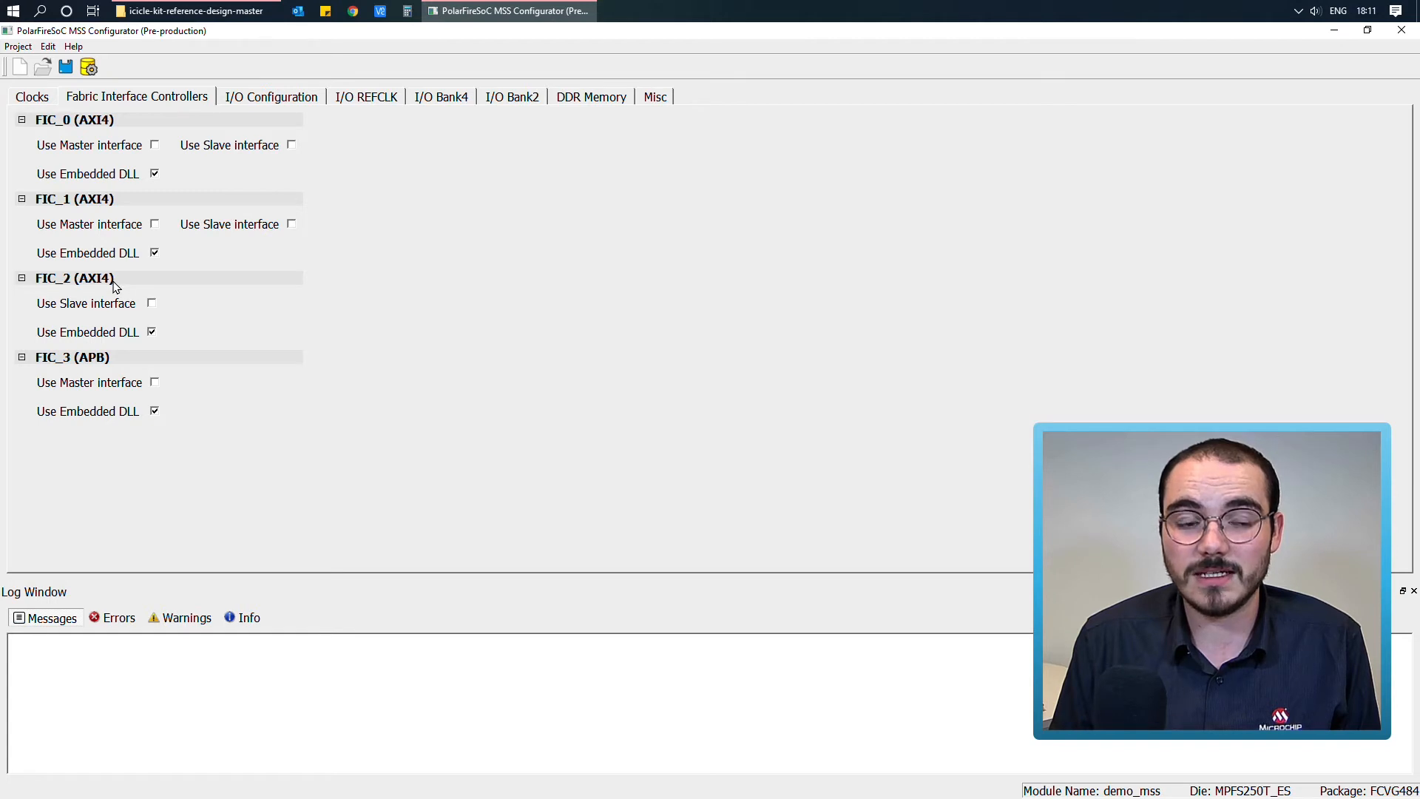
mouse_move(97, 366)
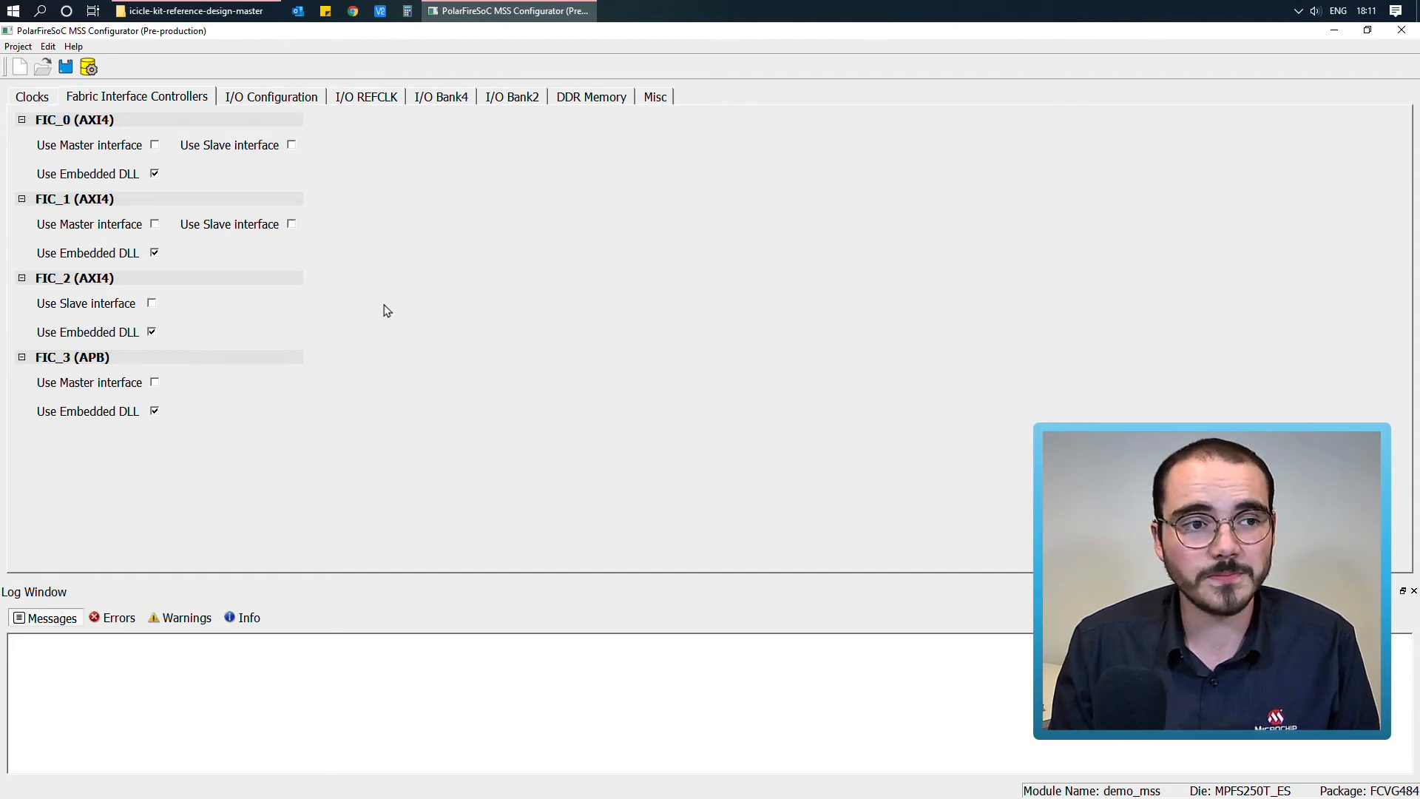
Assign eMMC to MSS I/Os Bank4 on the I/O Configuration page
left_click(270, 97)
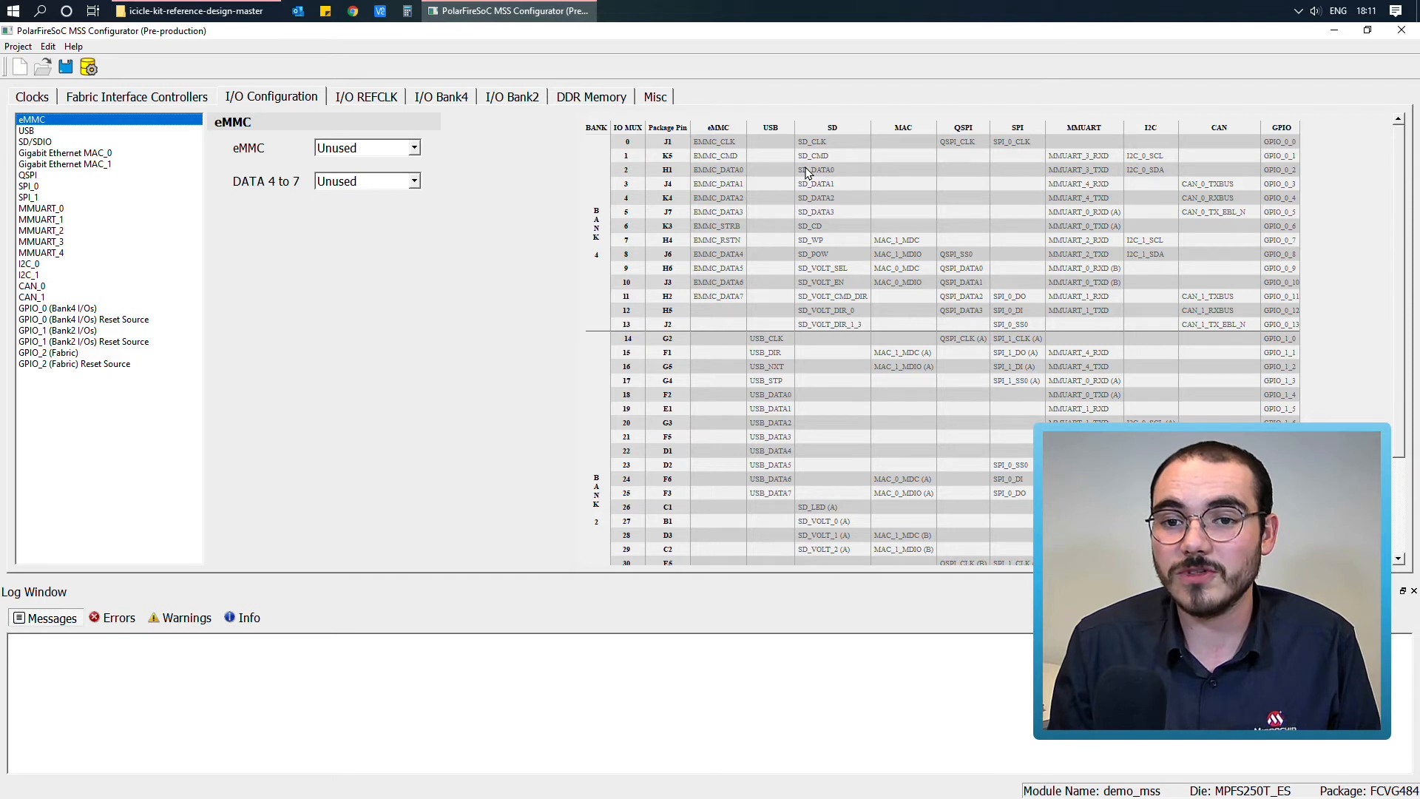
mouse_move(348, 146)
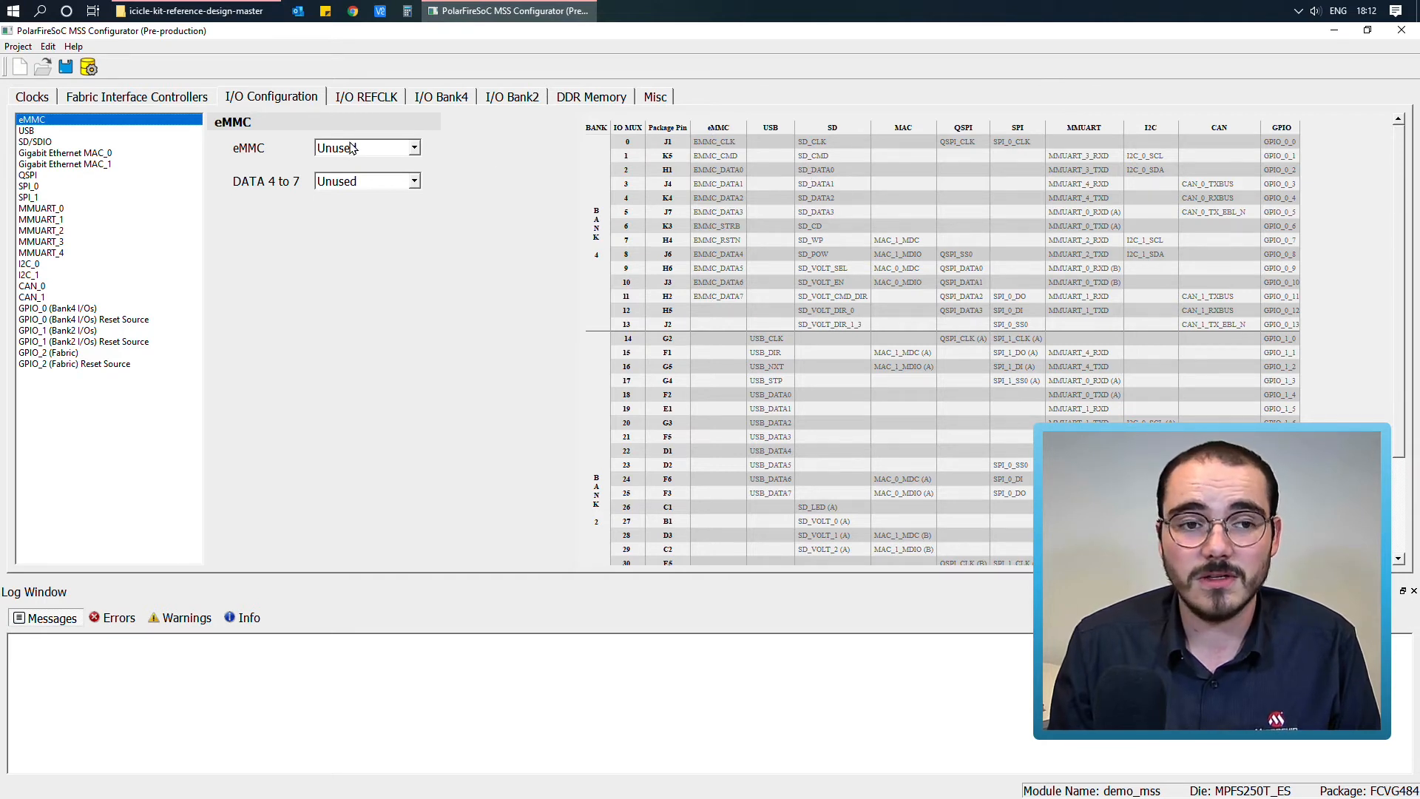
left_click(366, 148)
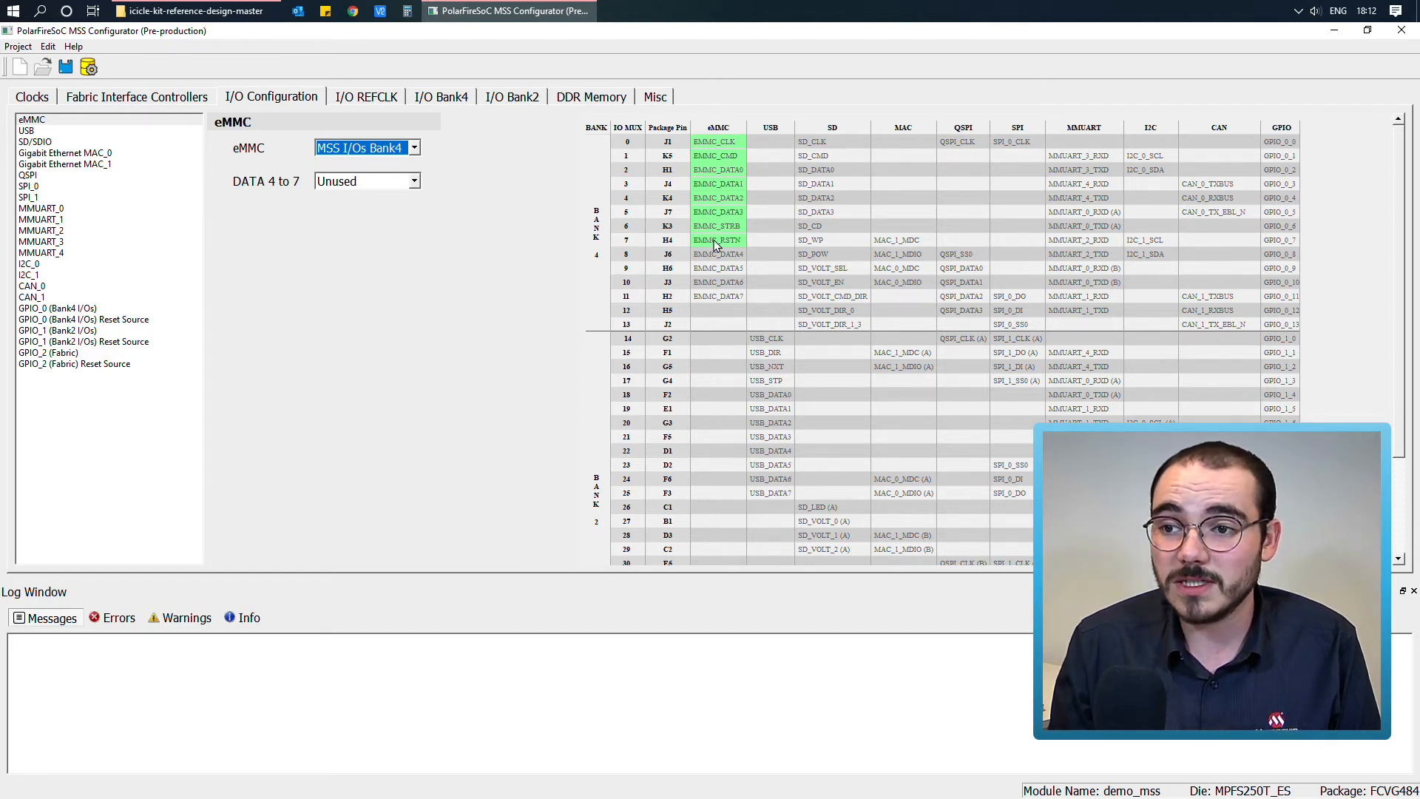
mouse_move(674, 244)
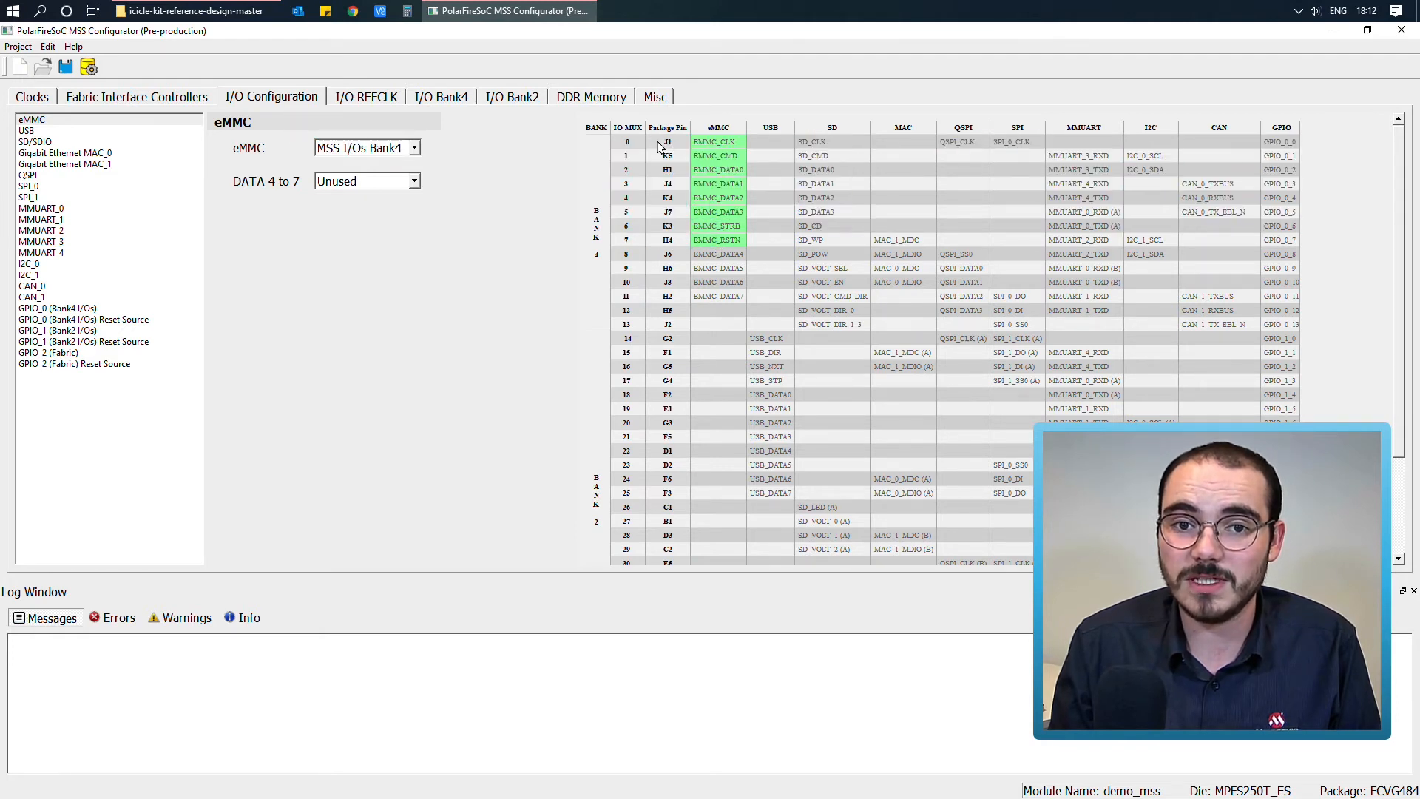
mouse_move(657, 251)
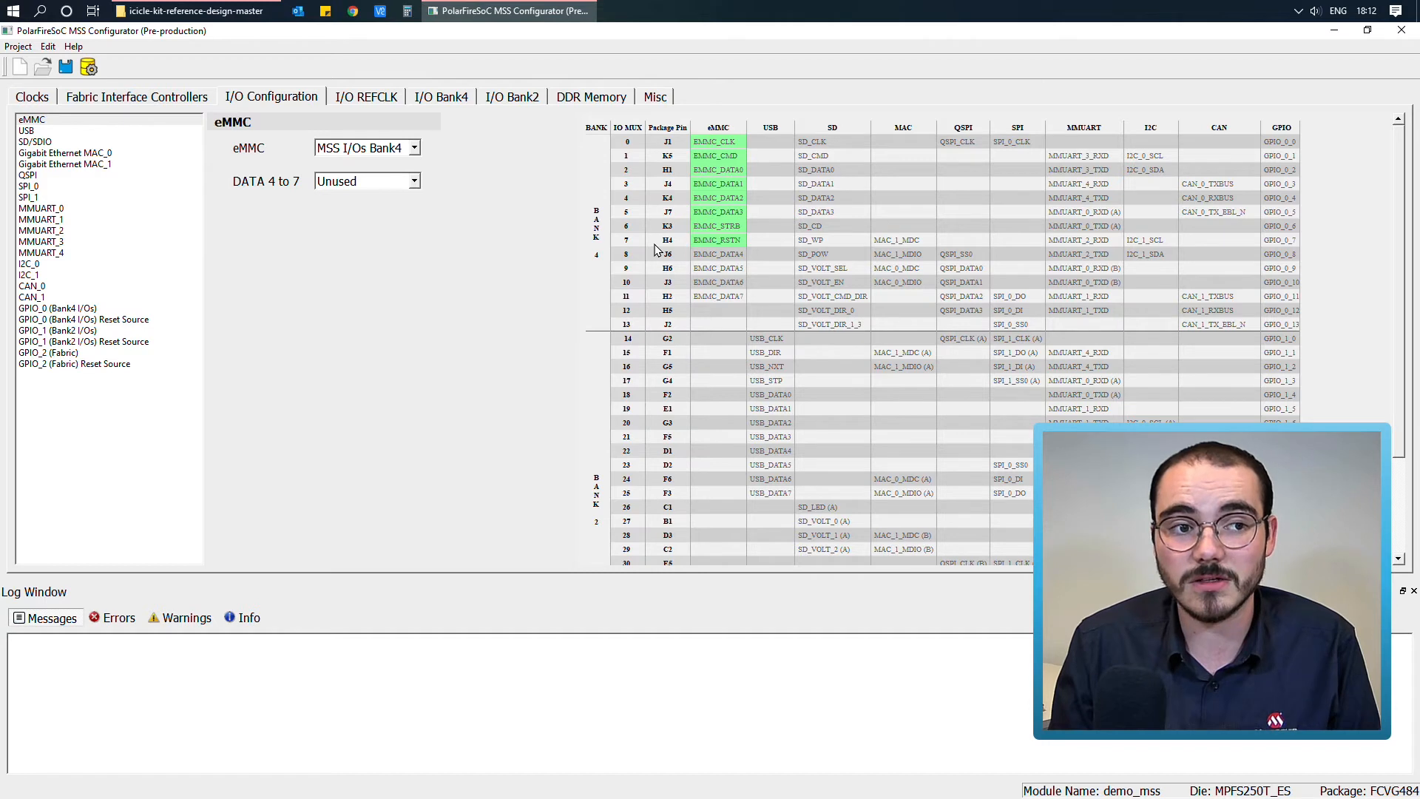
Set SD to MSS I/Os Bank4, then revert it to Unused to clear the overlap
left_click(33, 141)
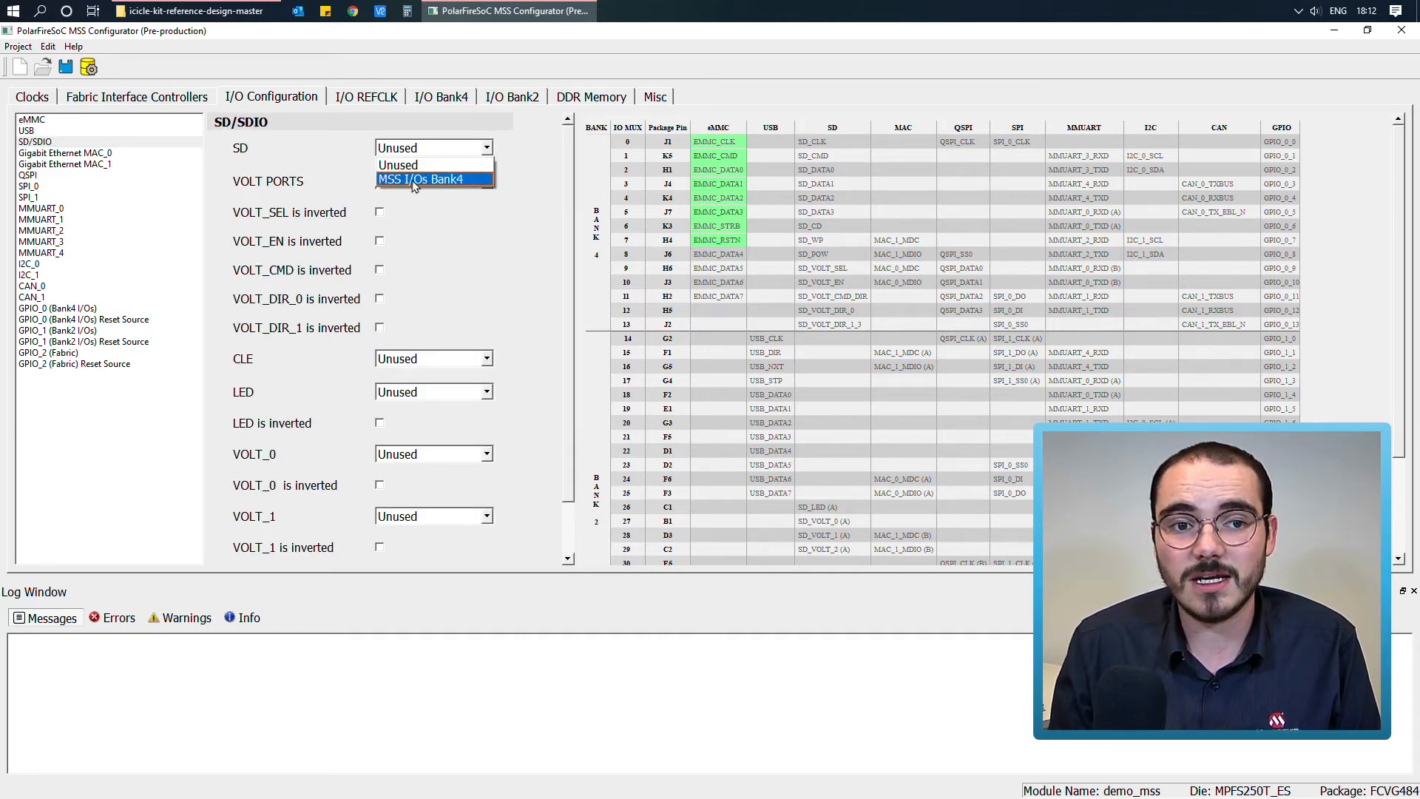
left_click(434, 178)
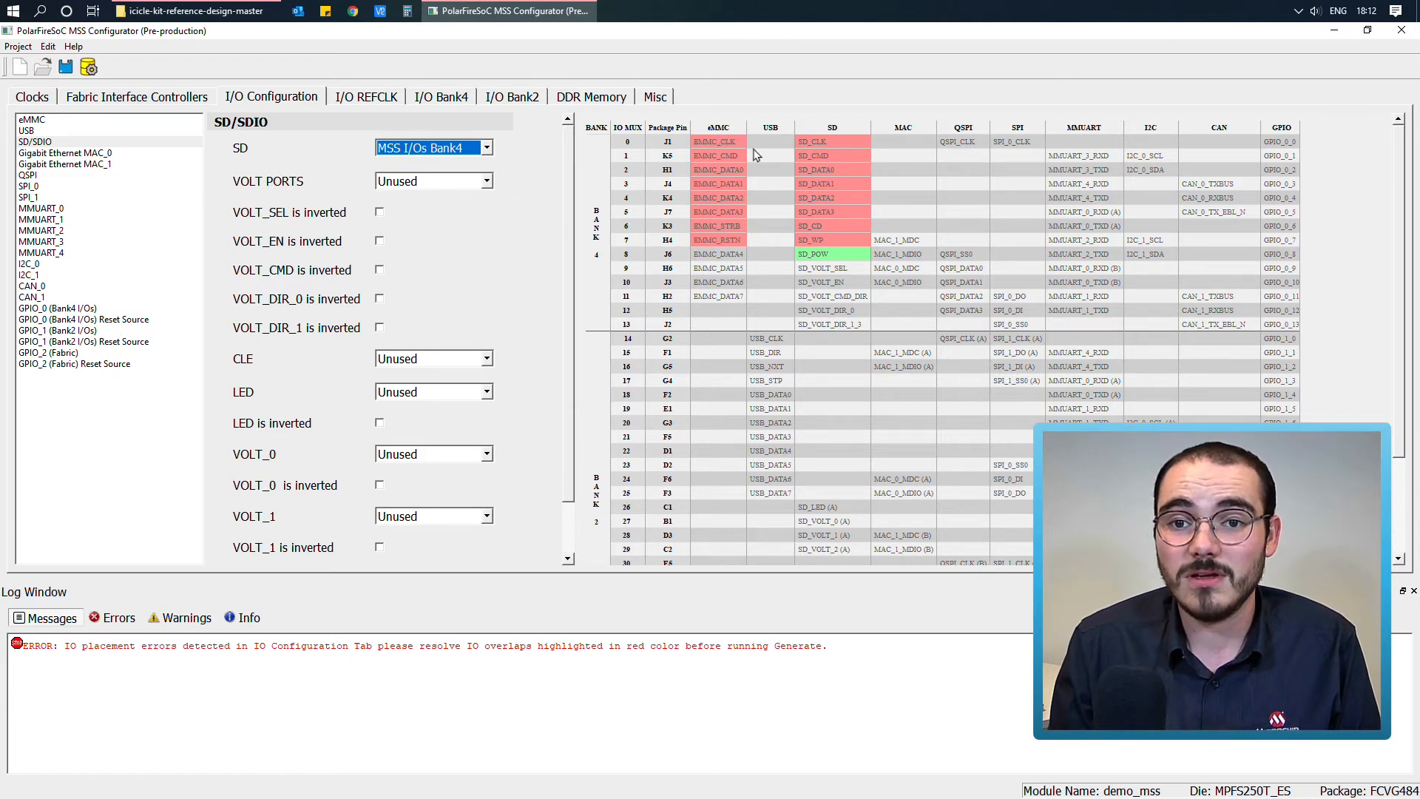
mouse_move(819, 175)
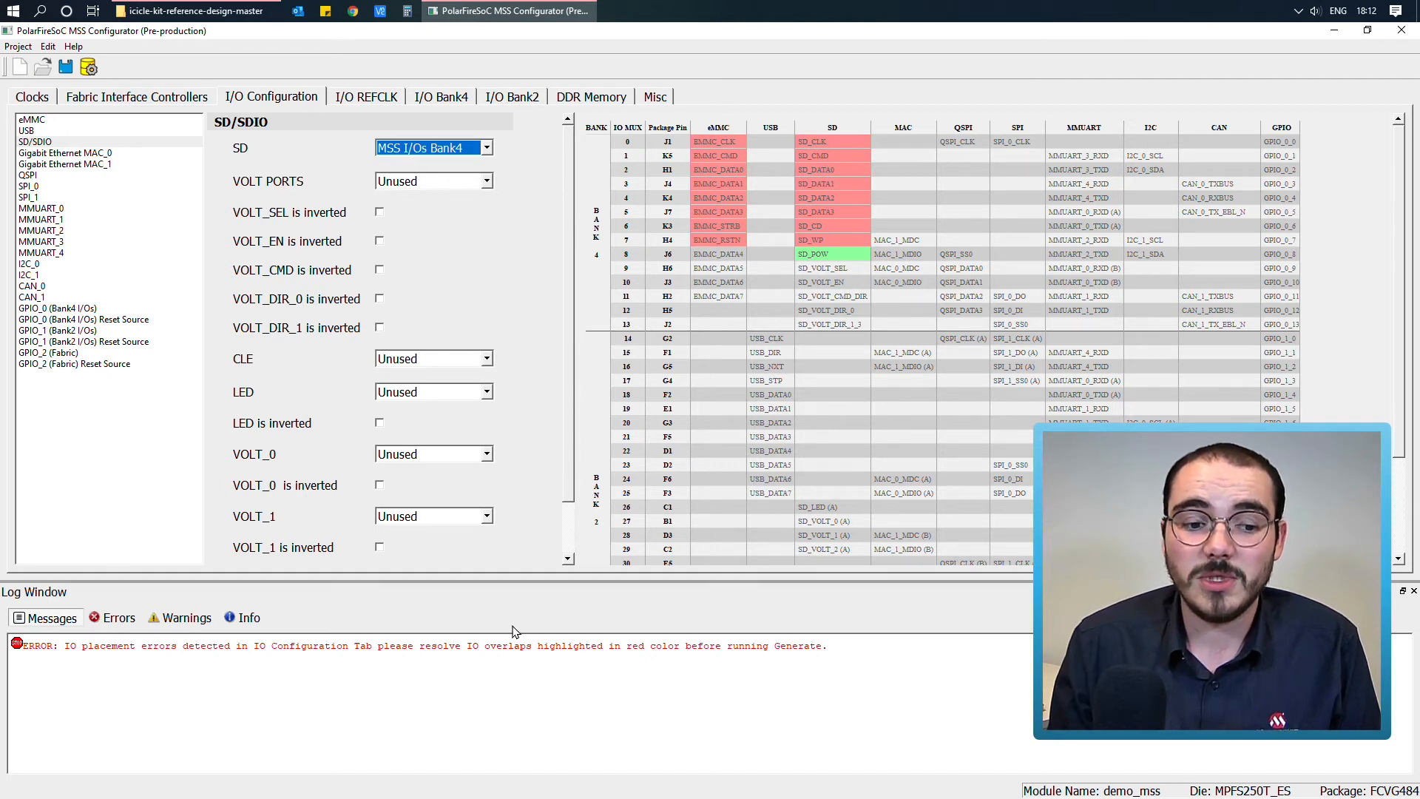
mouse_move(366, 669)
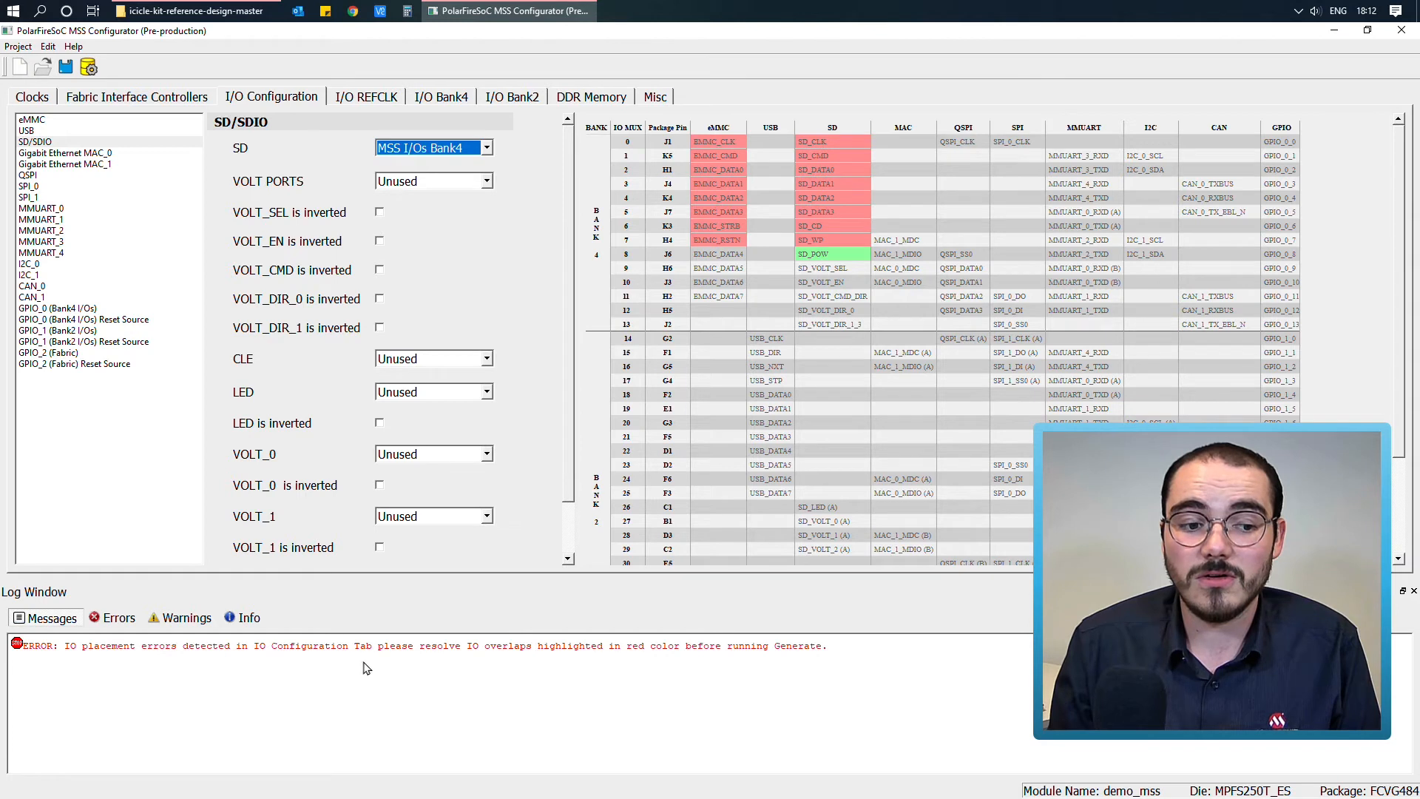
mouse_move(622, 298)
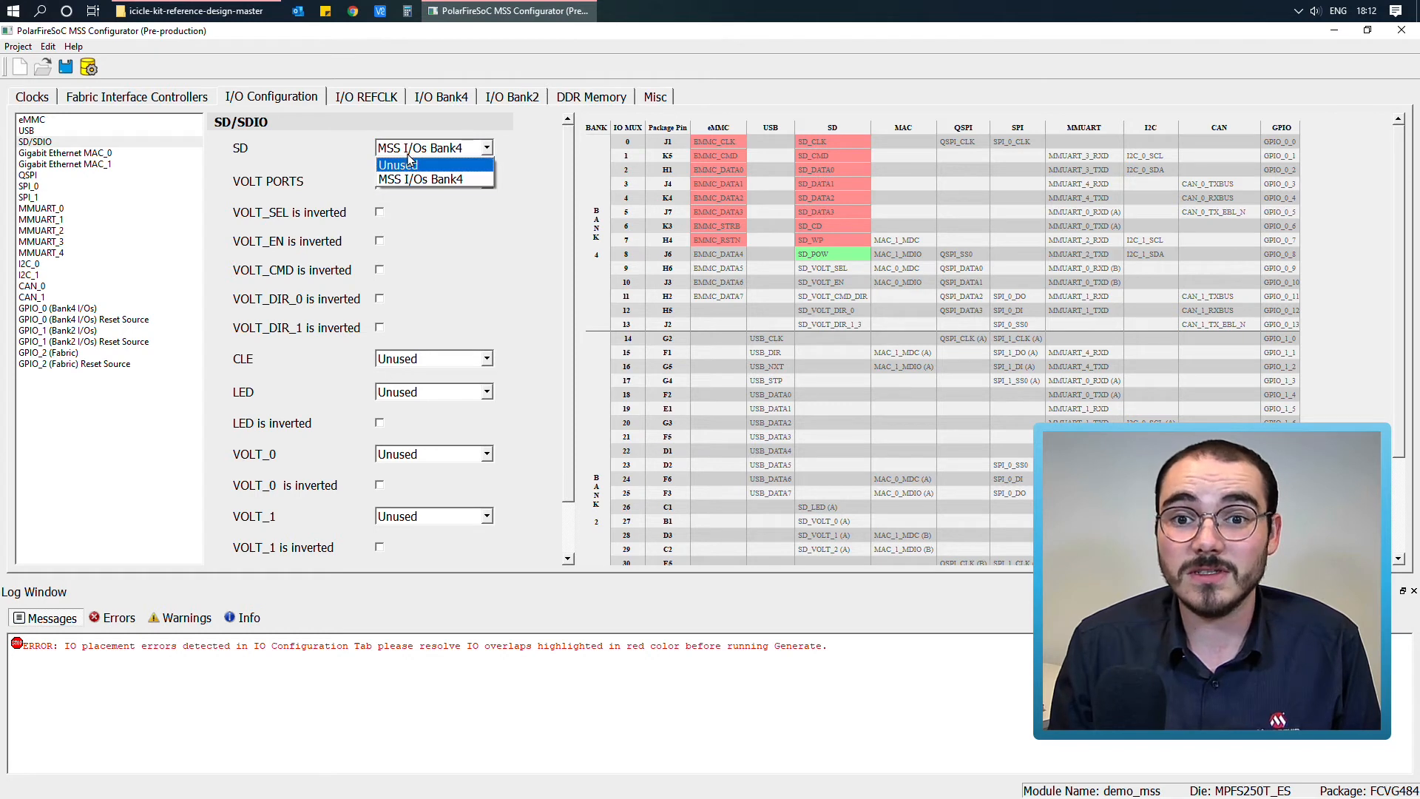
left_click(433, 180)
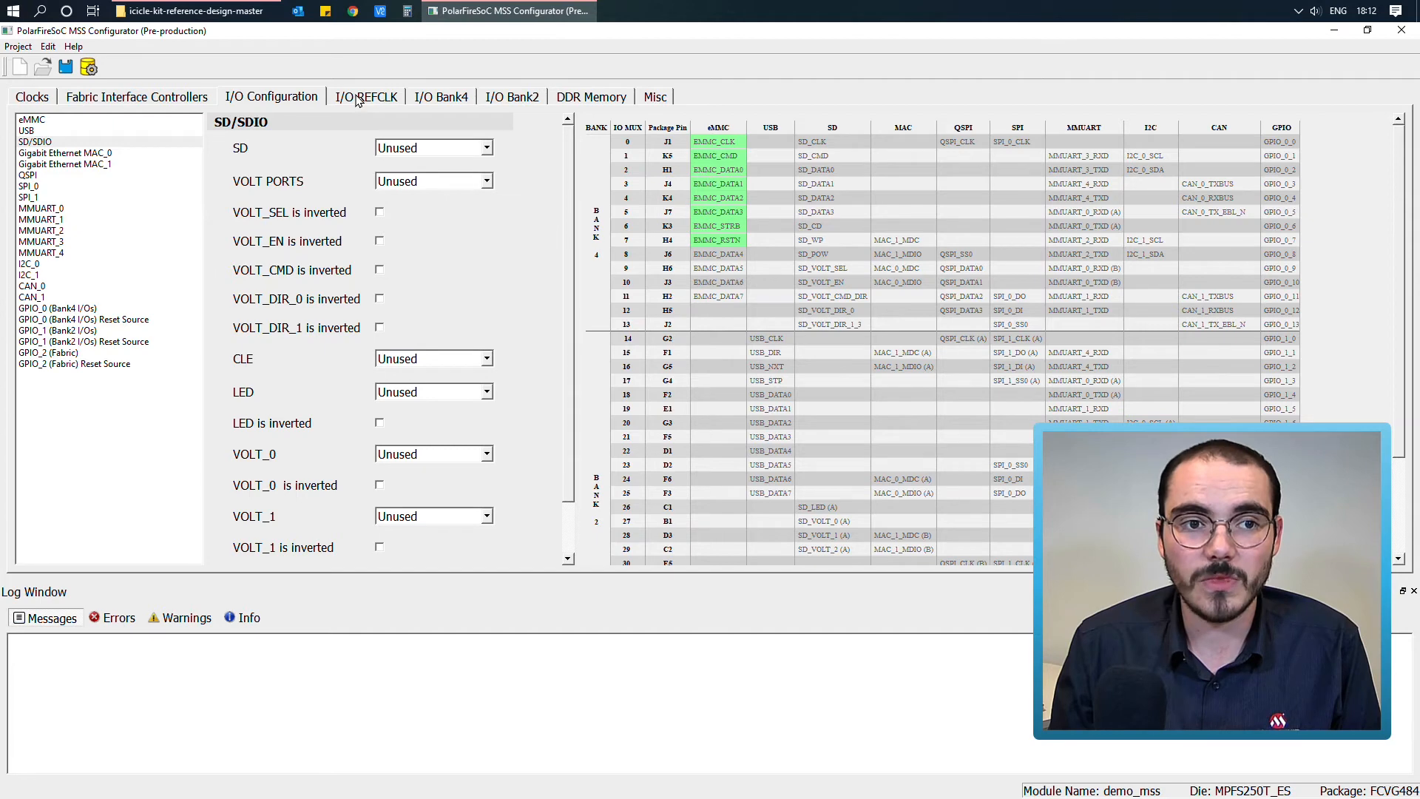
Review the I/O REFCLK, Bank4 and Bank2 settings, then view DDR Memory
left_click(366, 96)
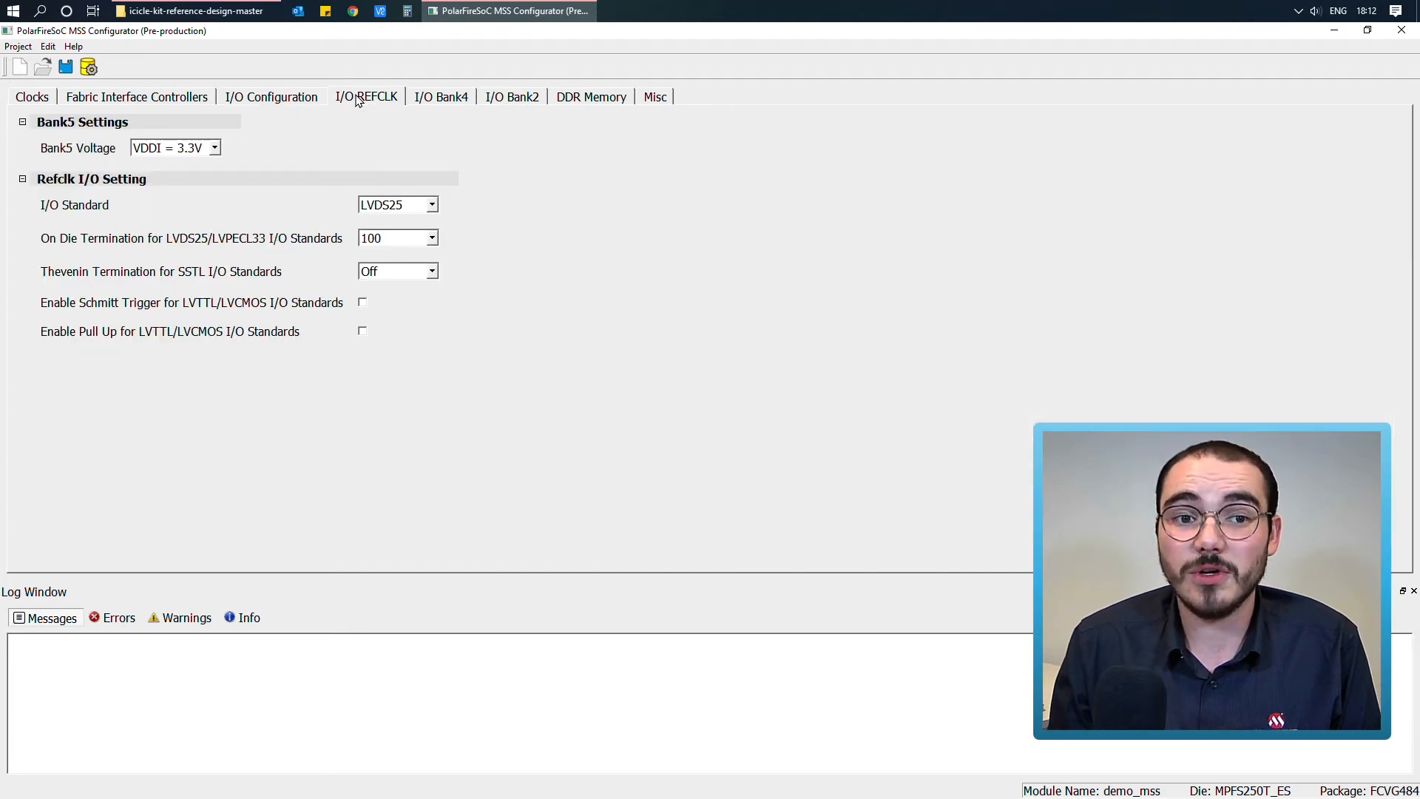
left_click(441, 97)
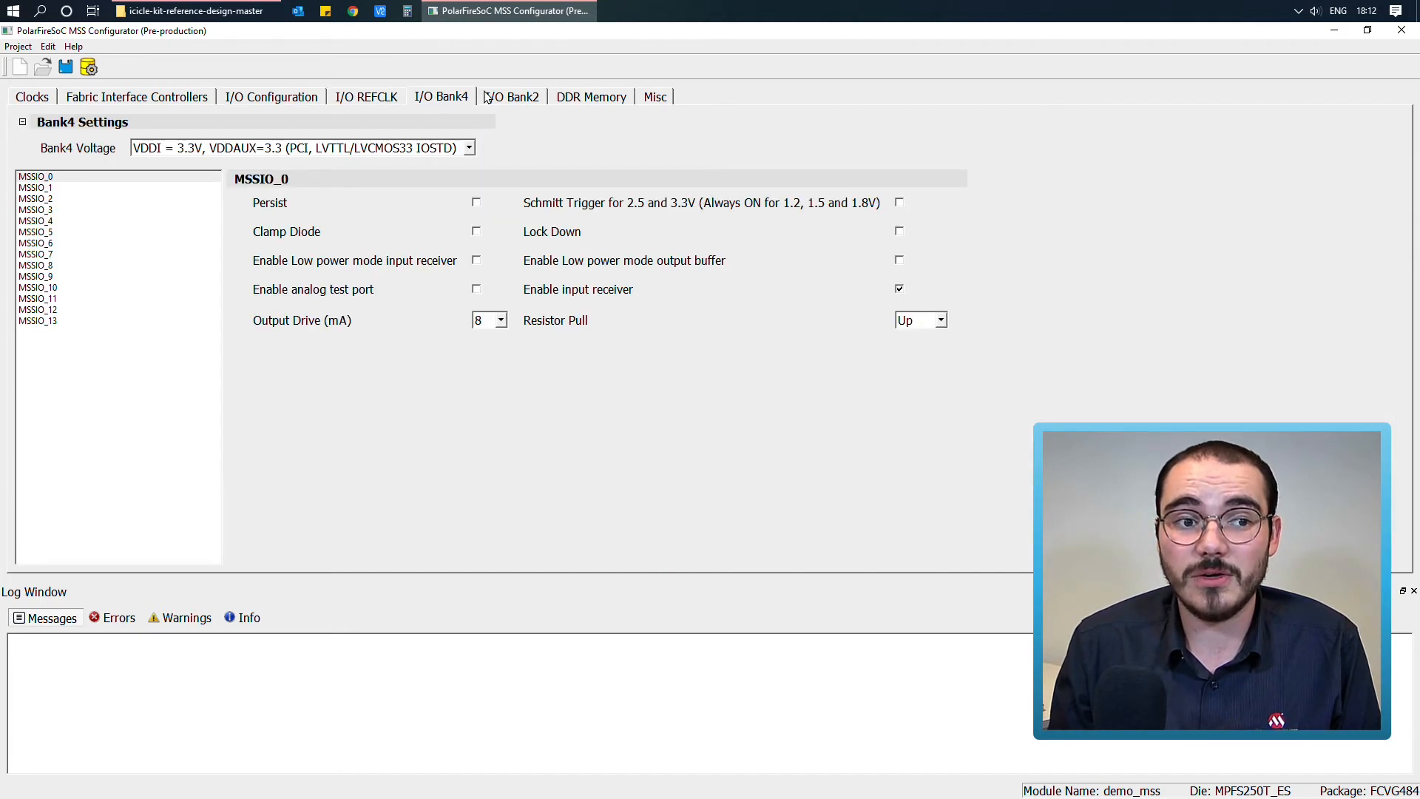
left_click(511, 97)
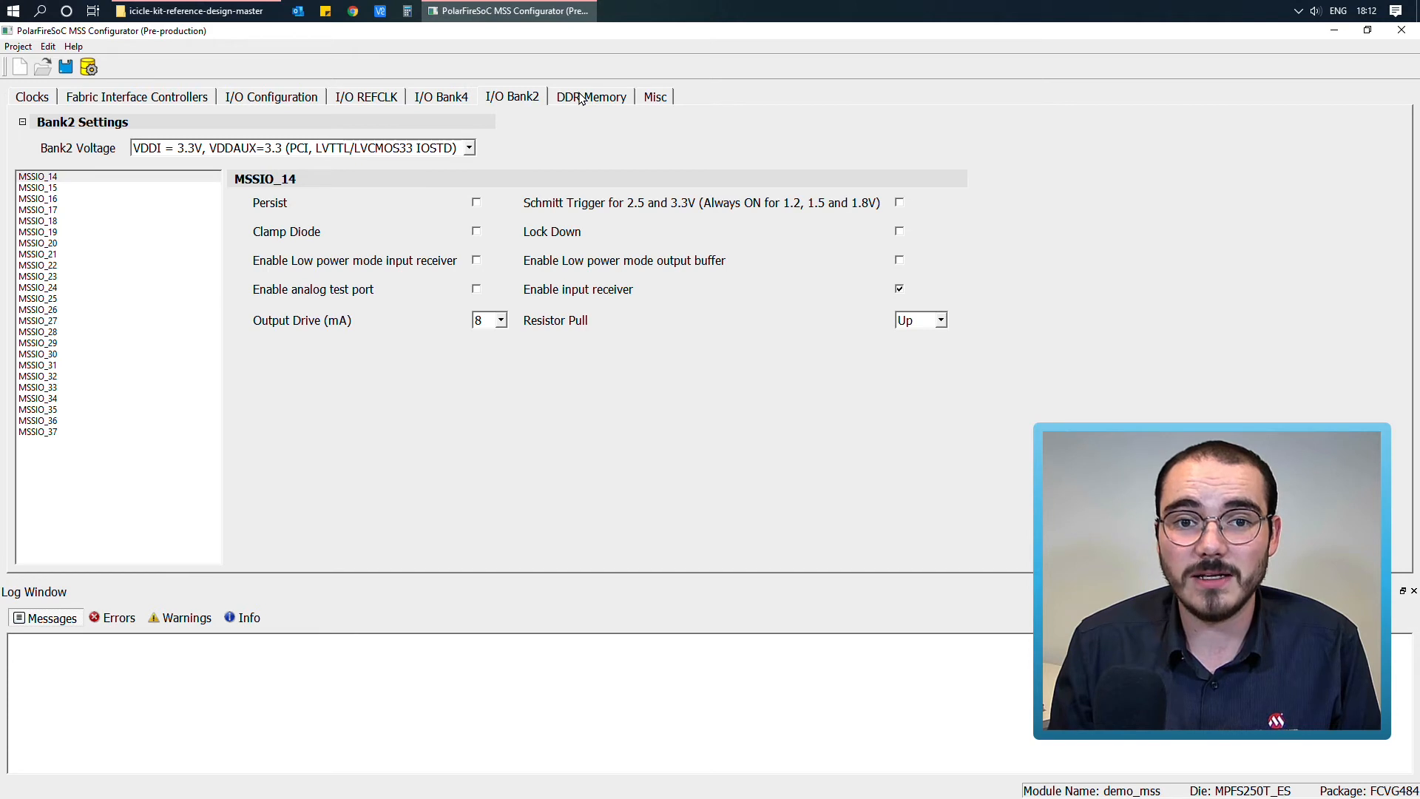
left_click(590, 97)
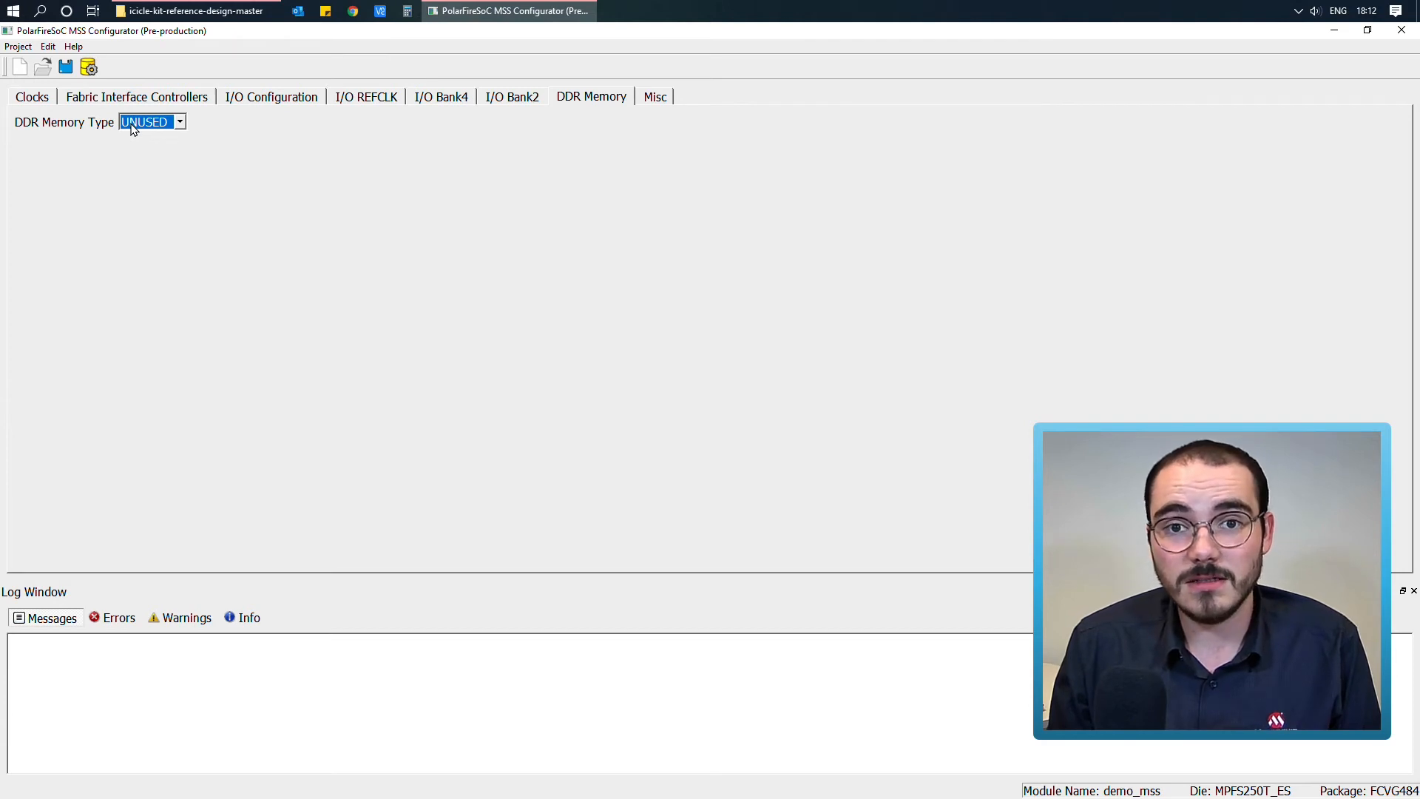
Set DDR memory type to LPDDR4 and review its controller and initialization mode registers
left_click(179, 121)
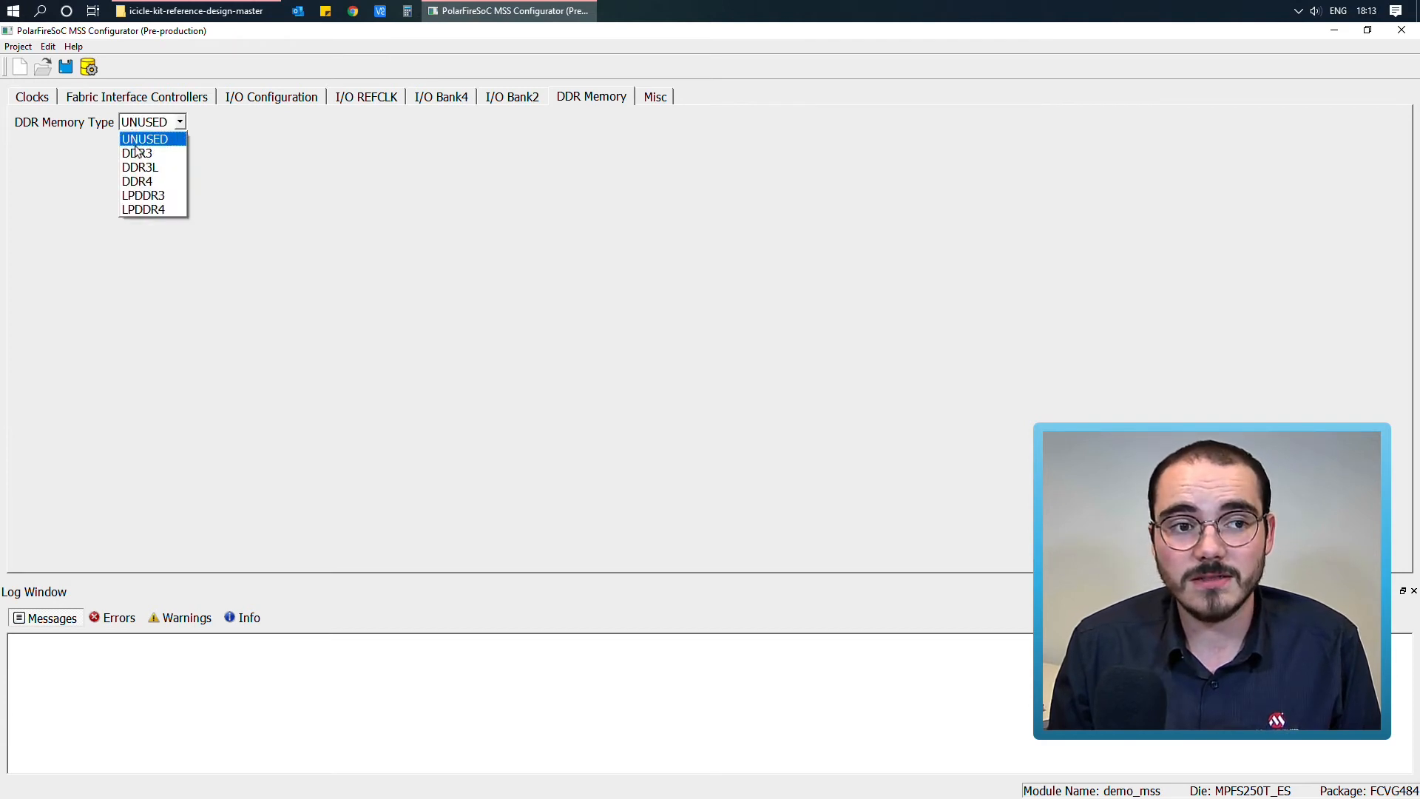
left_click(142, 209)
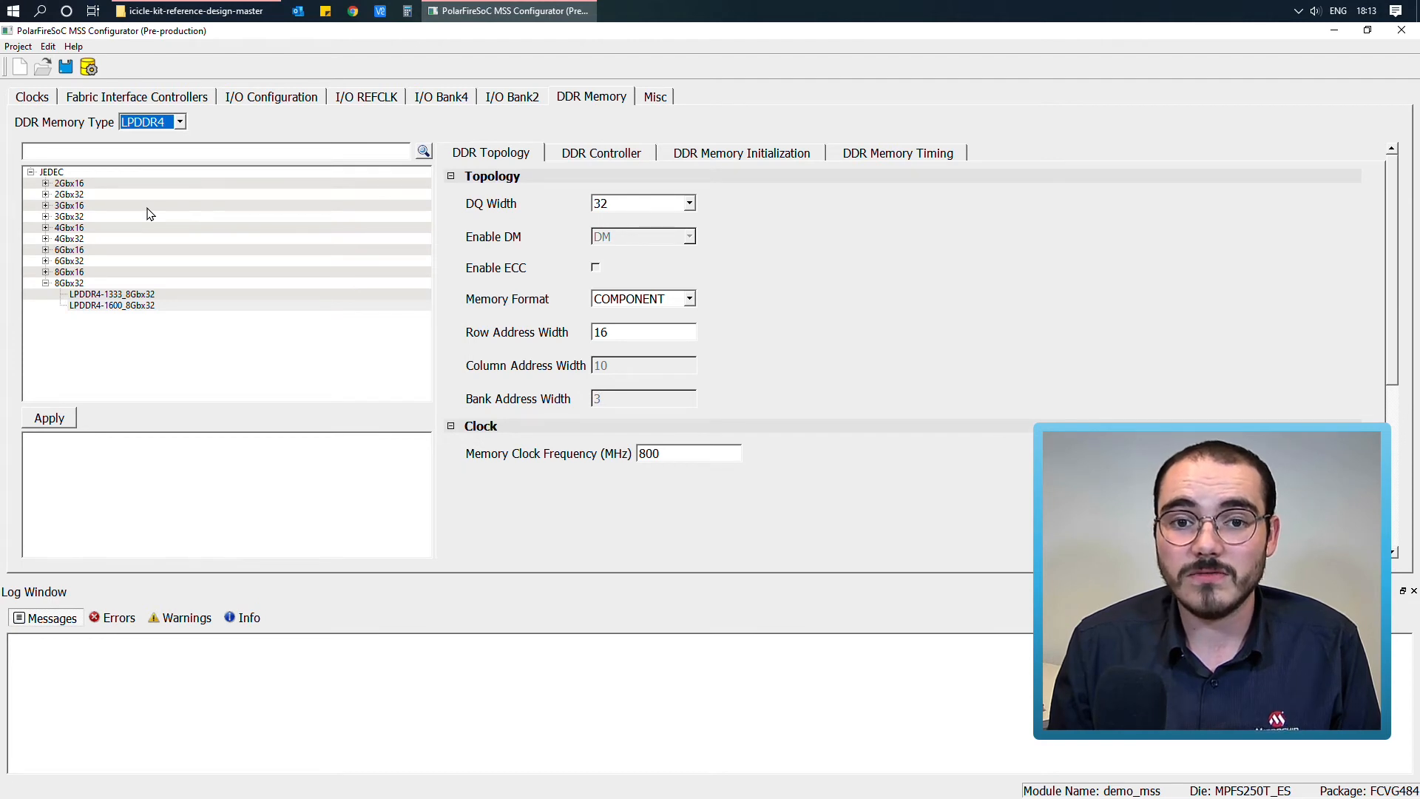
mouse_move(505, 170)
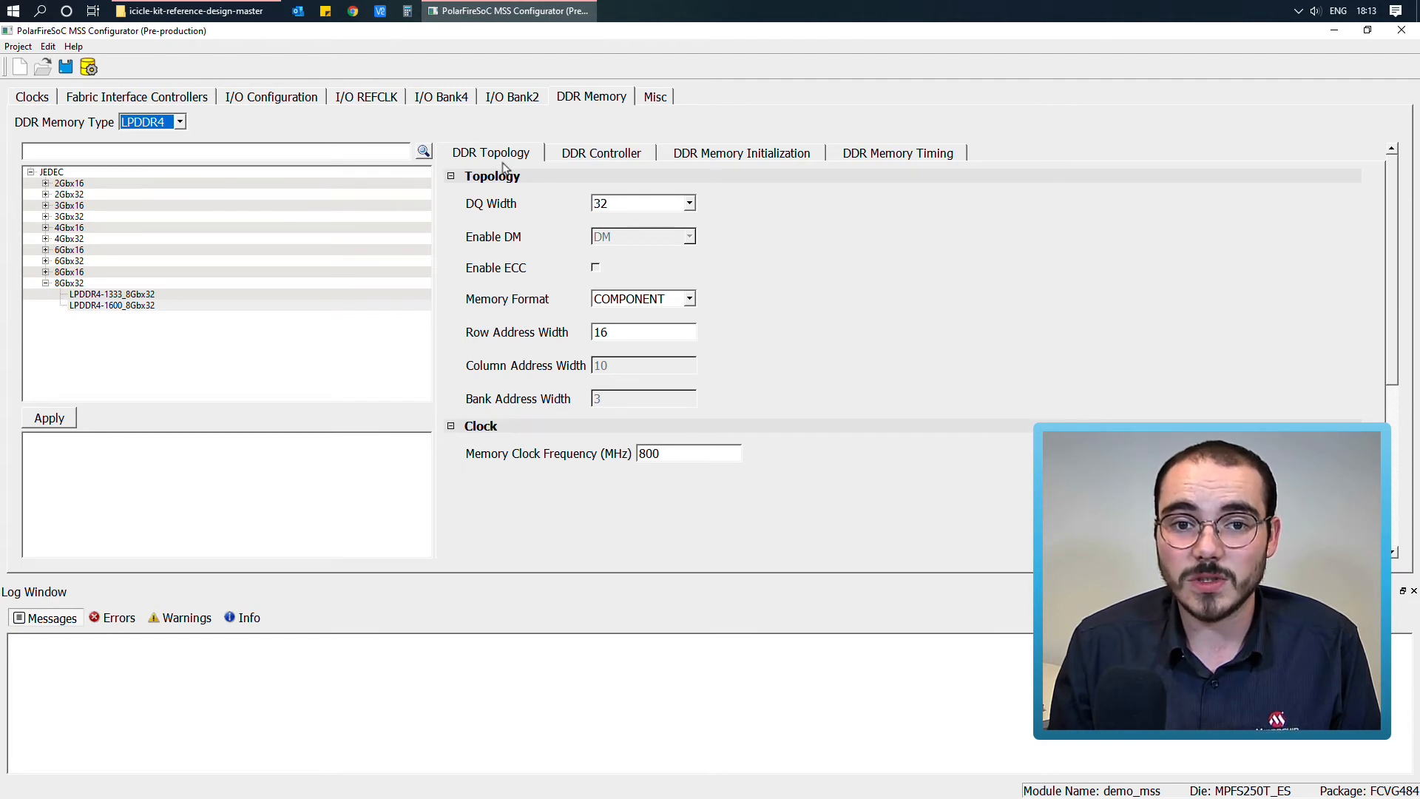
left_click(601, 152)
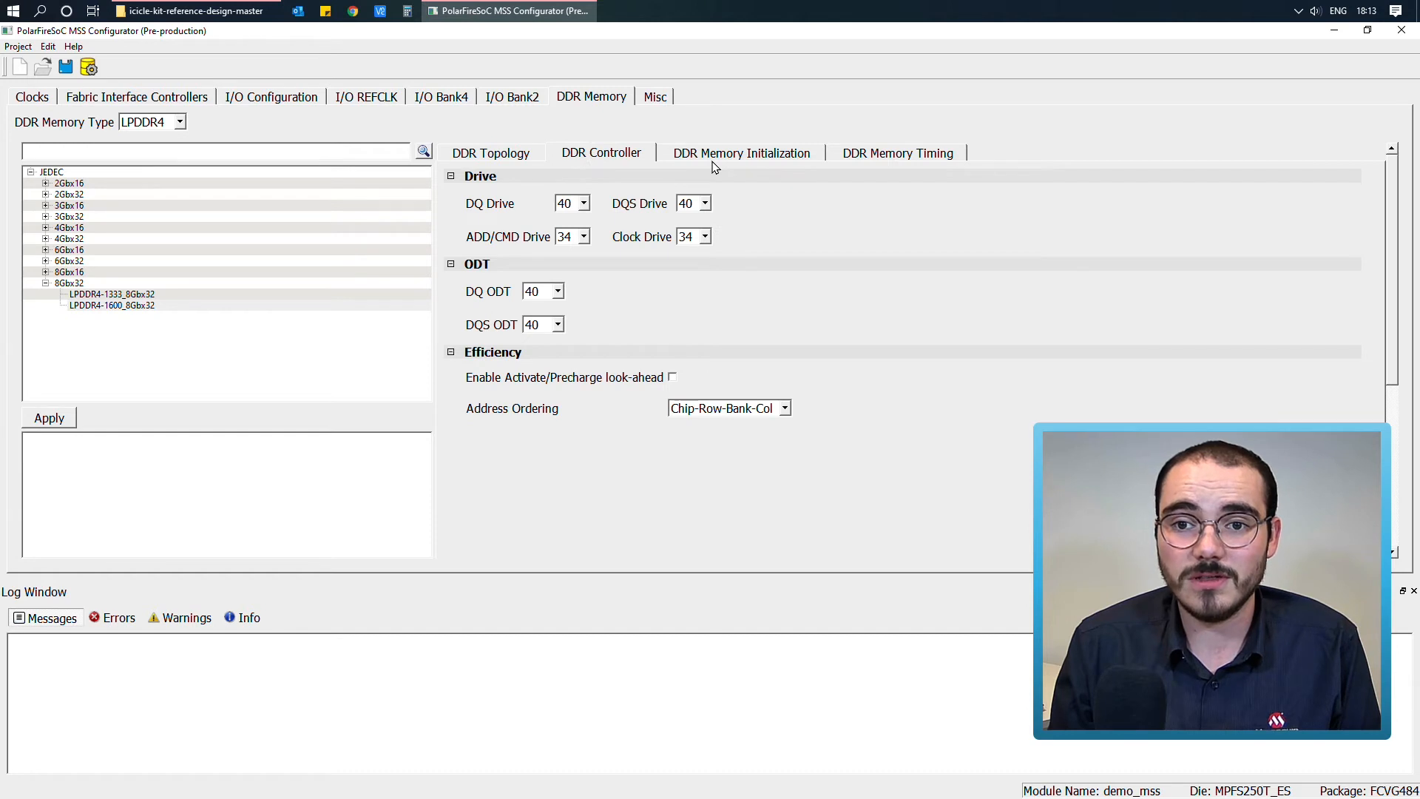
mouse_move(763, 158)
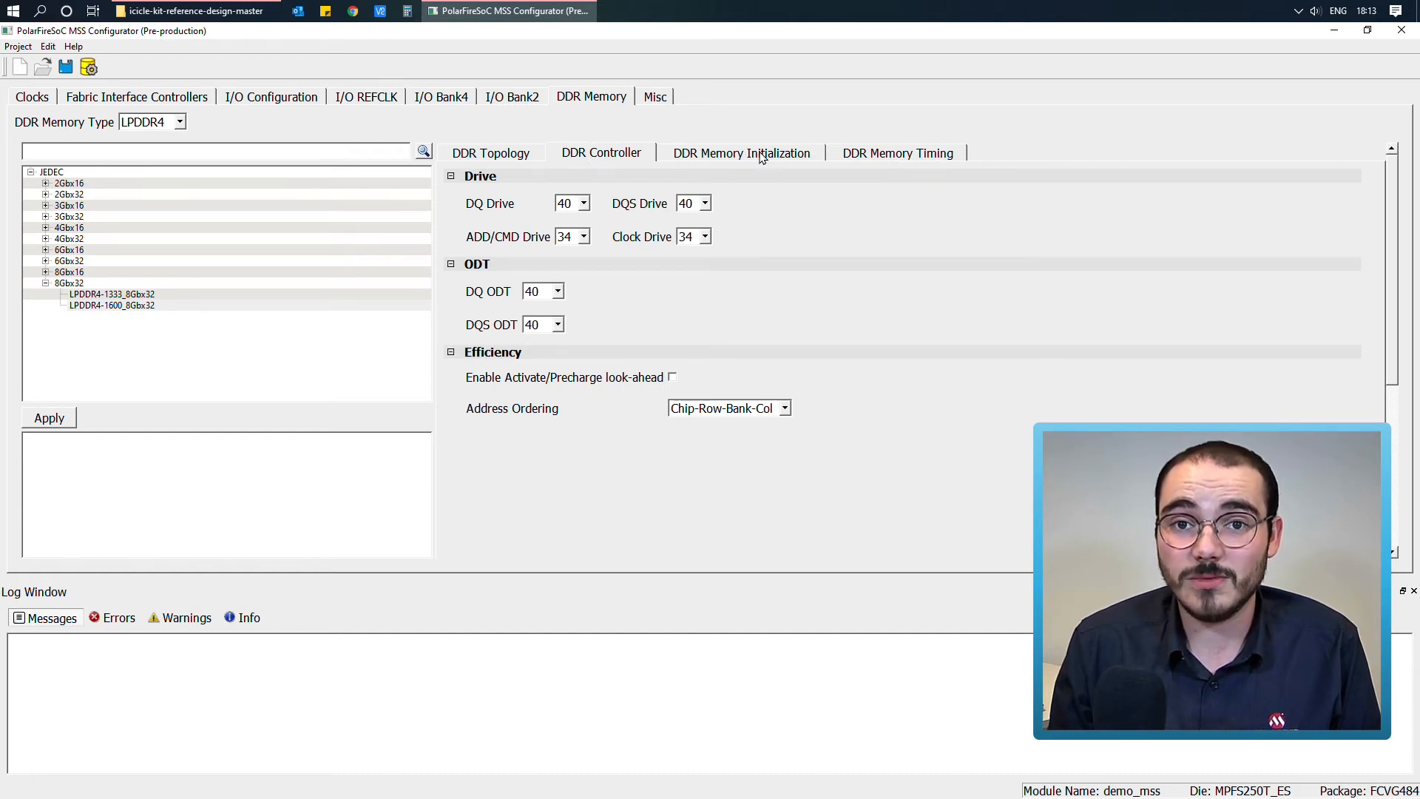
left_click(741, 152)
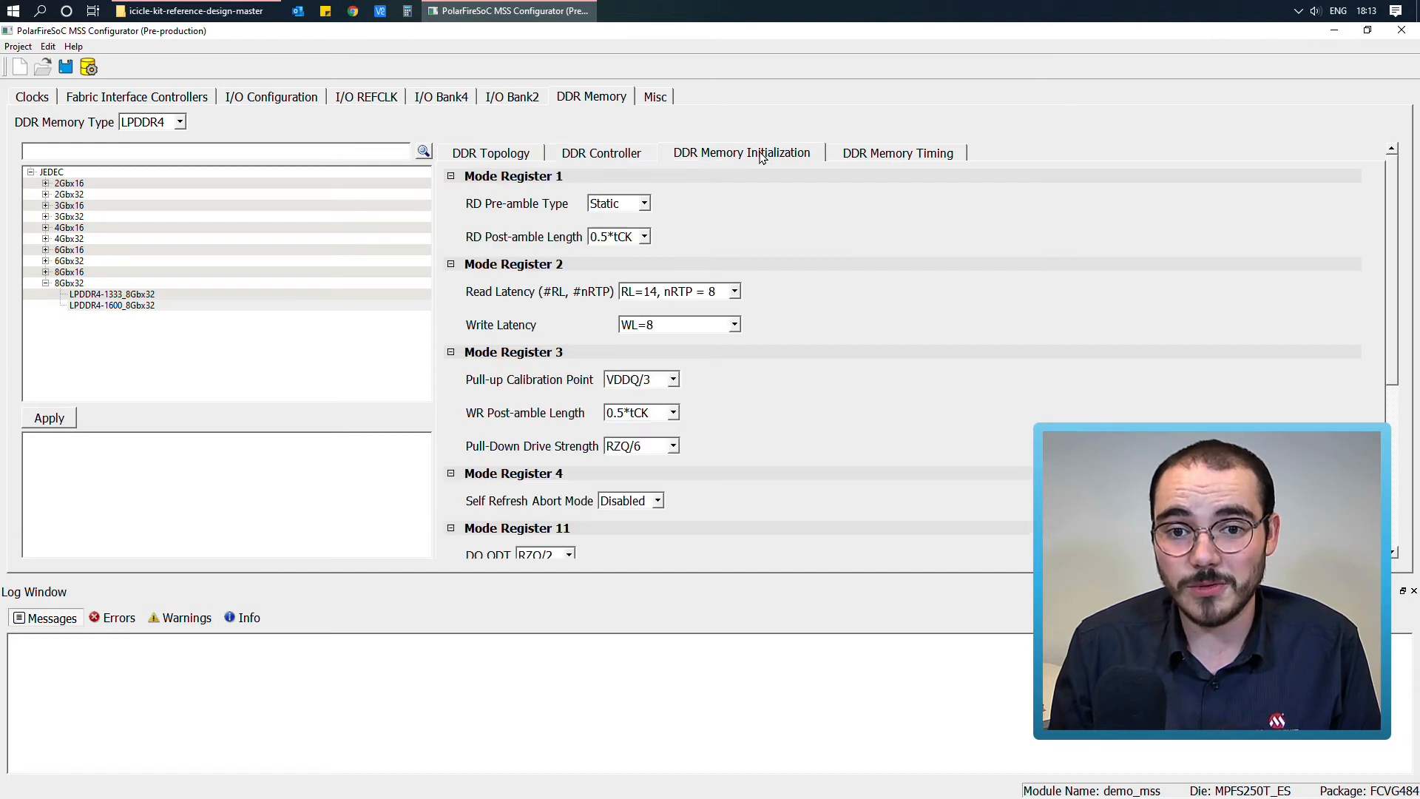
mouse_move(834, 268)
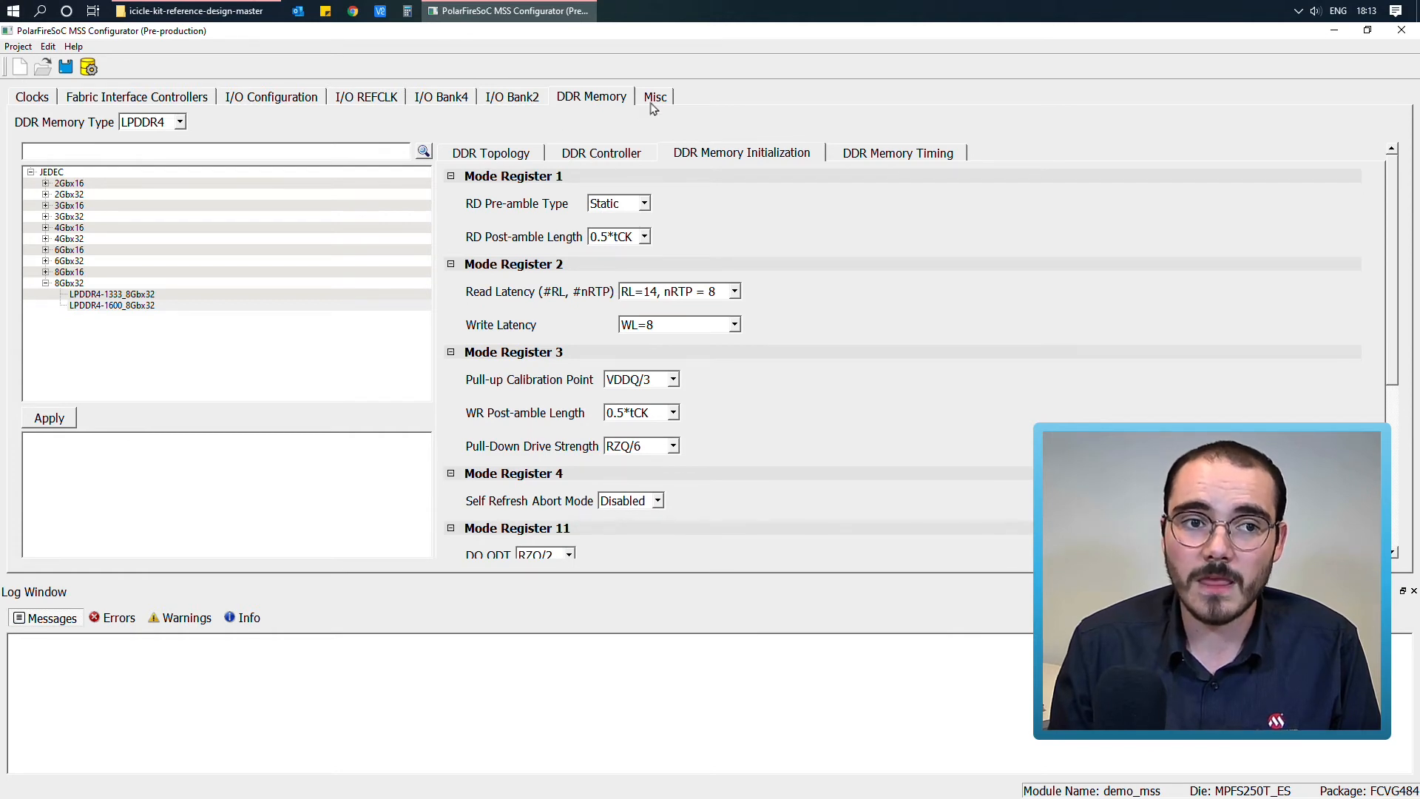
Show the Misc page with unchecked Debug Trace, Interrupt and IOs Lock Down options
left_click(653, 97)
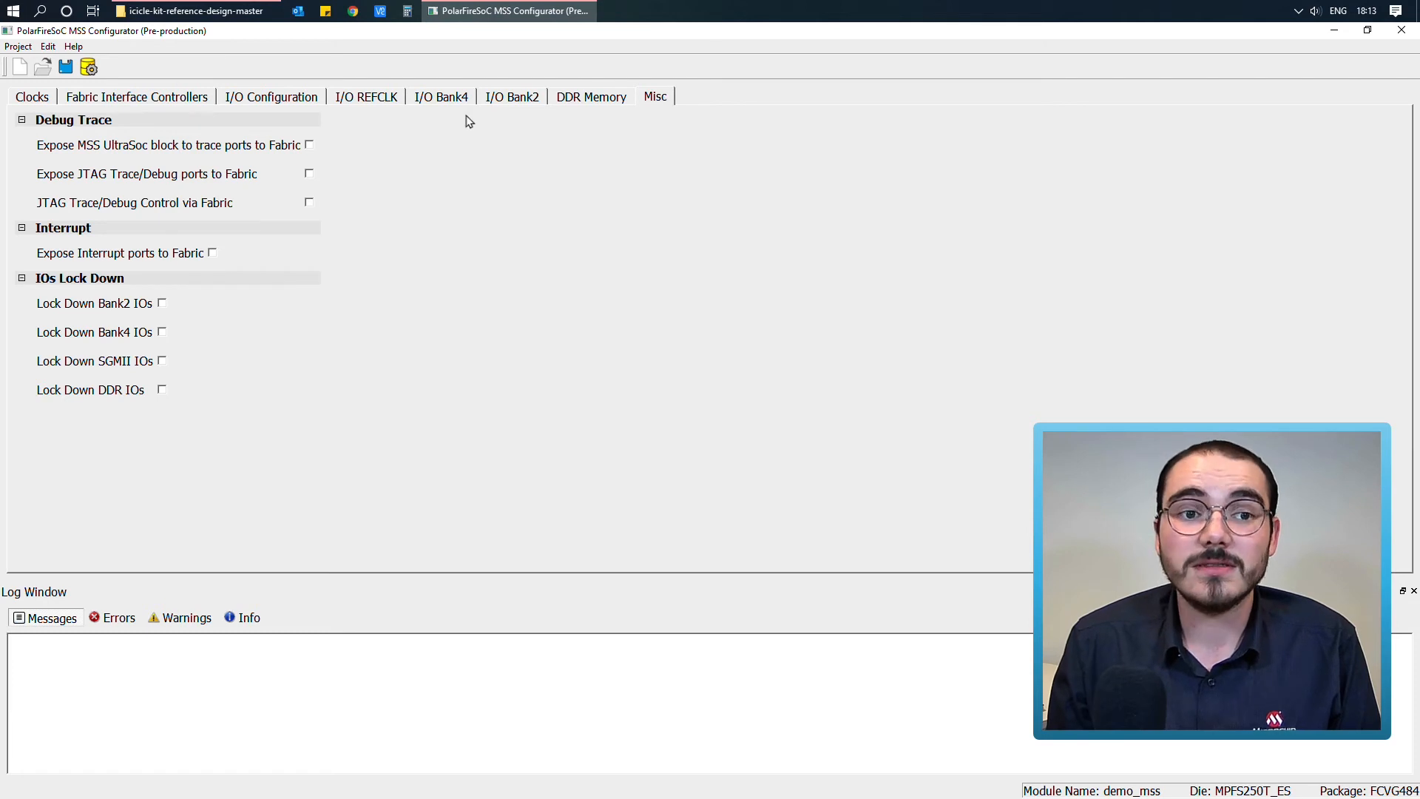
mouse_move(312, 133)
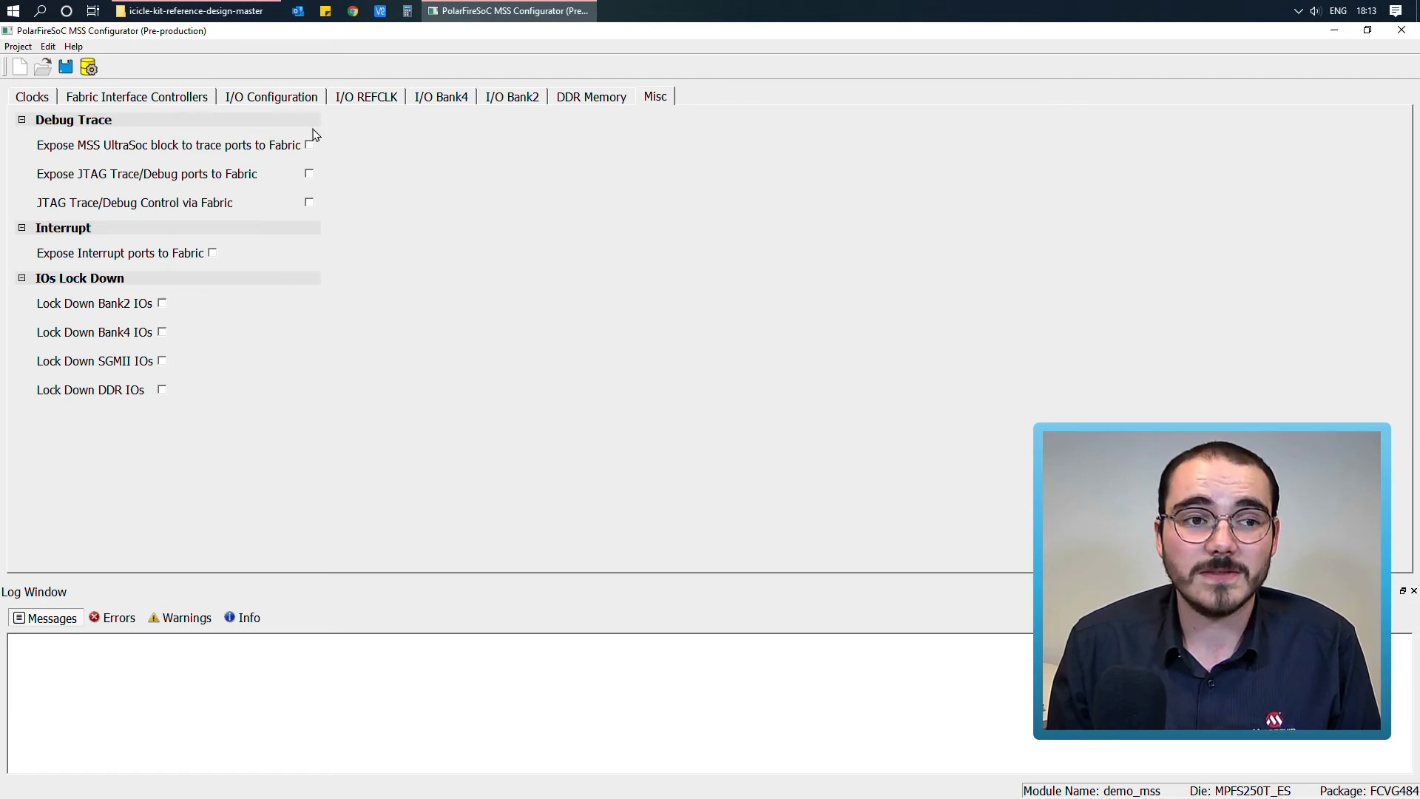
mouse_move(95, 122)
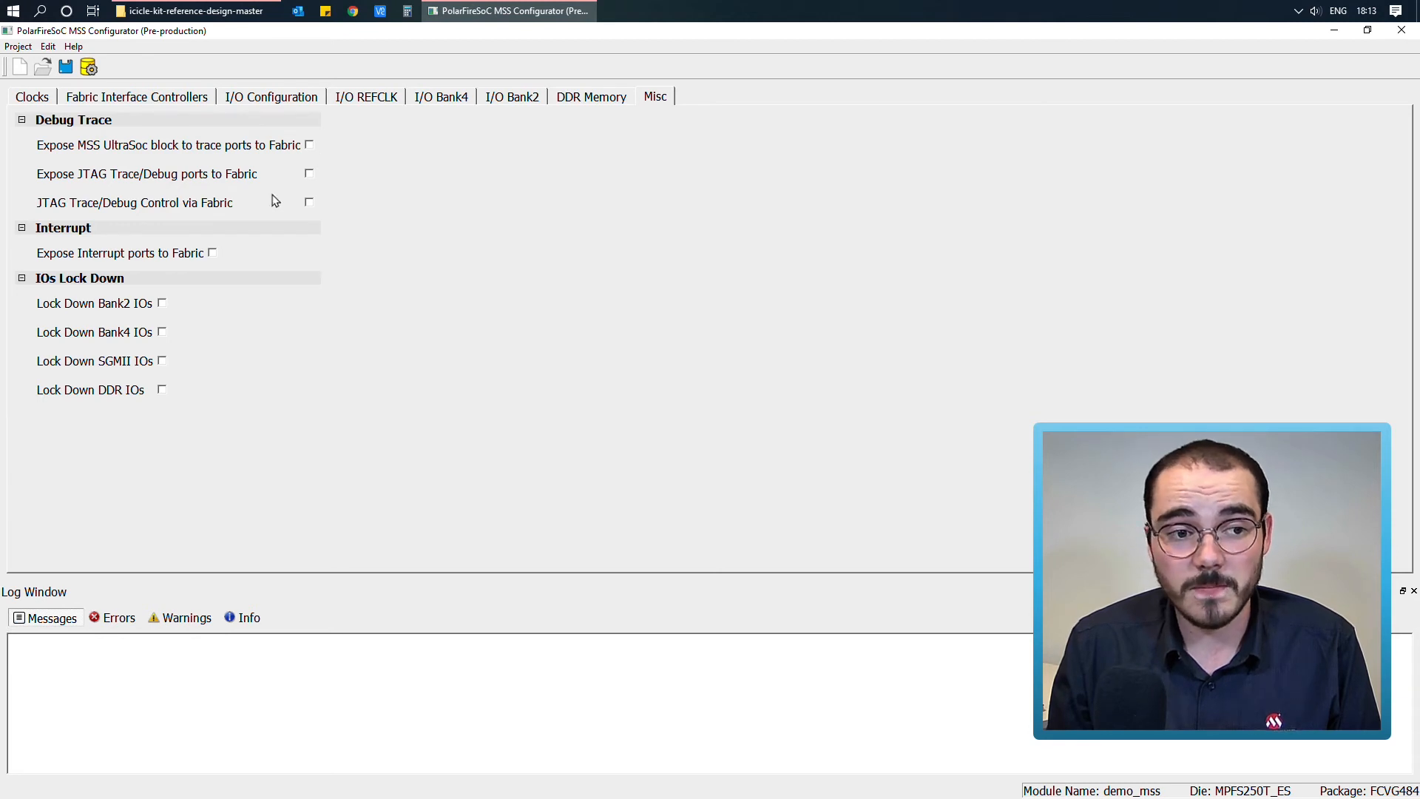
mouse_move(209, 262)
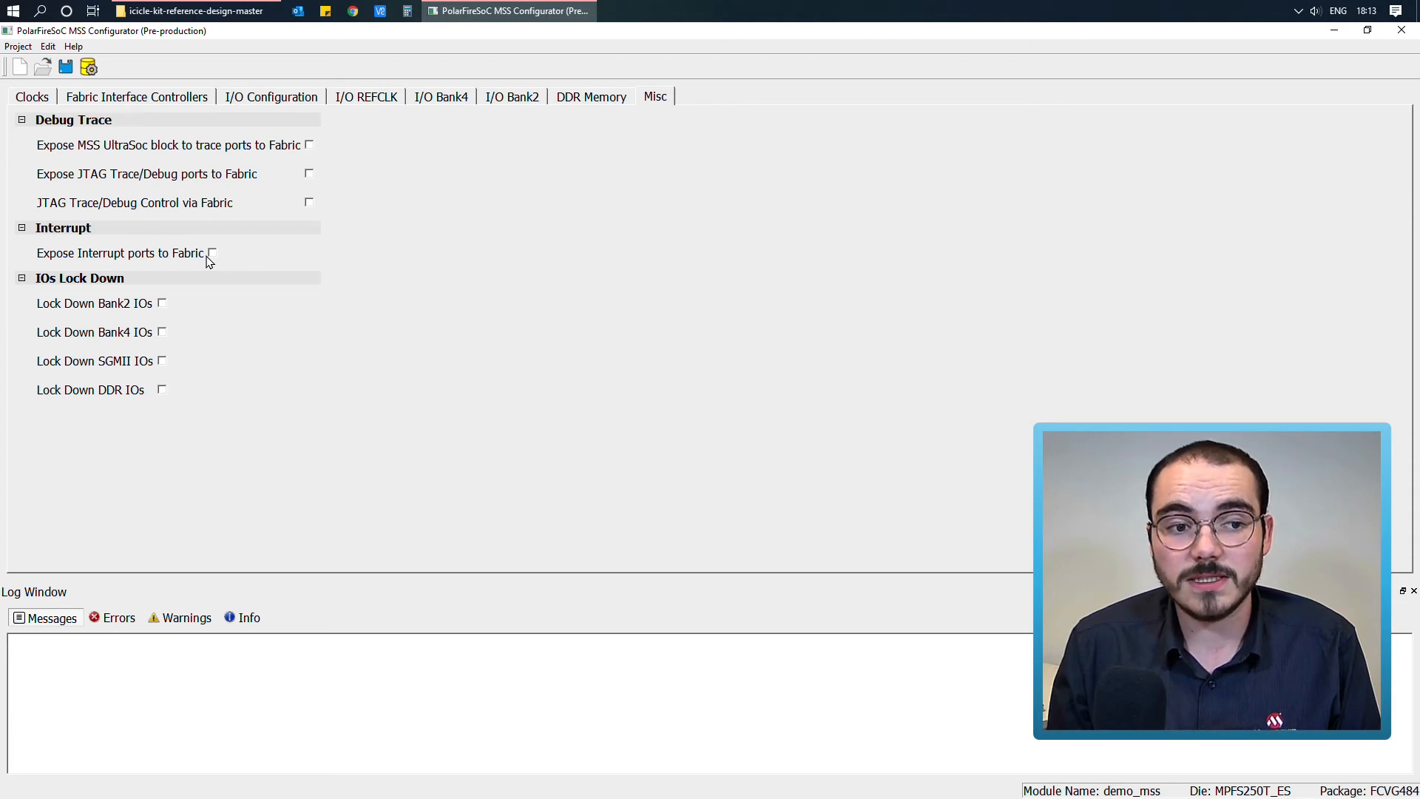
mouse_move(293, 326)
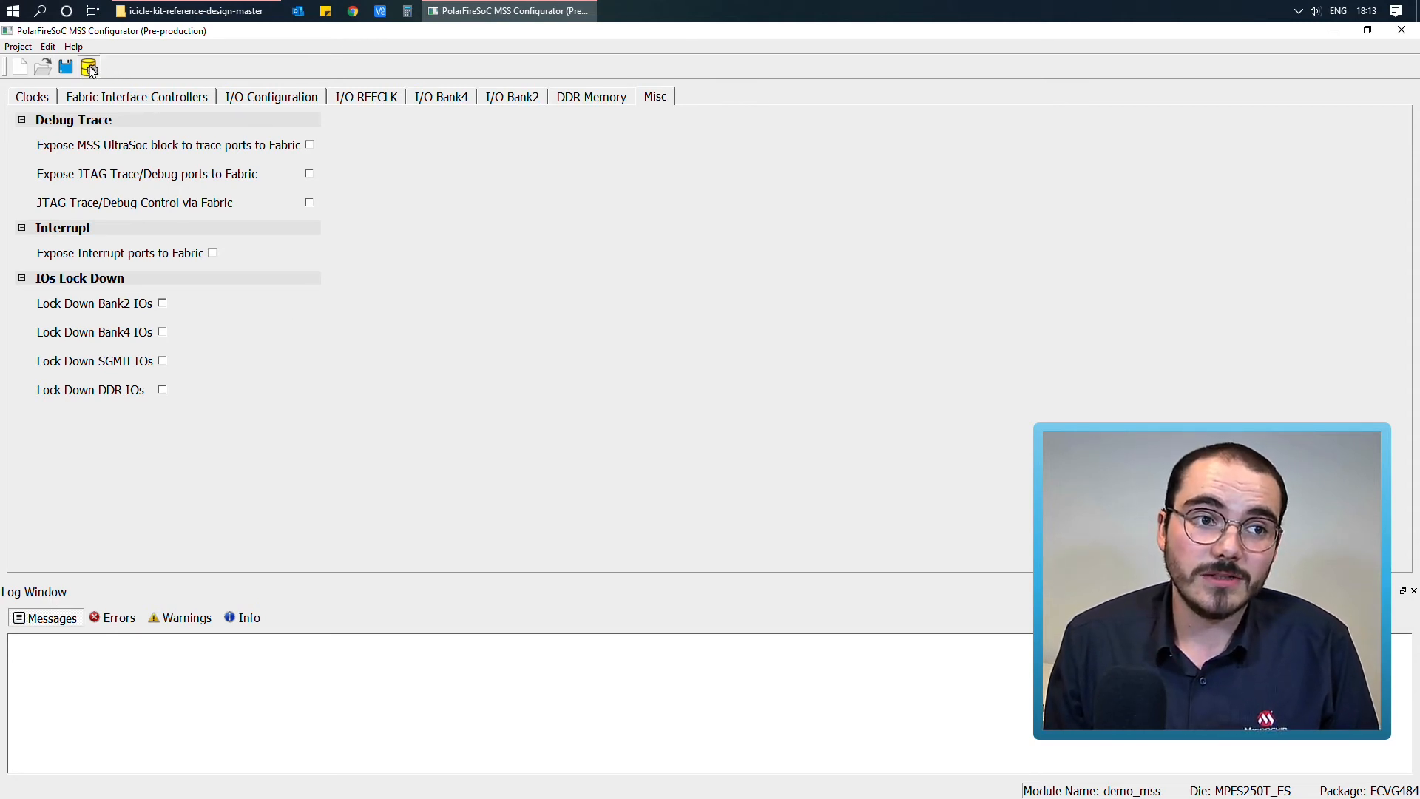
Generate demo_mss XML, report and component files into Downloads > icicle-kit-reference-design-master
left_click(88, 67)
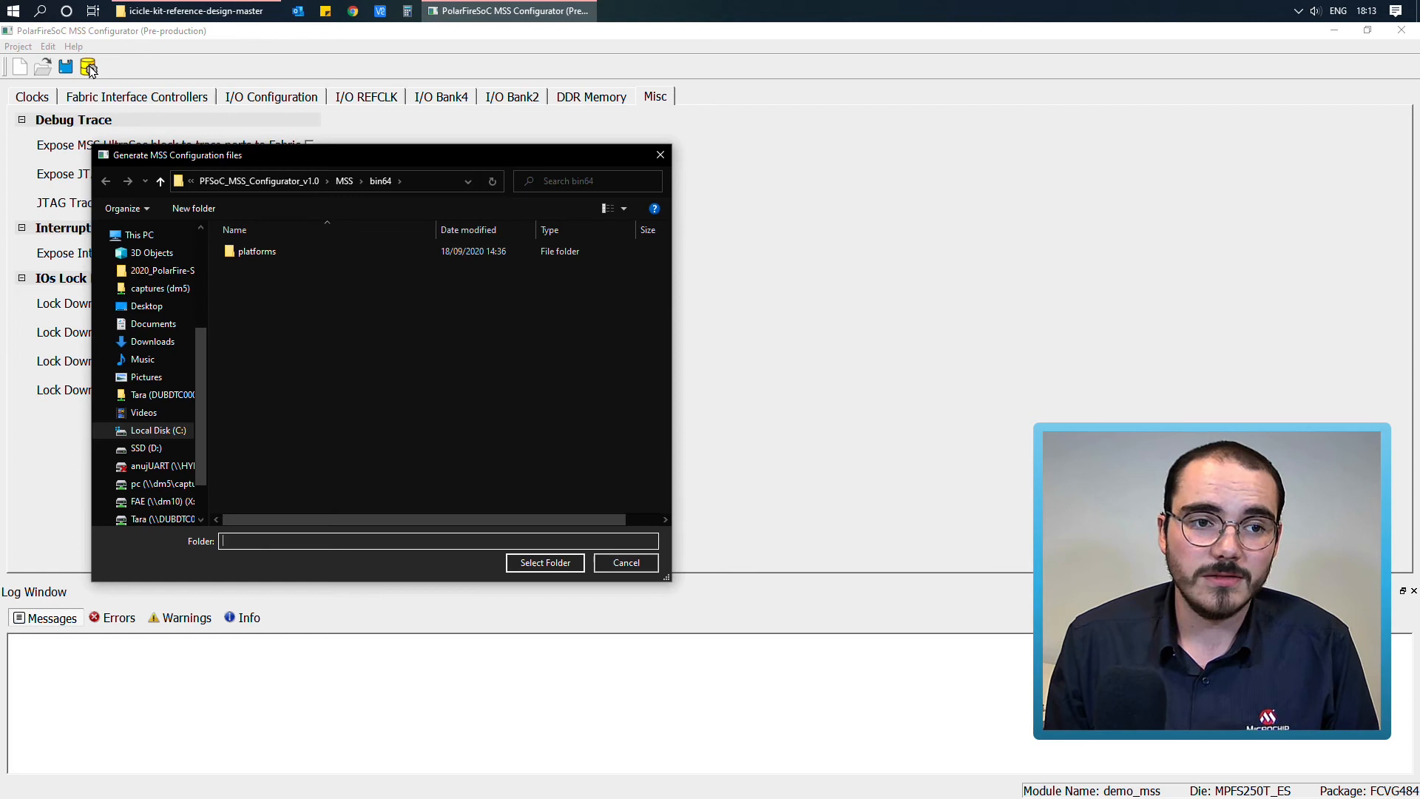
left_click(152, 341)
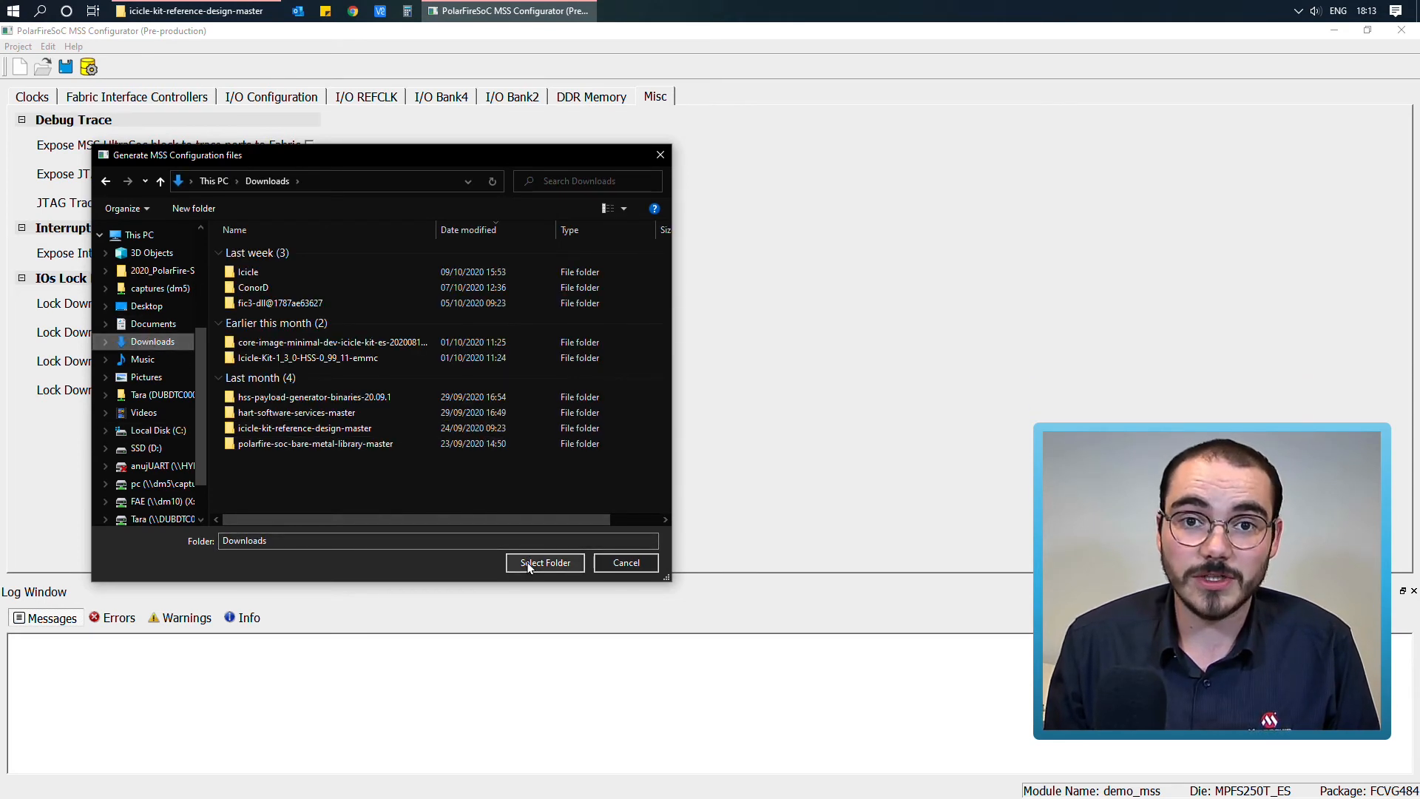
left_click(303, 427)
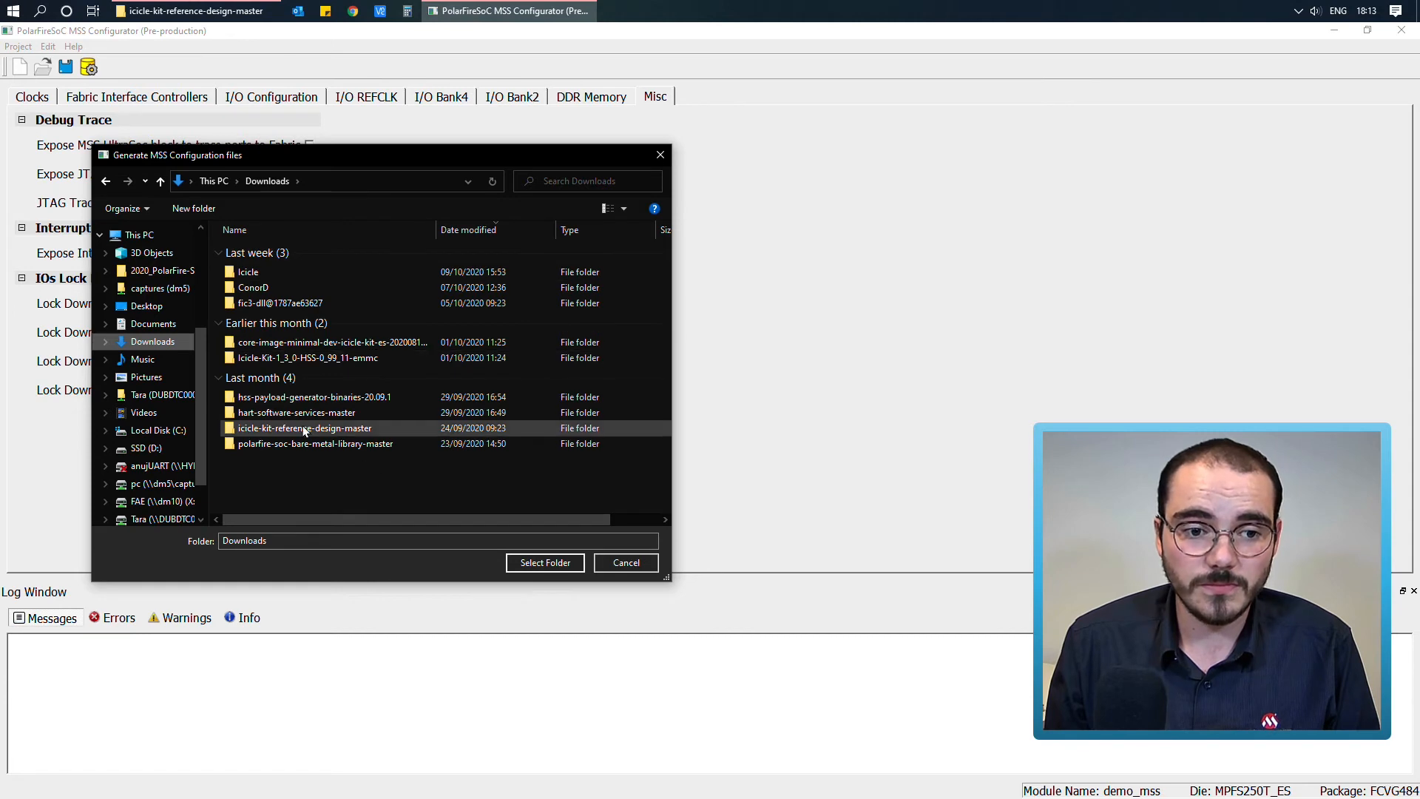
double_click(304, 428)
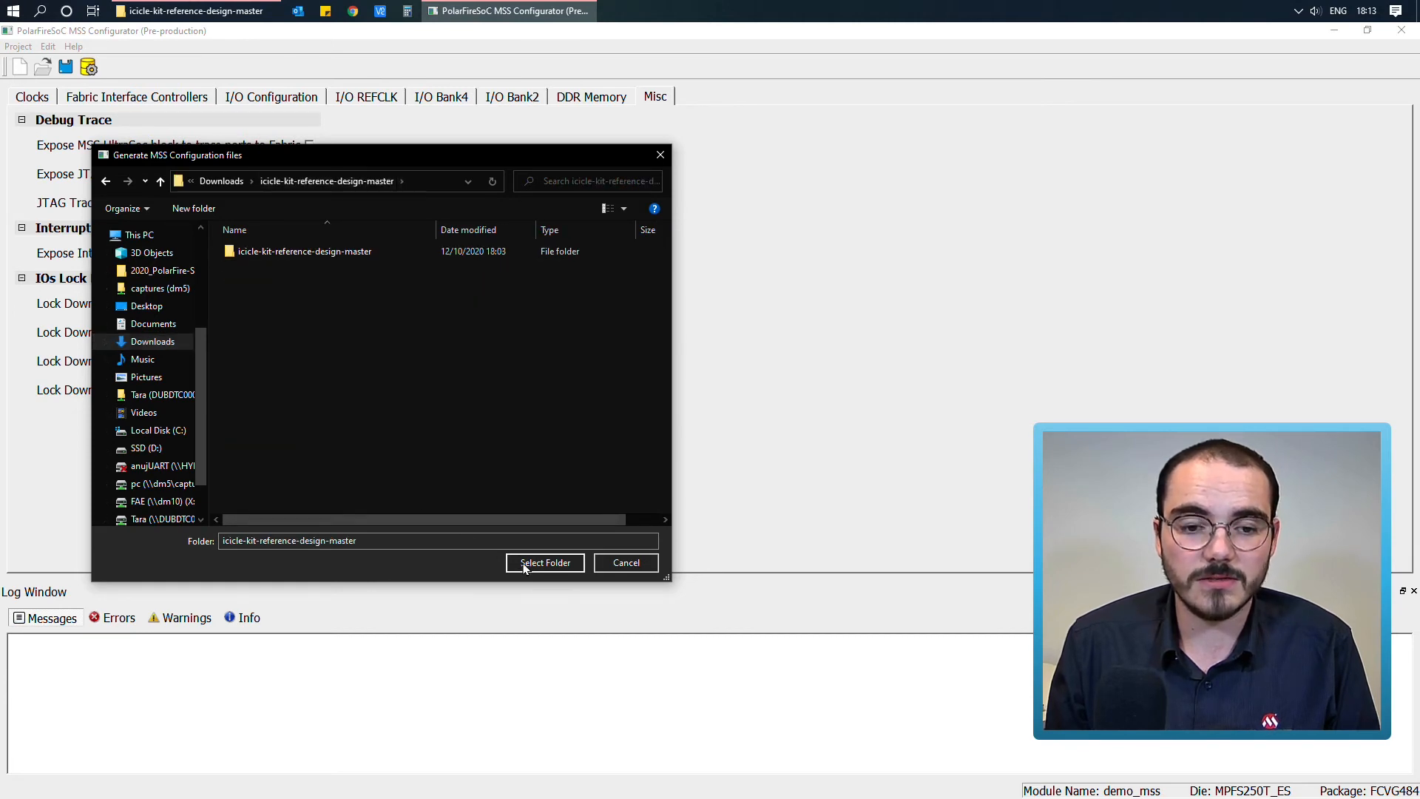
left_click(544, 562)
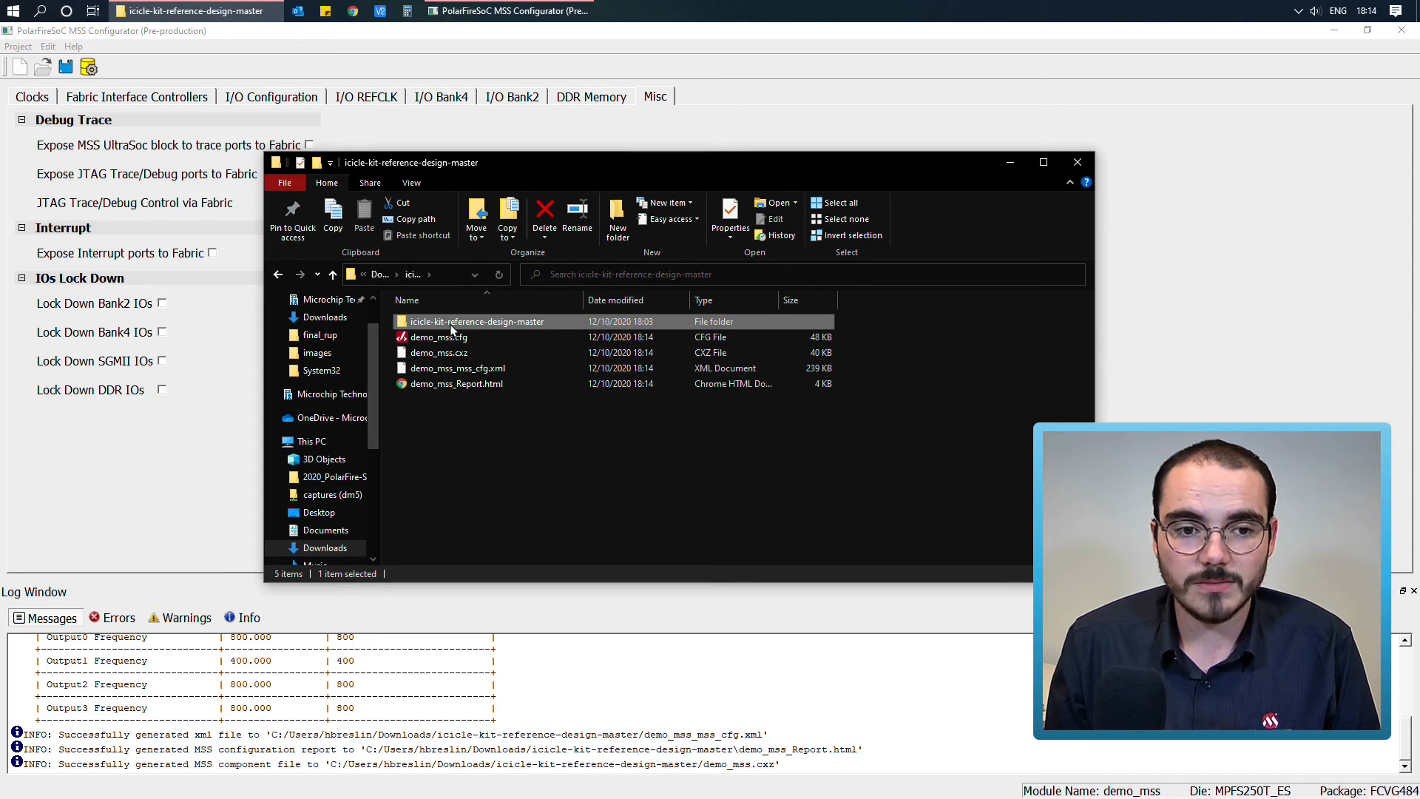
mouse_move(439, 336)
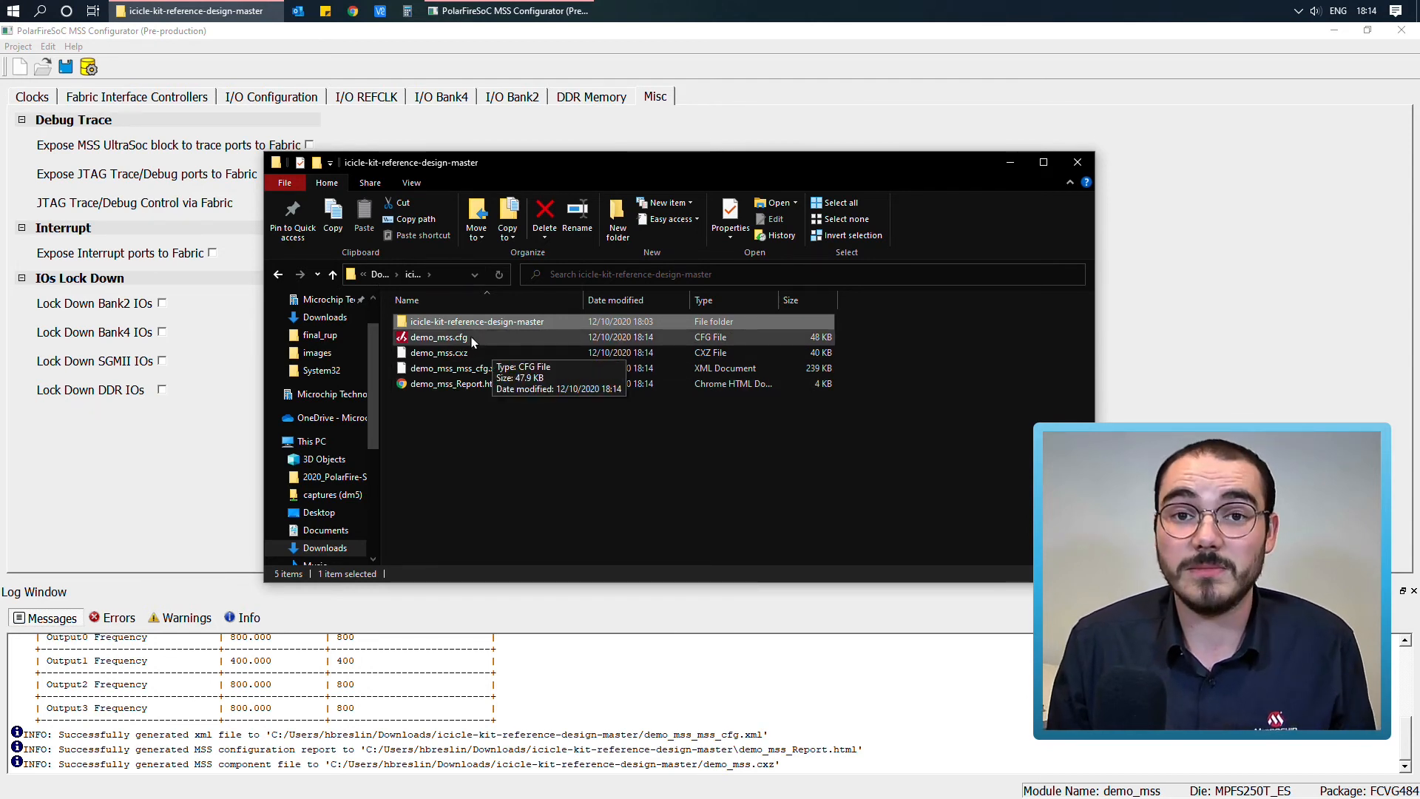
Select demo_mss.cfg and bring up its context menu offering Edit with Notepad++
left_click(438, 335)
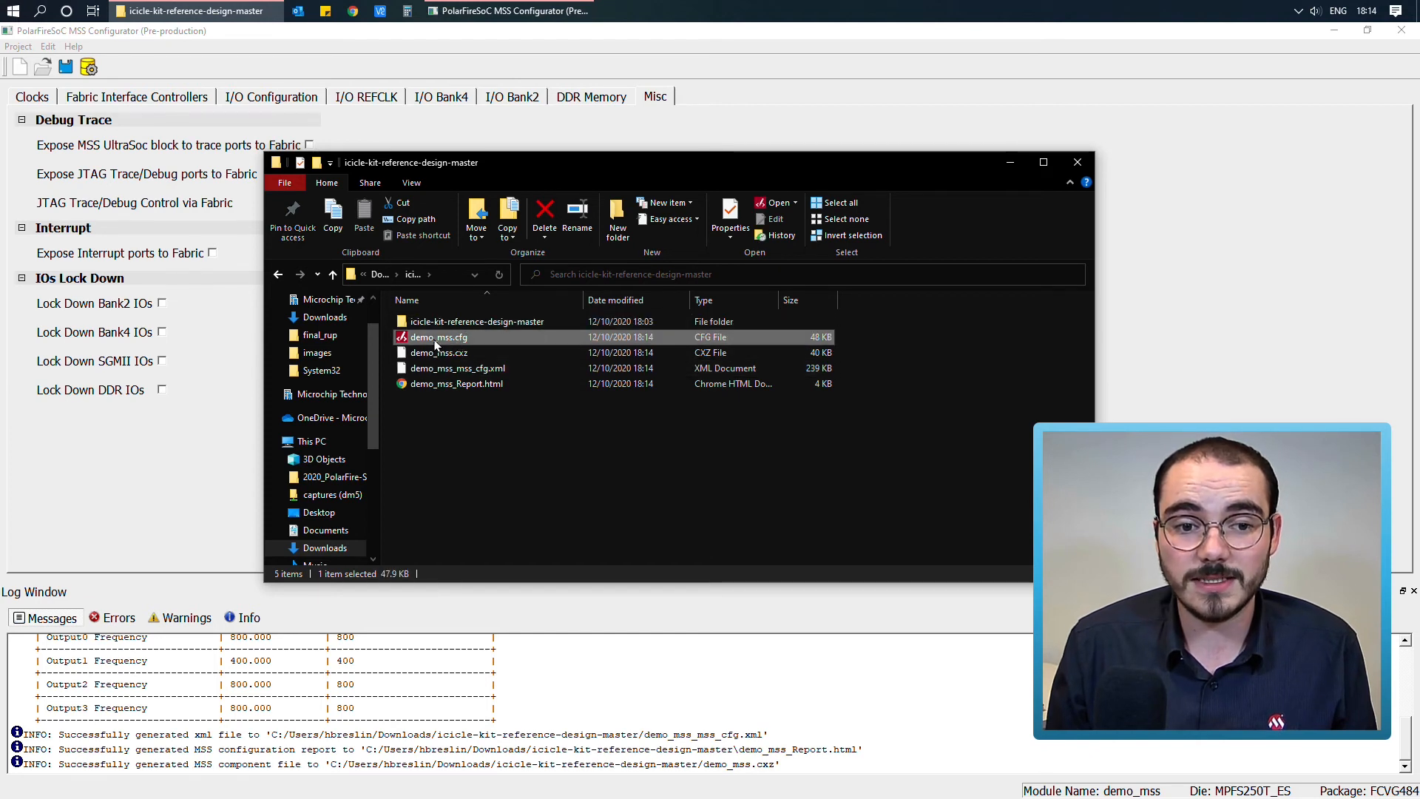
mouse_move(440, 335)
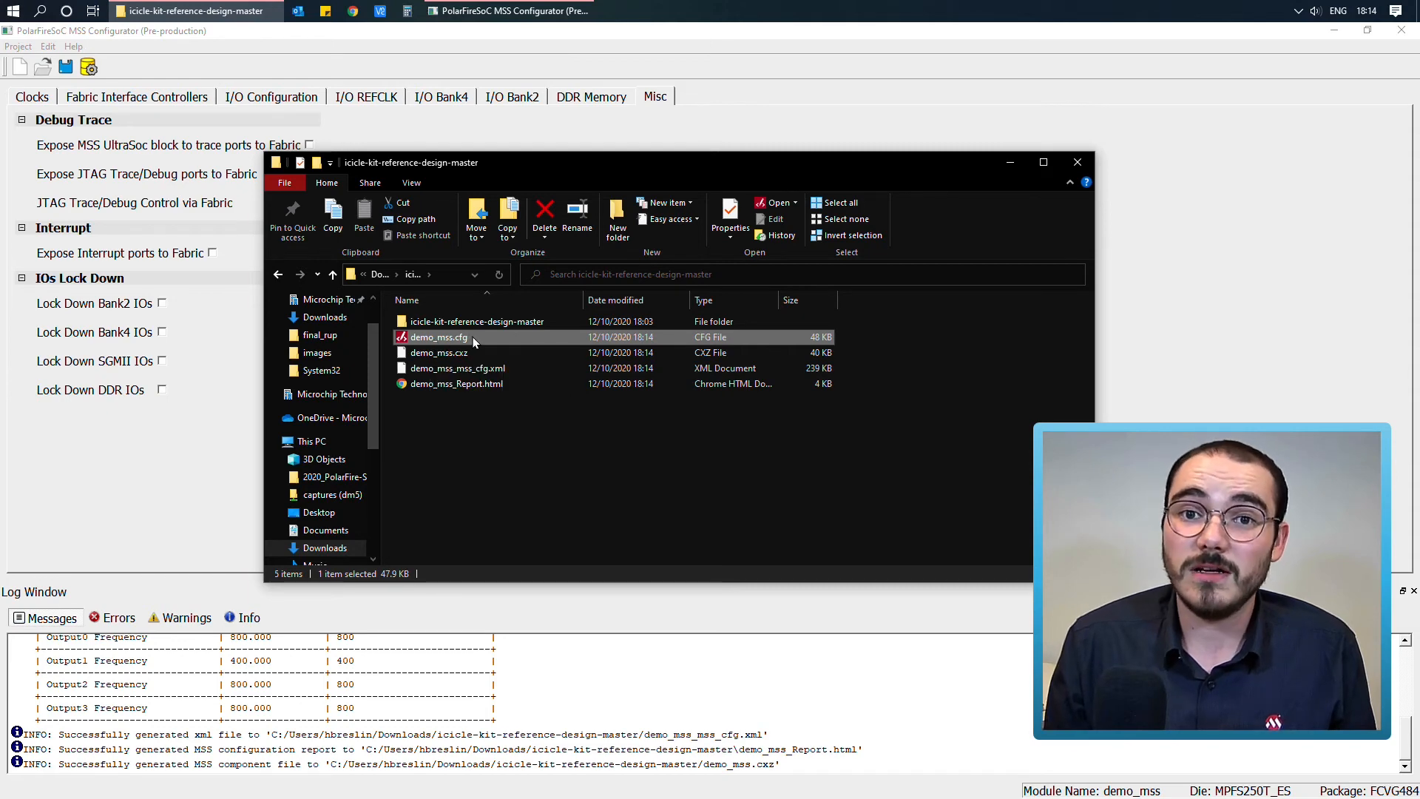
right_click(436, 335)
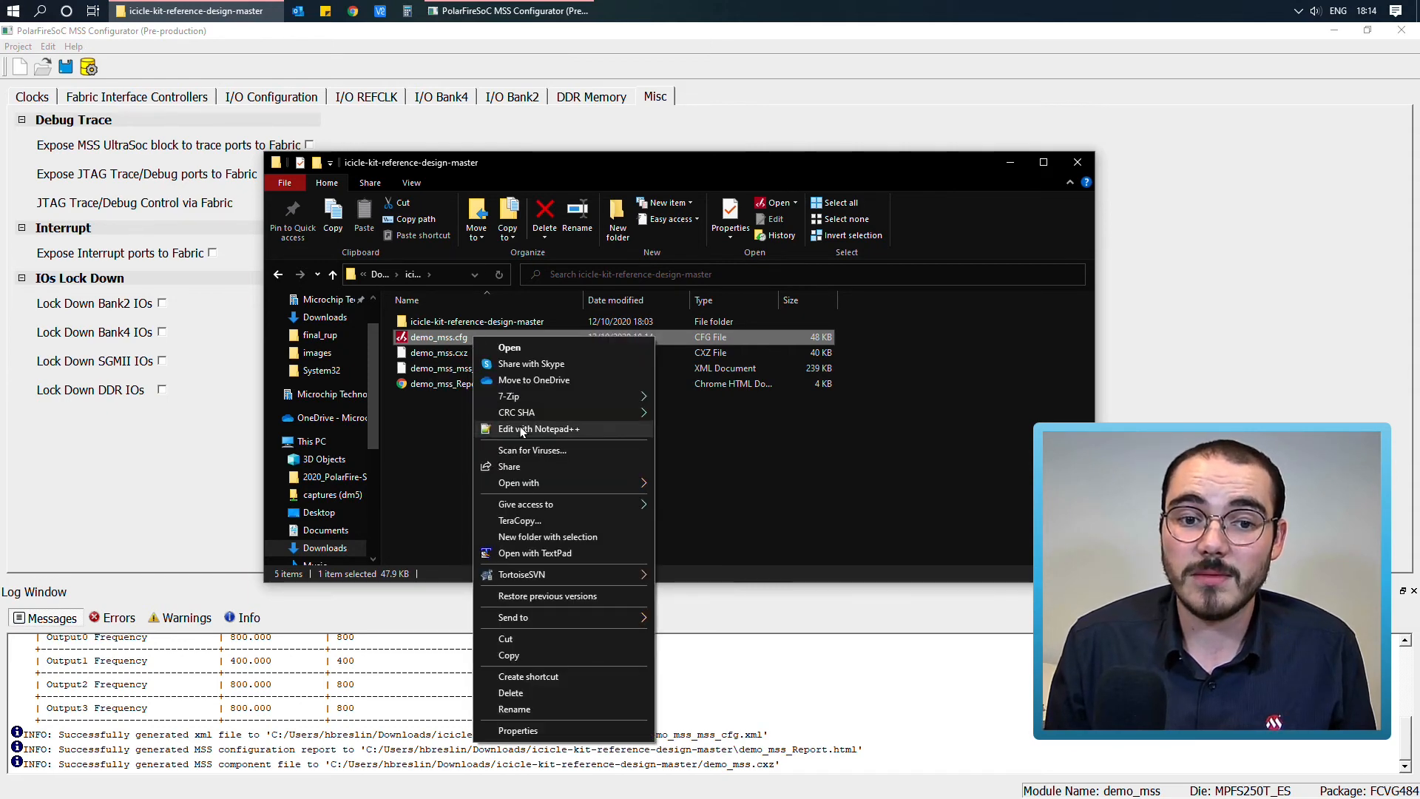
Open demo_mss.cfg in Notepad++ and scroll through its bank voltage and DDR3/DDR4 parameters
left_click(537, 428)
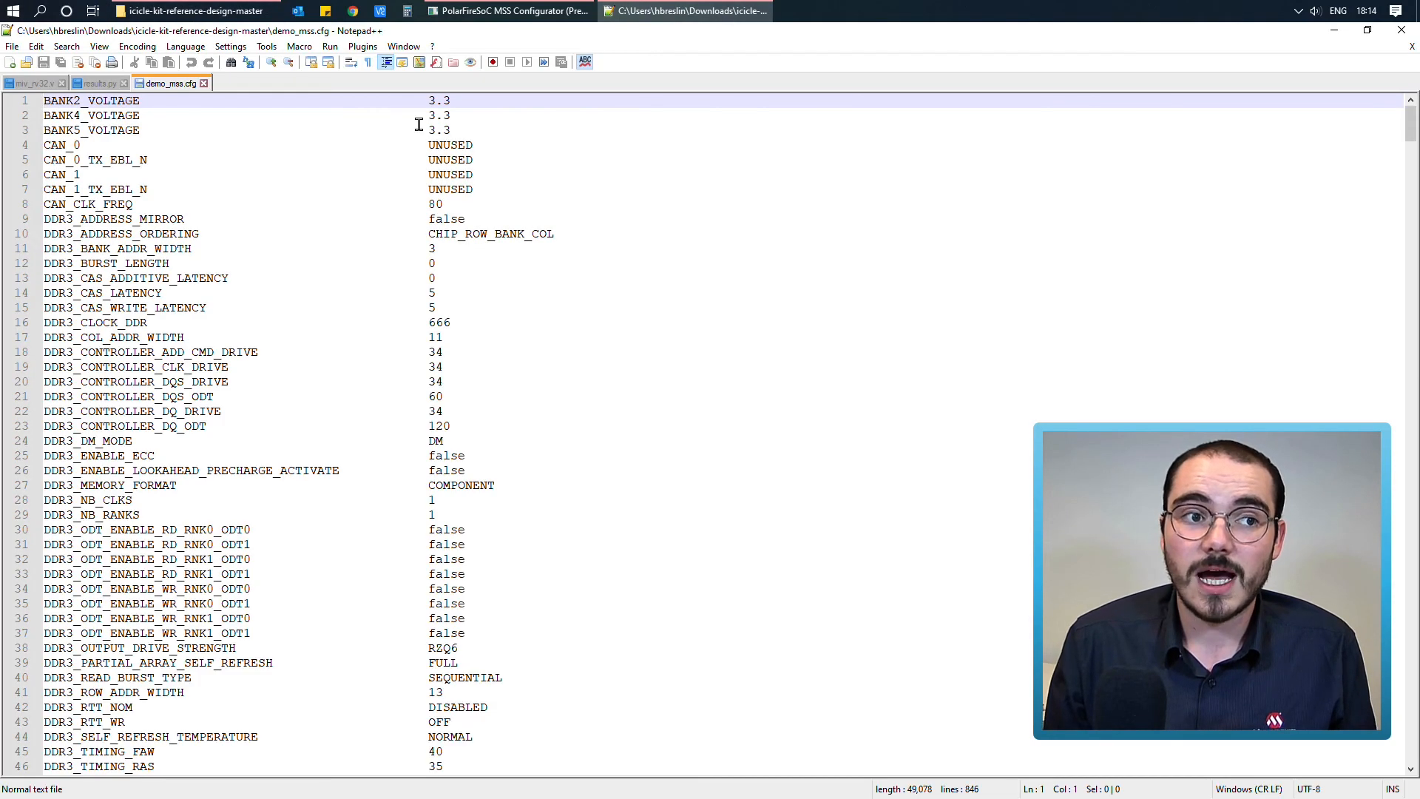
mouse_move(393, 158)
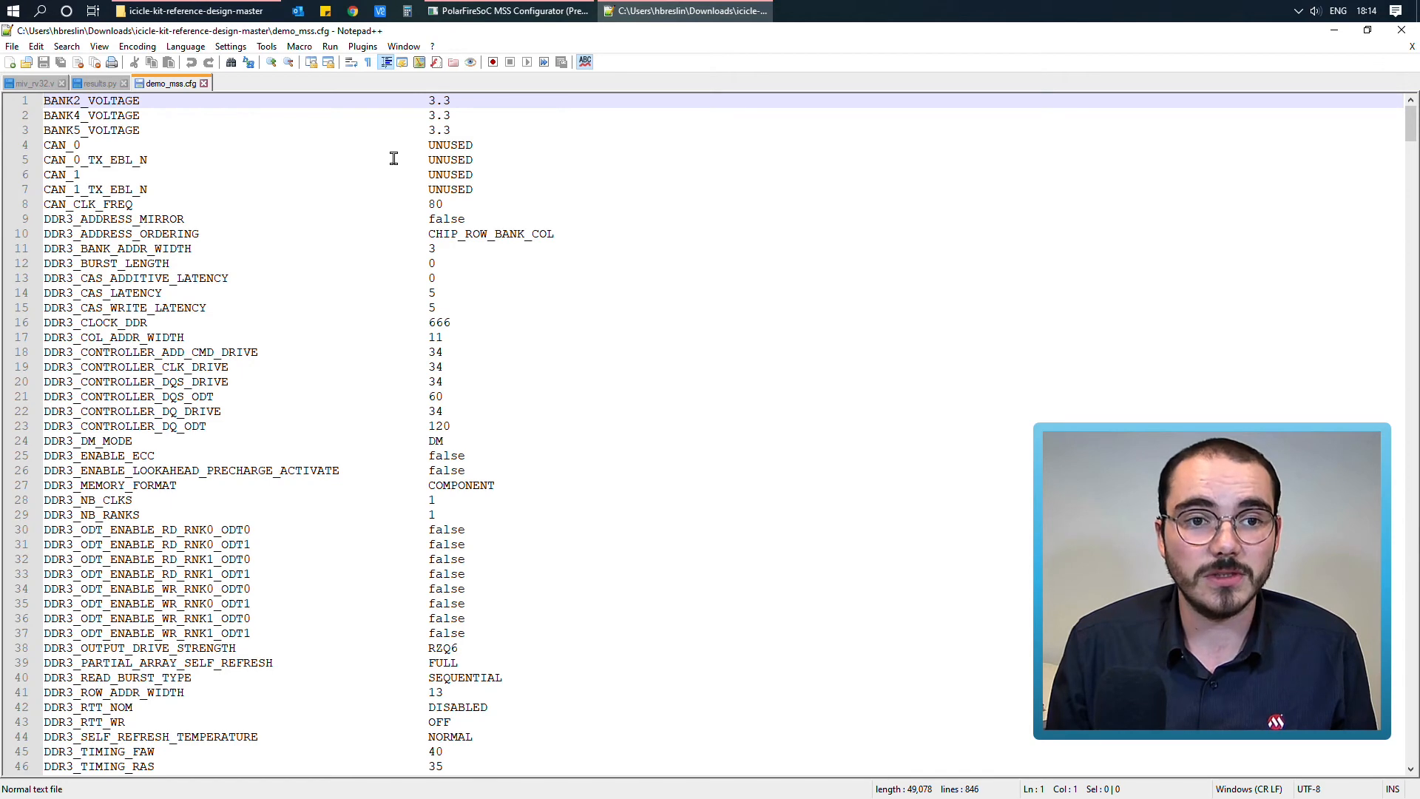
scroll("down", 3)
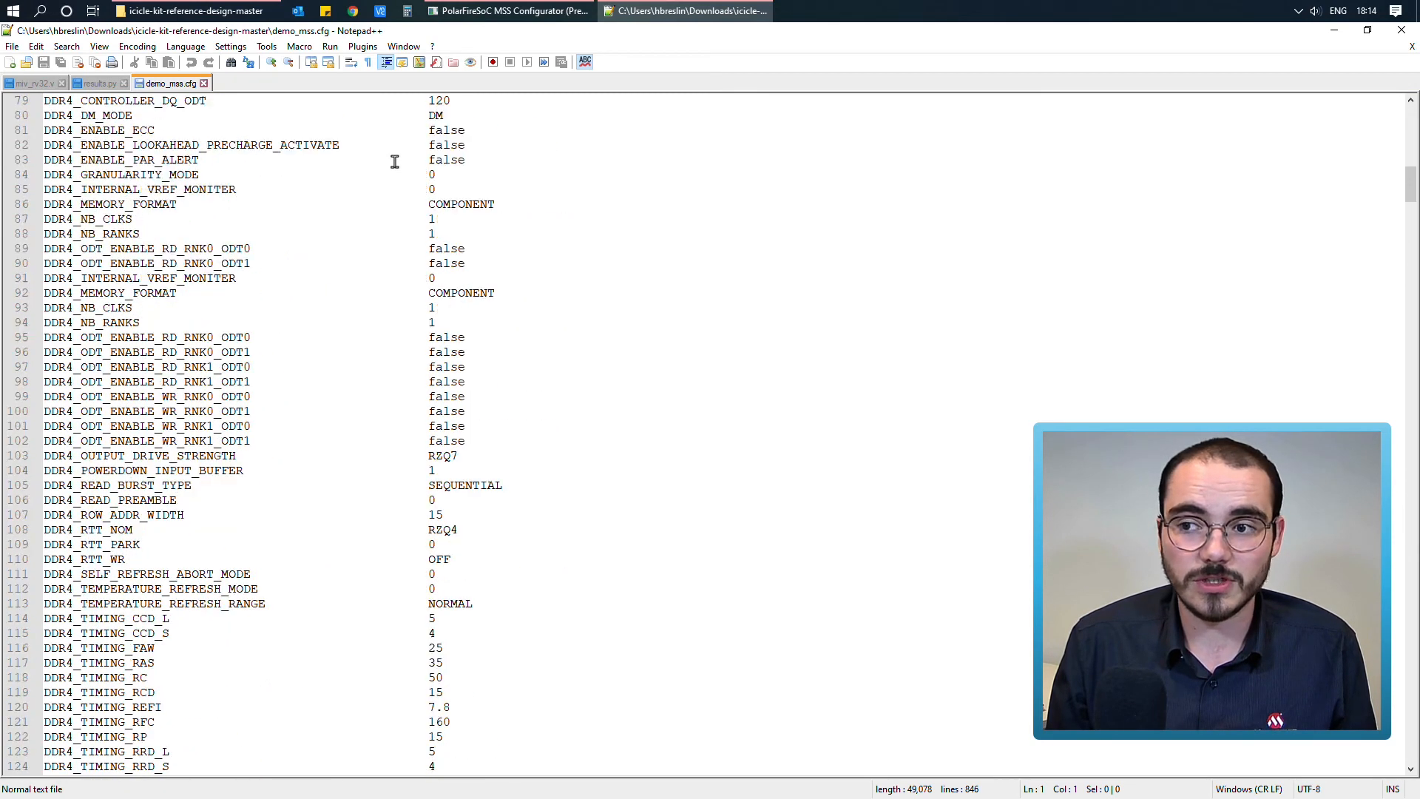
scroll("down", 3)
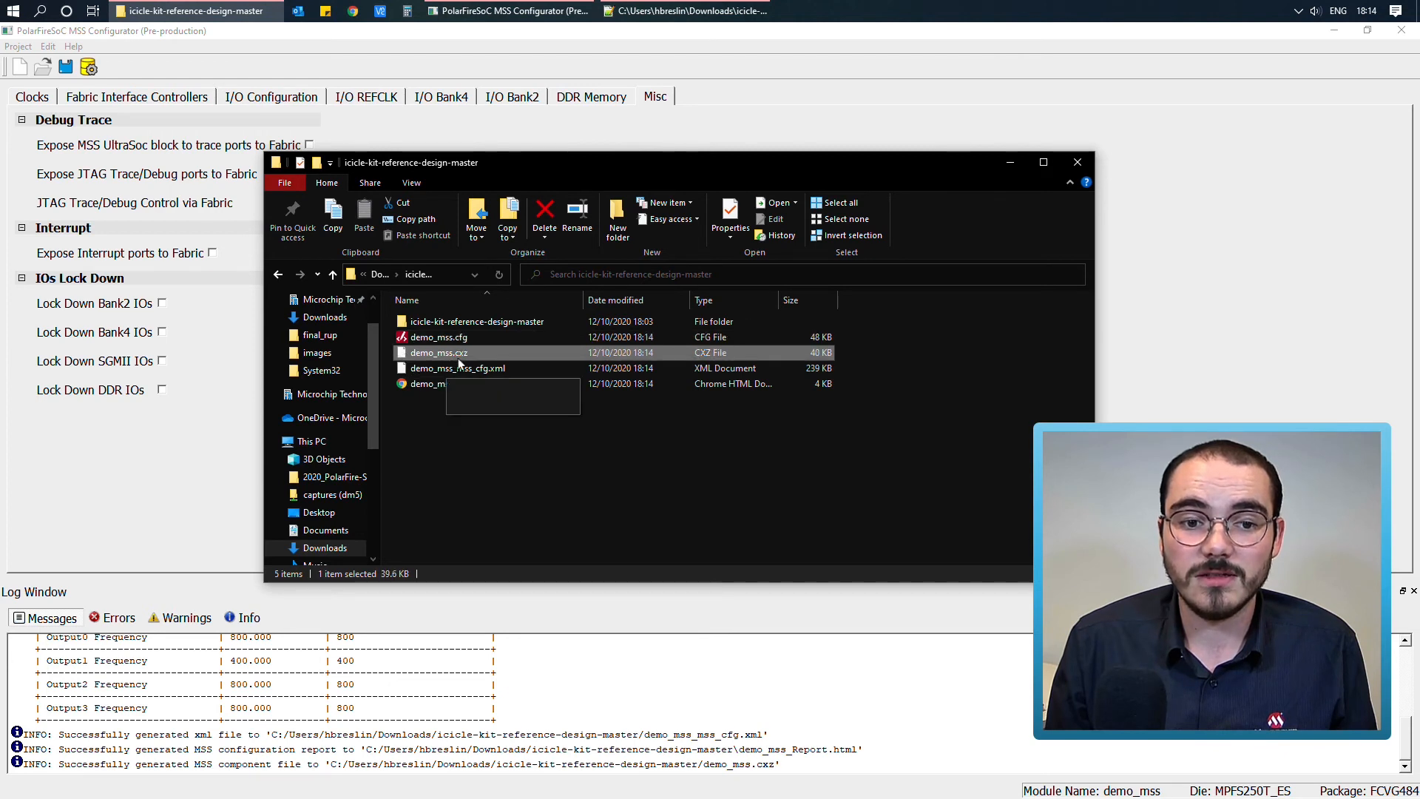
mouse_move(457, 358)
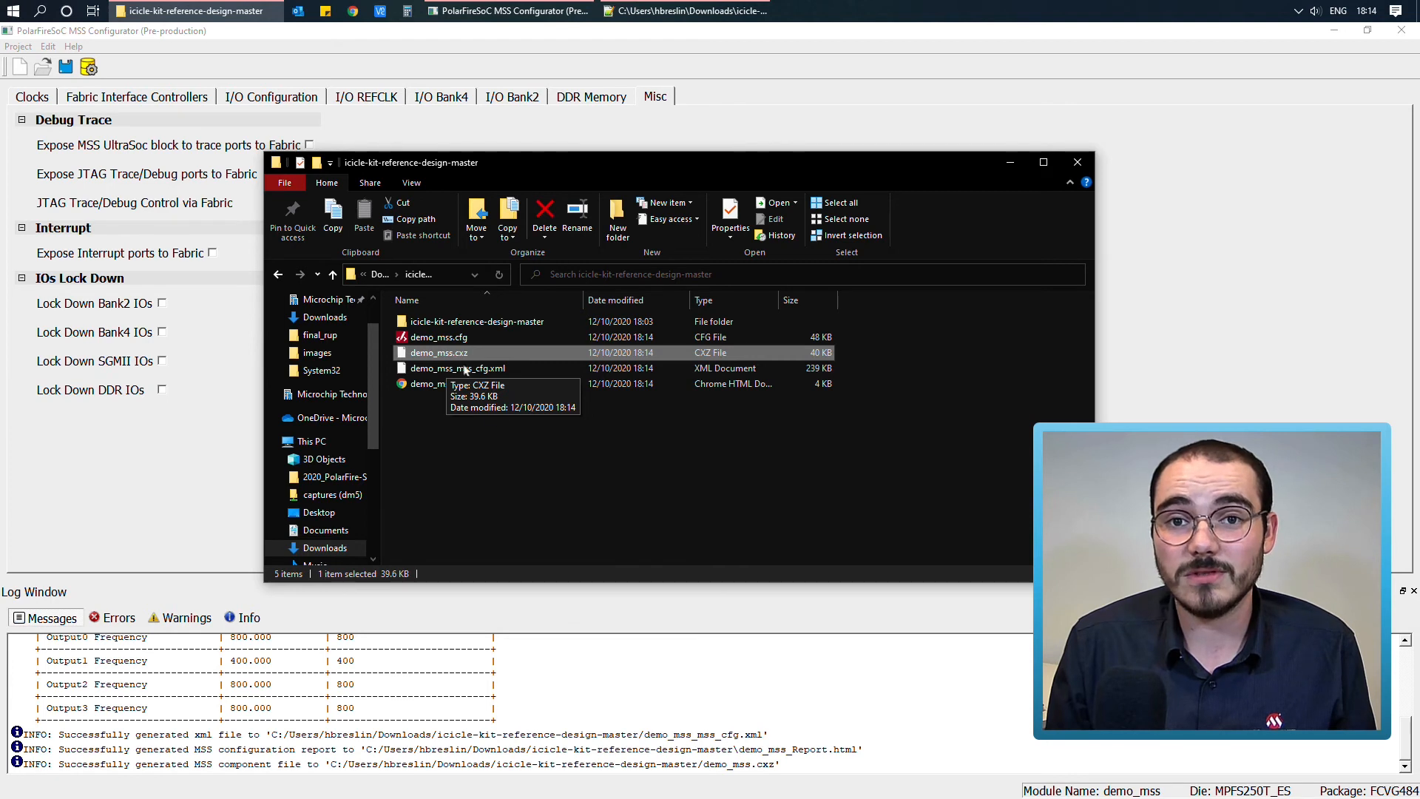
mouse_move(533, 475)
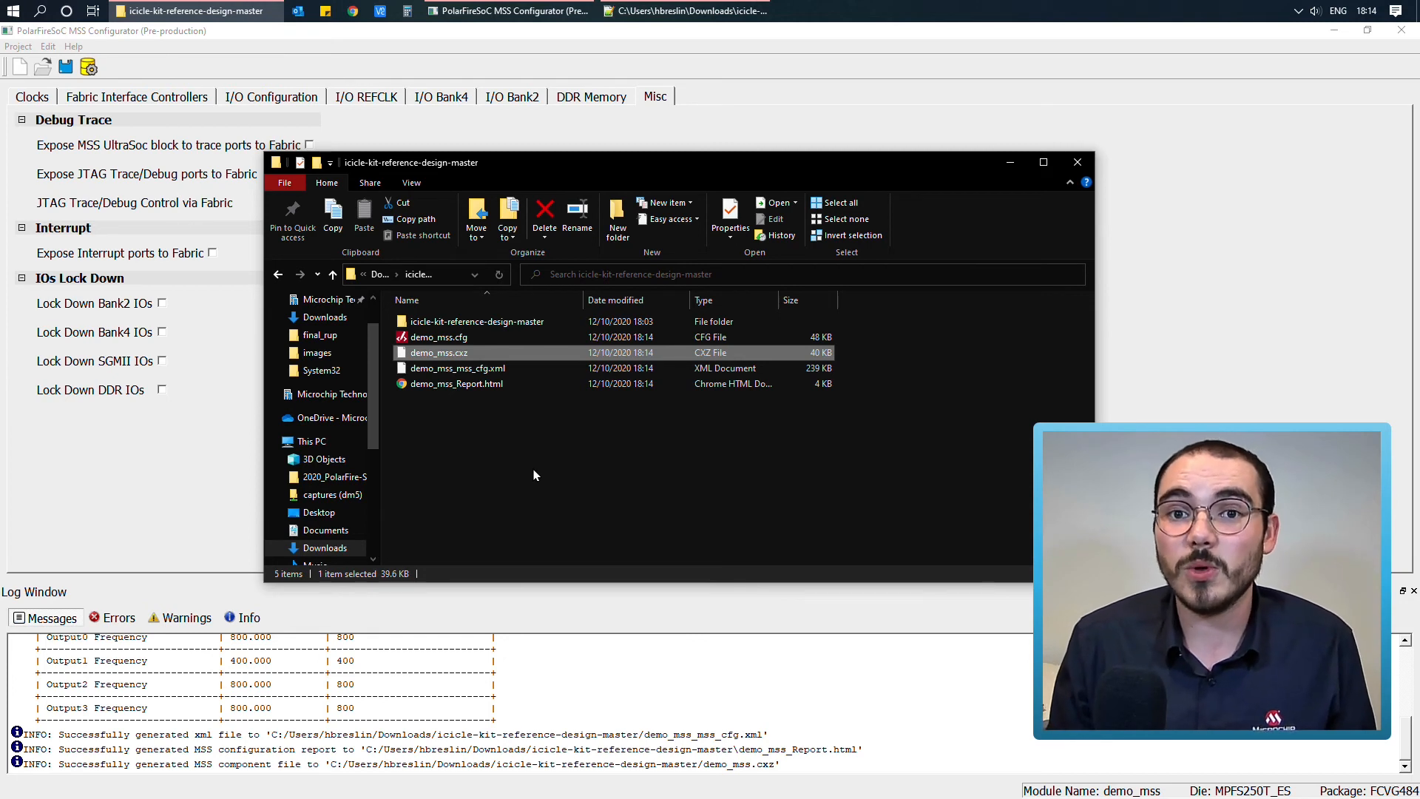
mouse_move(529, 460)
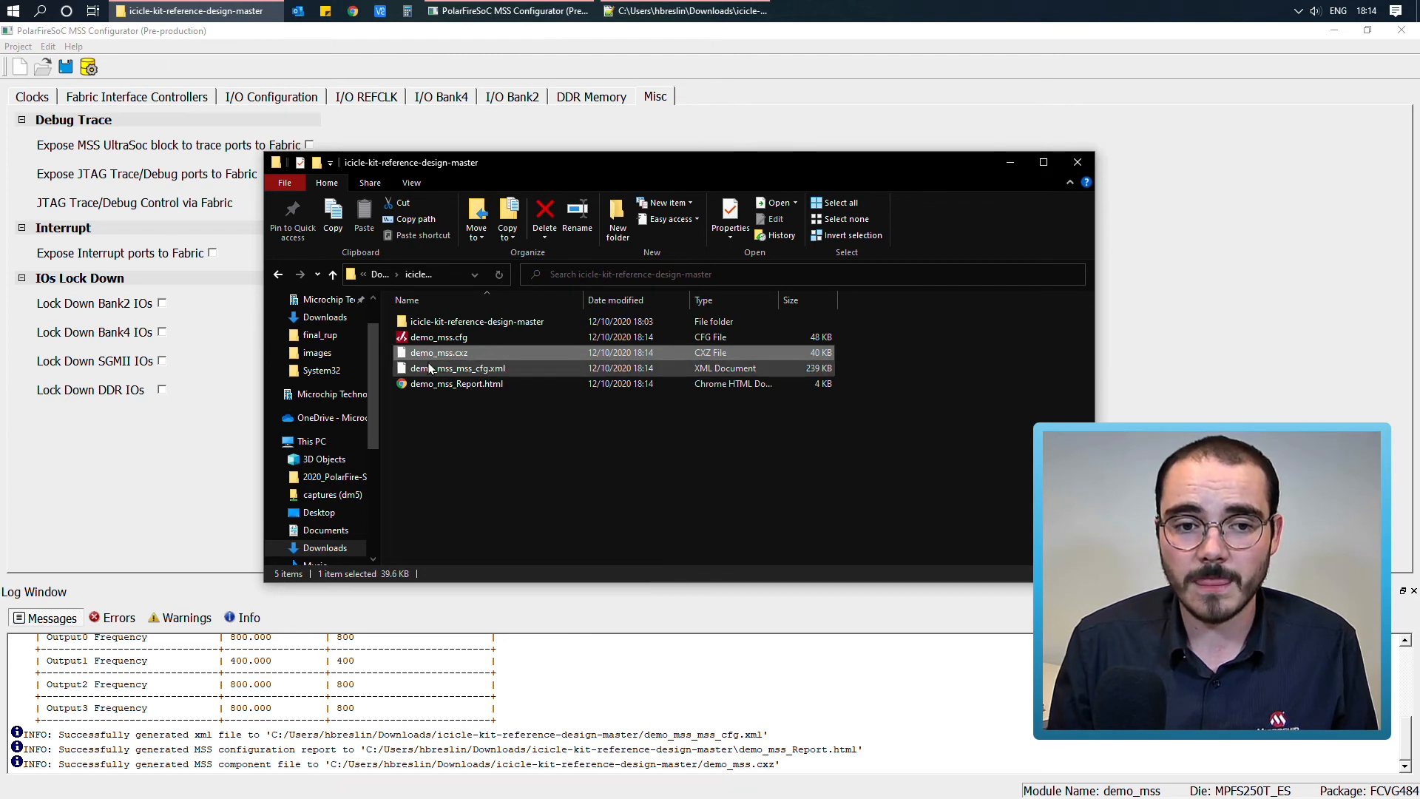
Select demo_mss_mss_cfg.xml and bring up its context menu offering Edit with Notepad++
left_click(456, 368)
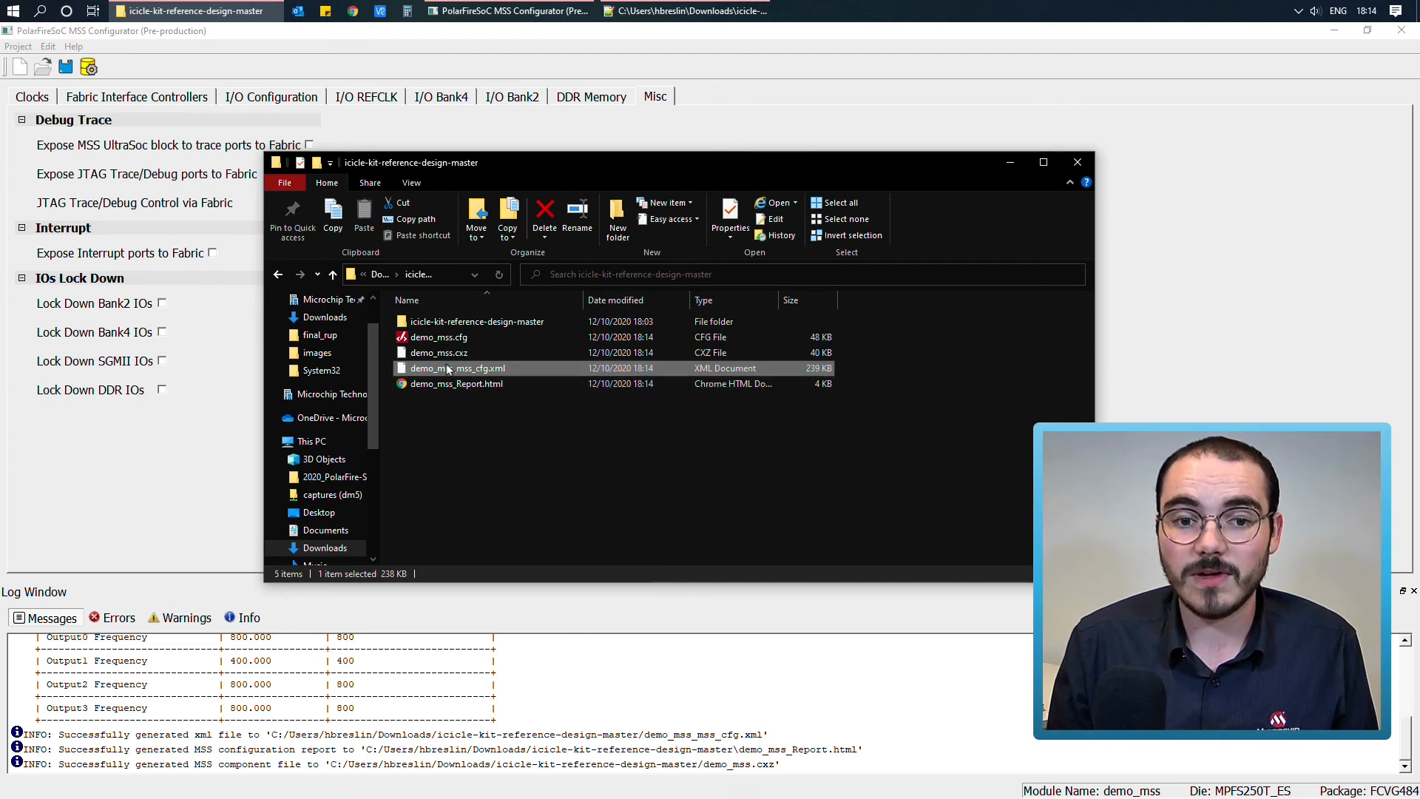
right_click(455, 368)
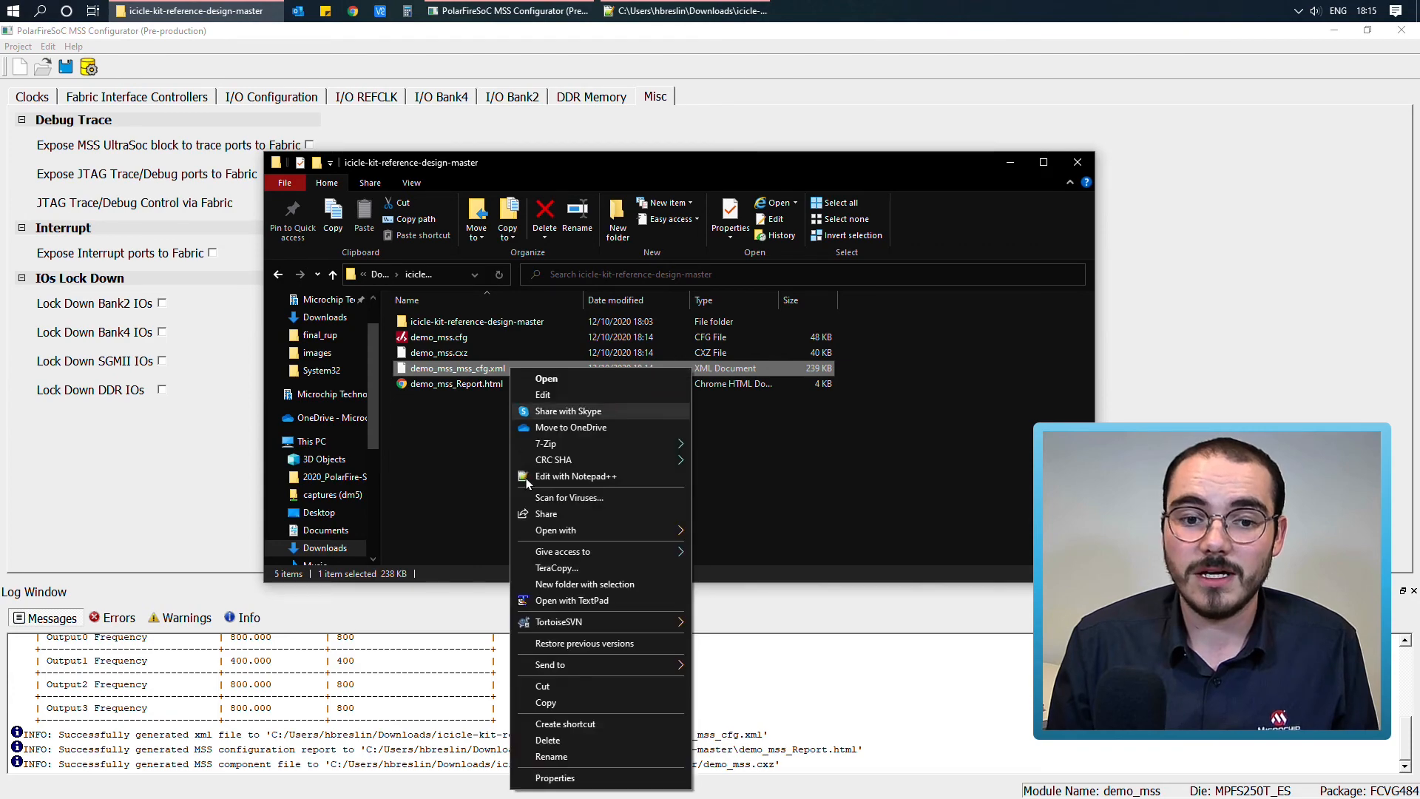
Open demo_mss_mss_cfg.xml in Notepad++ and scroll through its design information and memory map
left_click(576, 475)
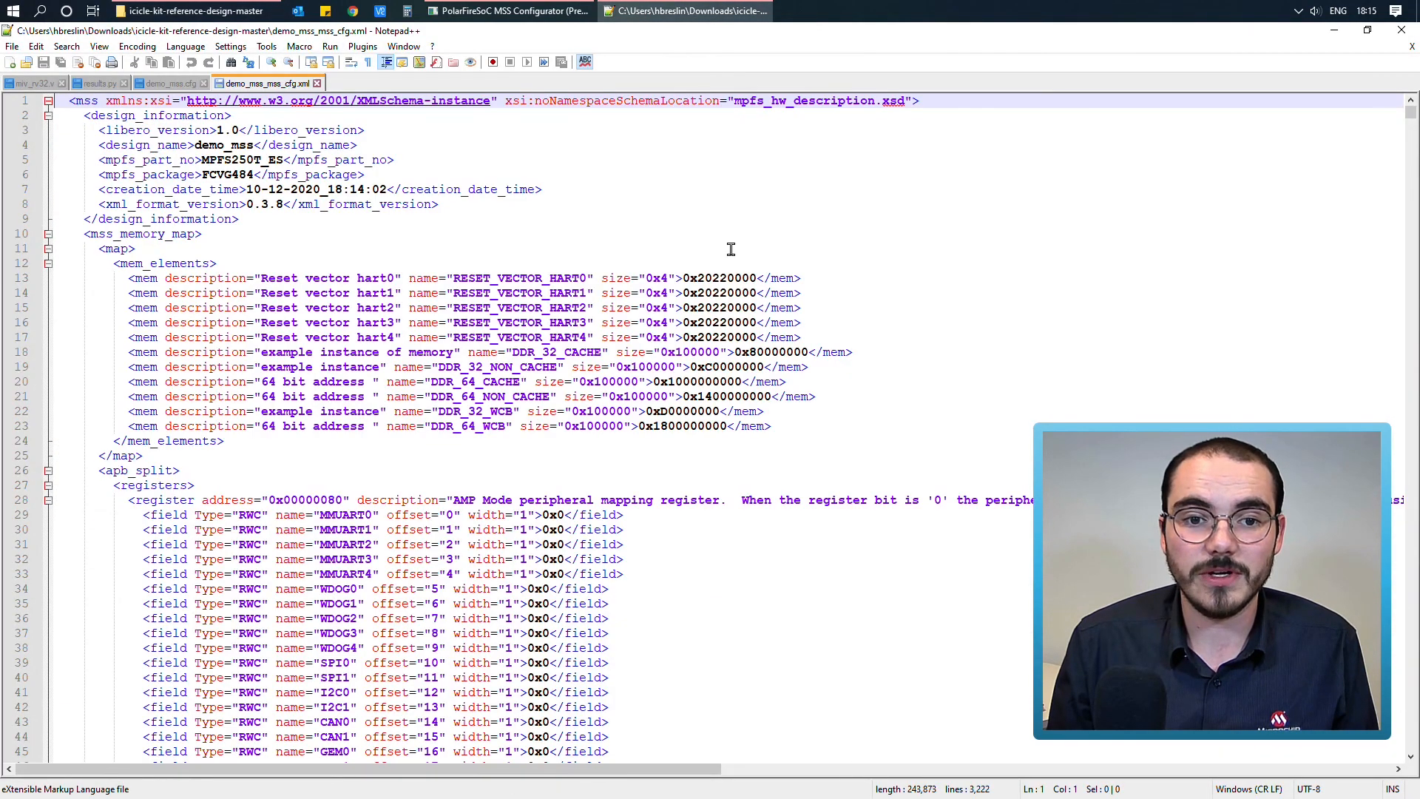
scroll("down", 3)
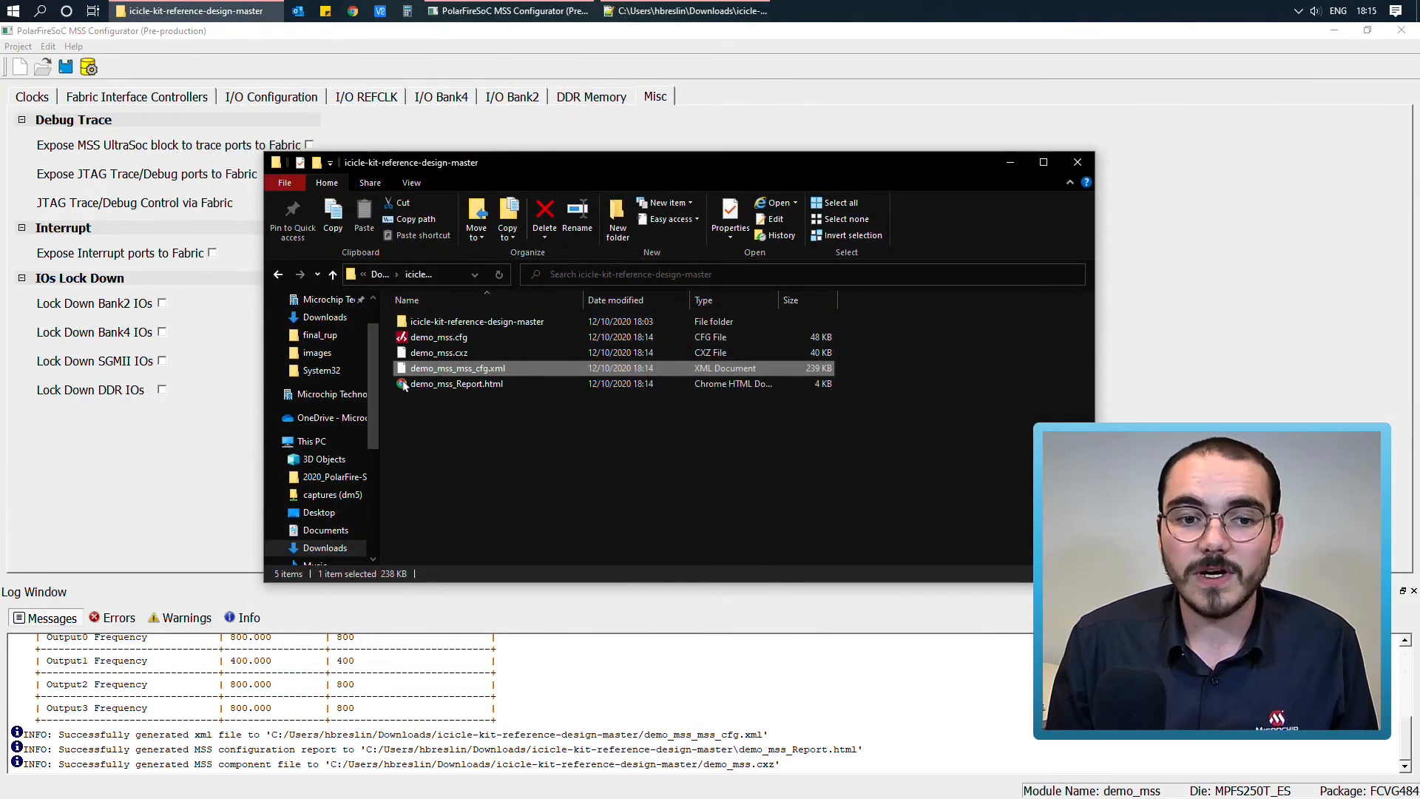
Open demo_mss_Report.html in Chrome, scroll its peripherals, DDR and ports tables, then close it
left_click(456, 383)
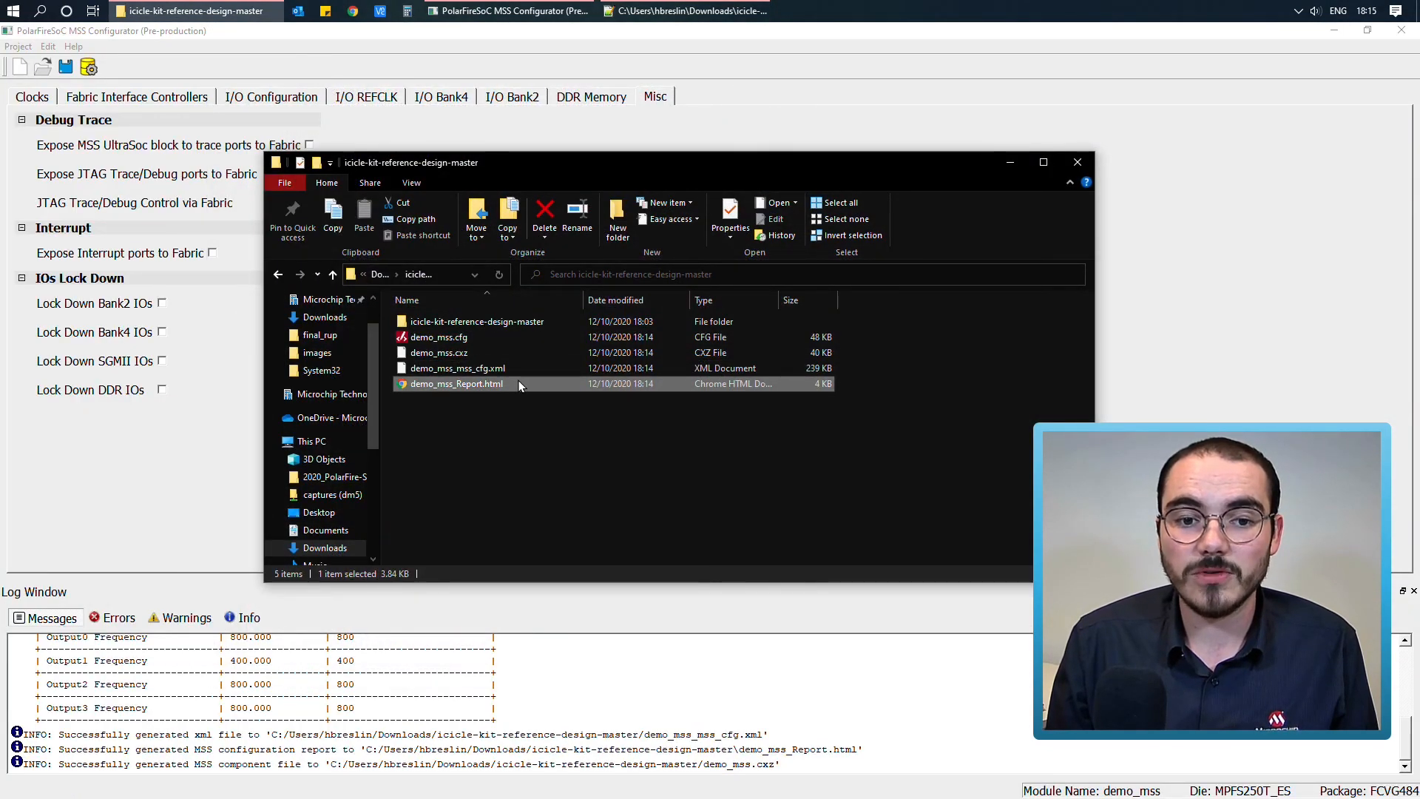
double_click(456, 383)
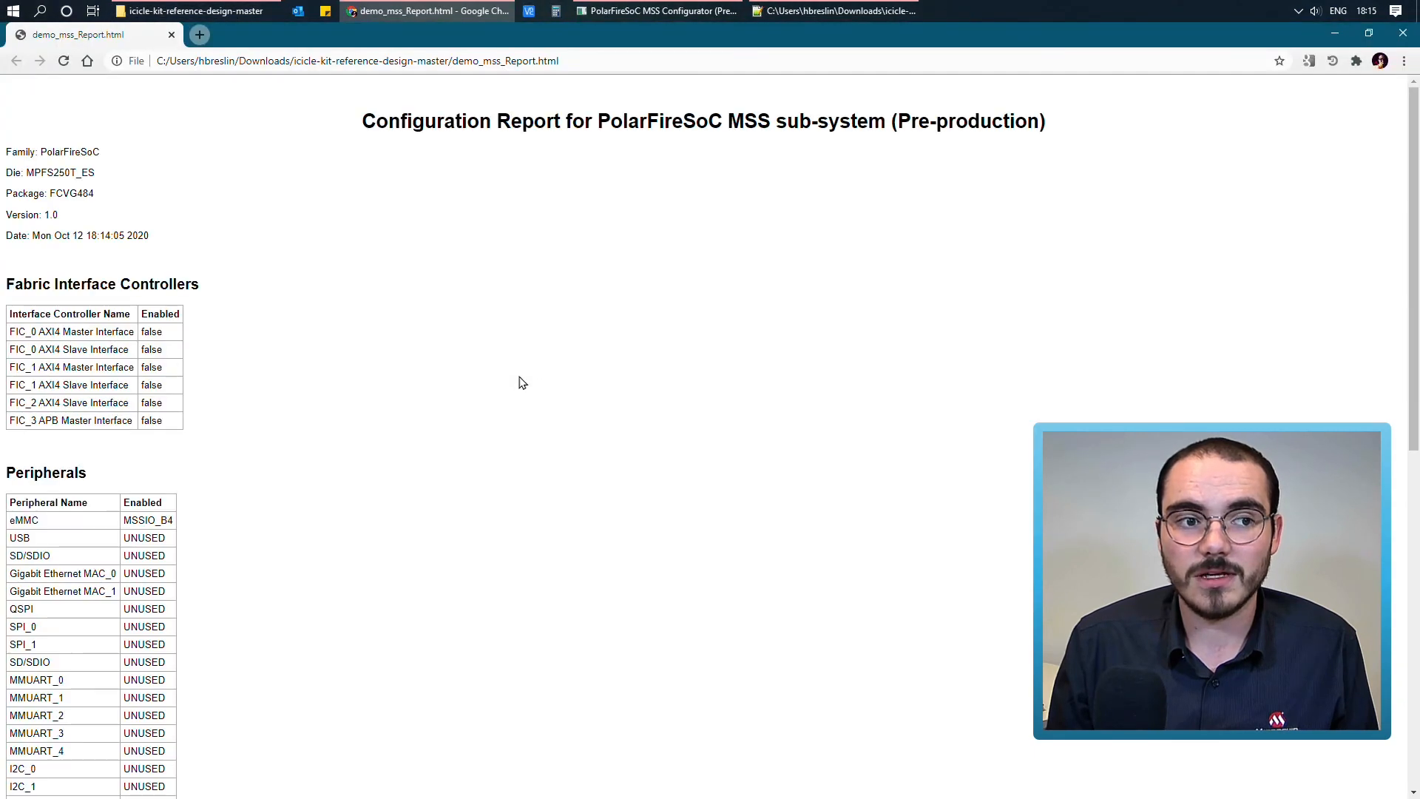
scroll("down", 3)
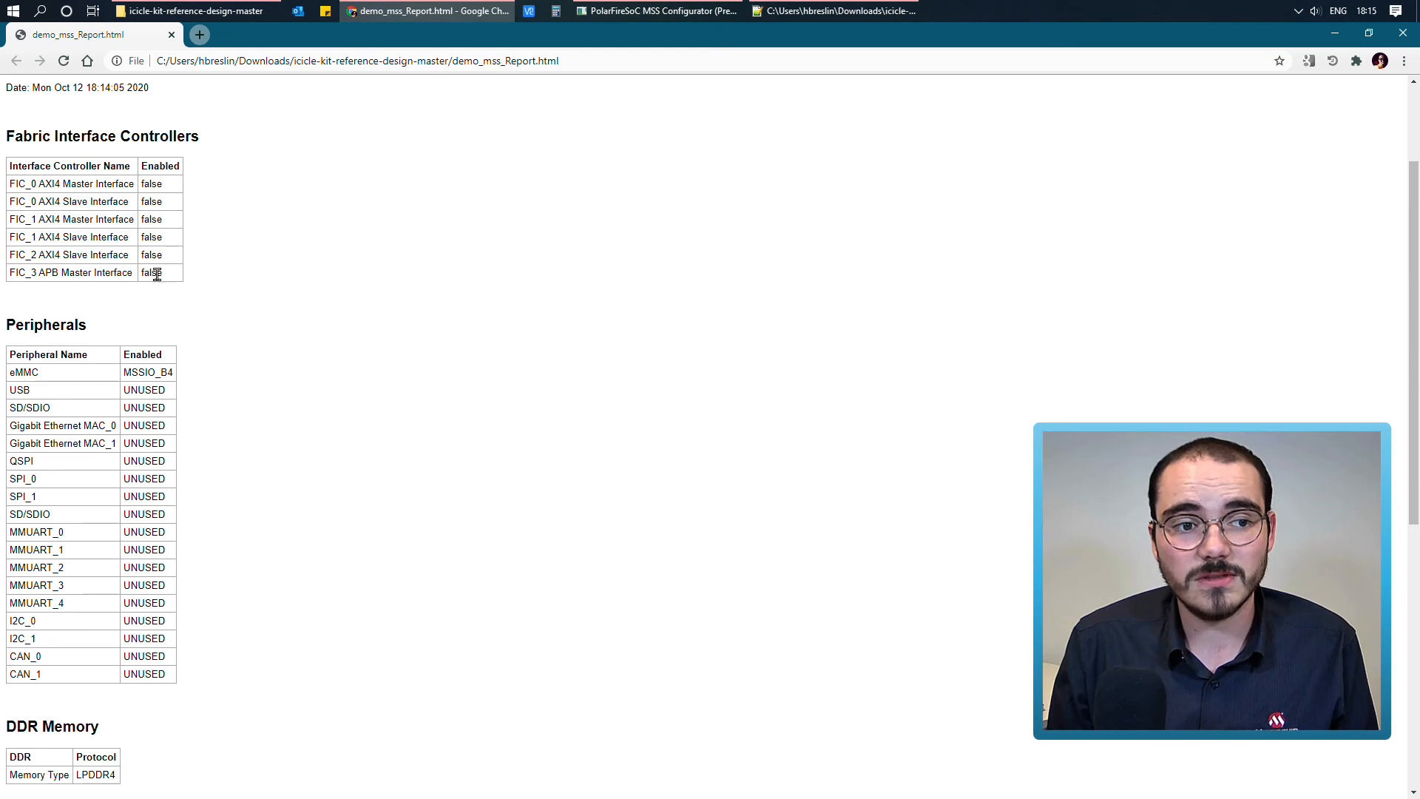
mouse_move(158, 279)
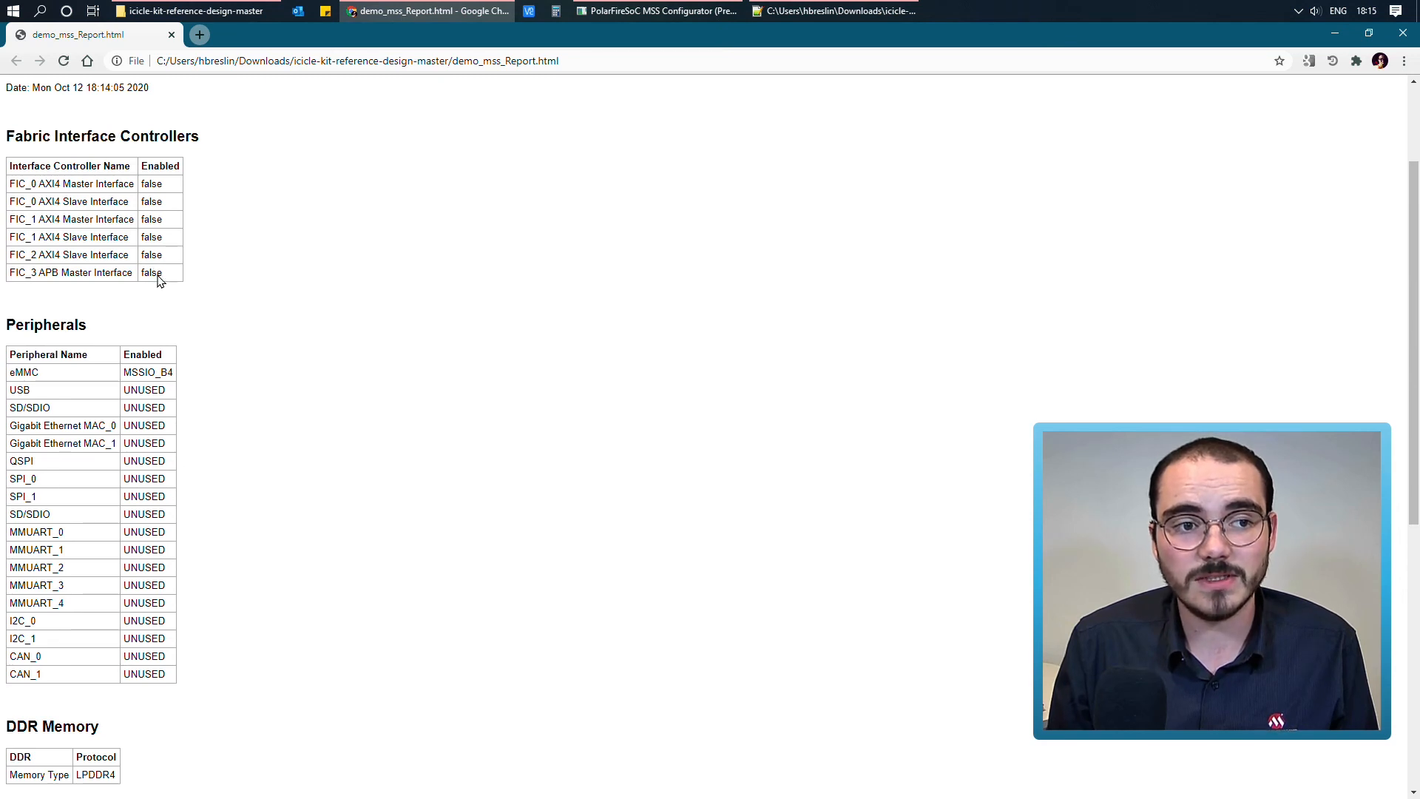
scroll("down", 3)
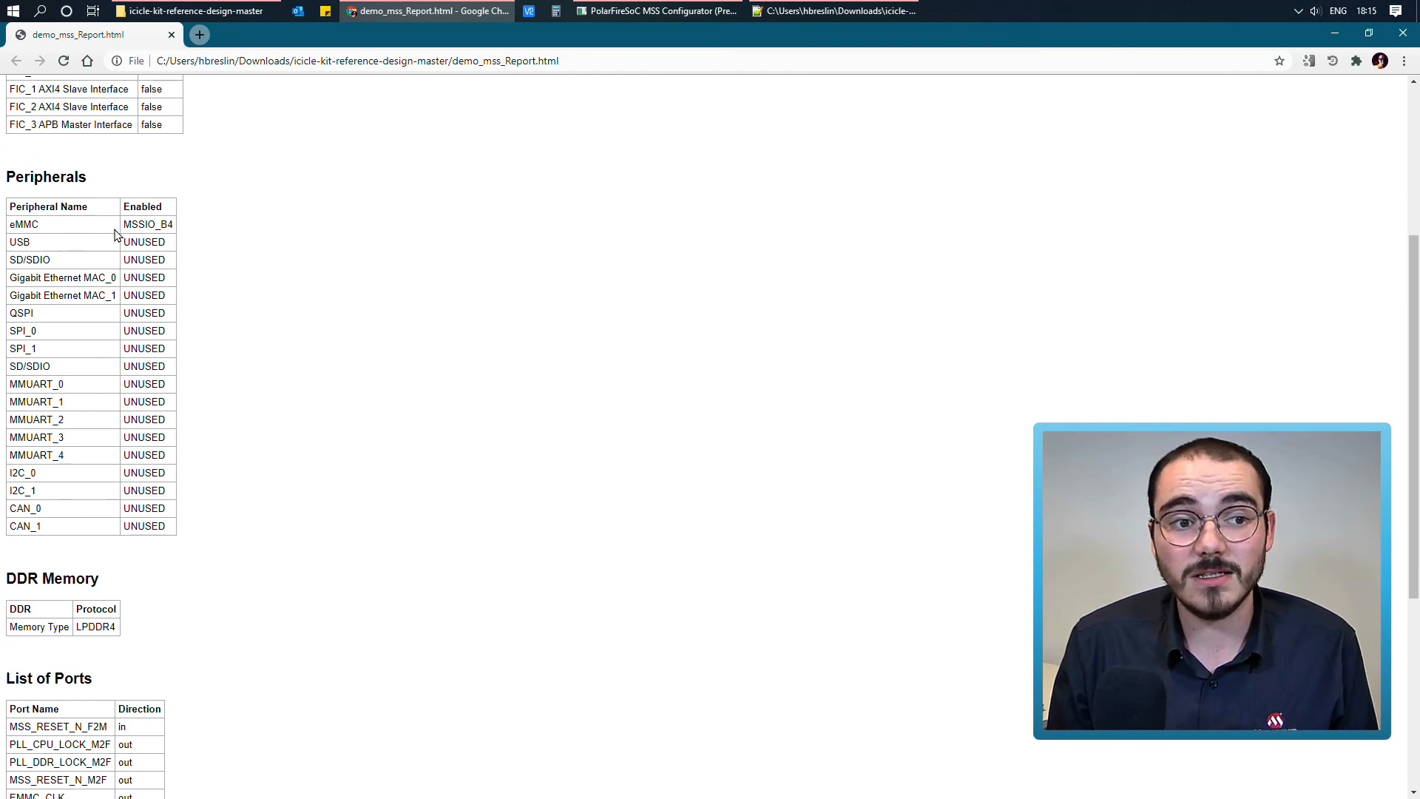
scroll("down", 3)
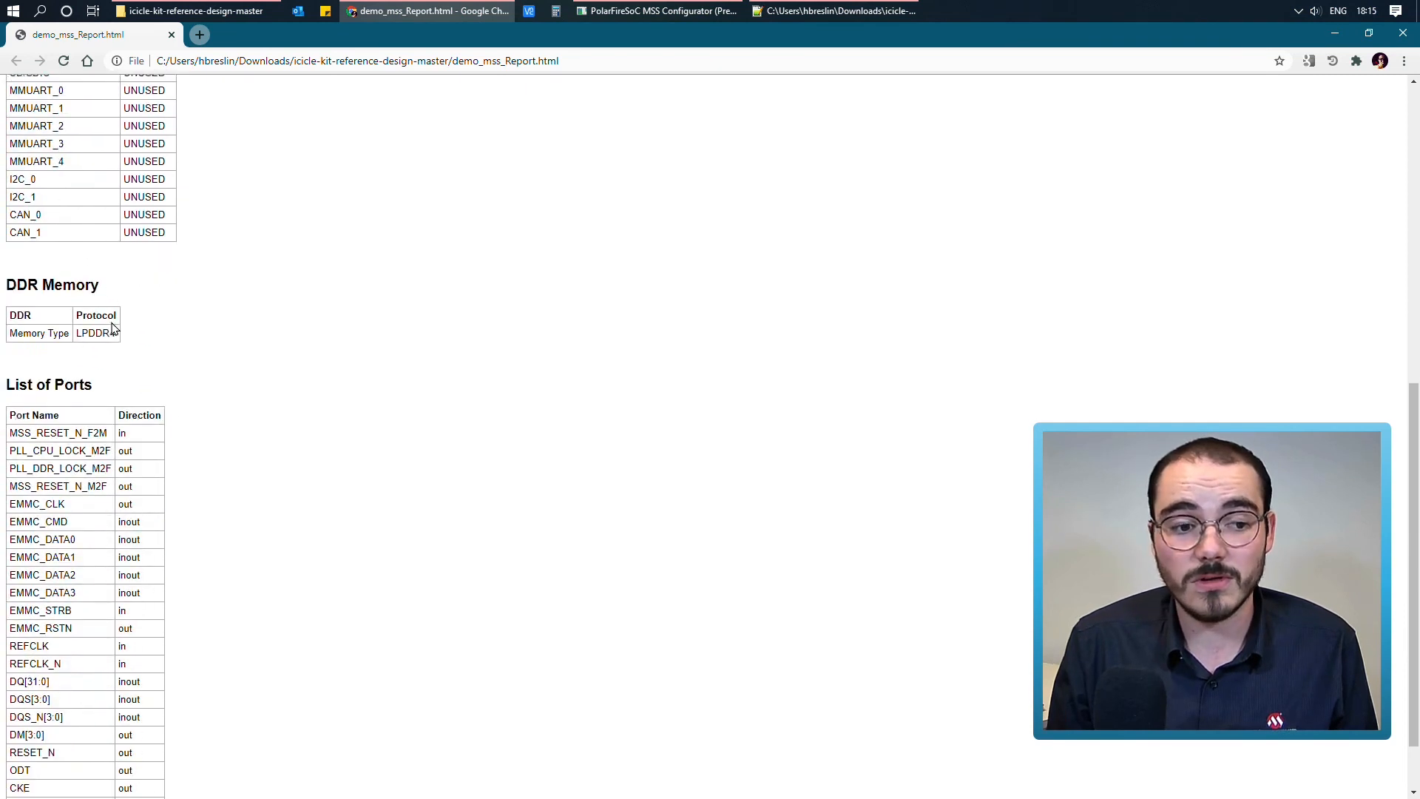
scroll("down", 3)
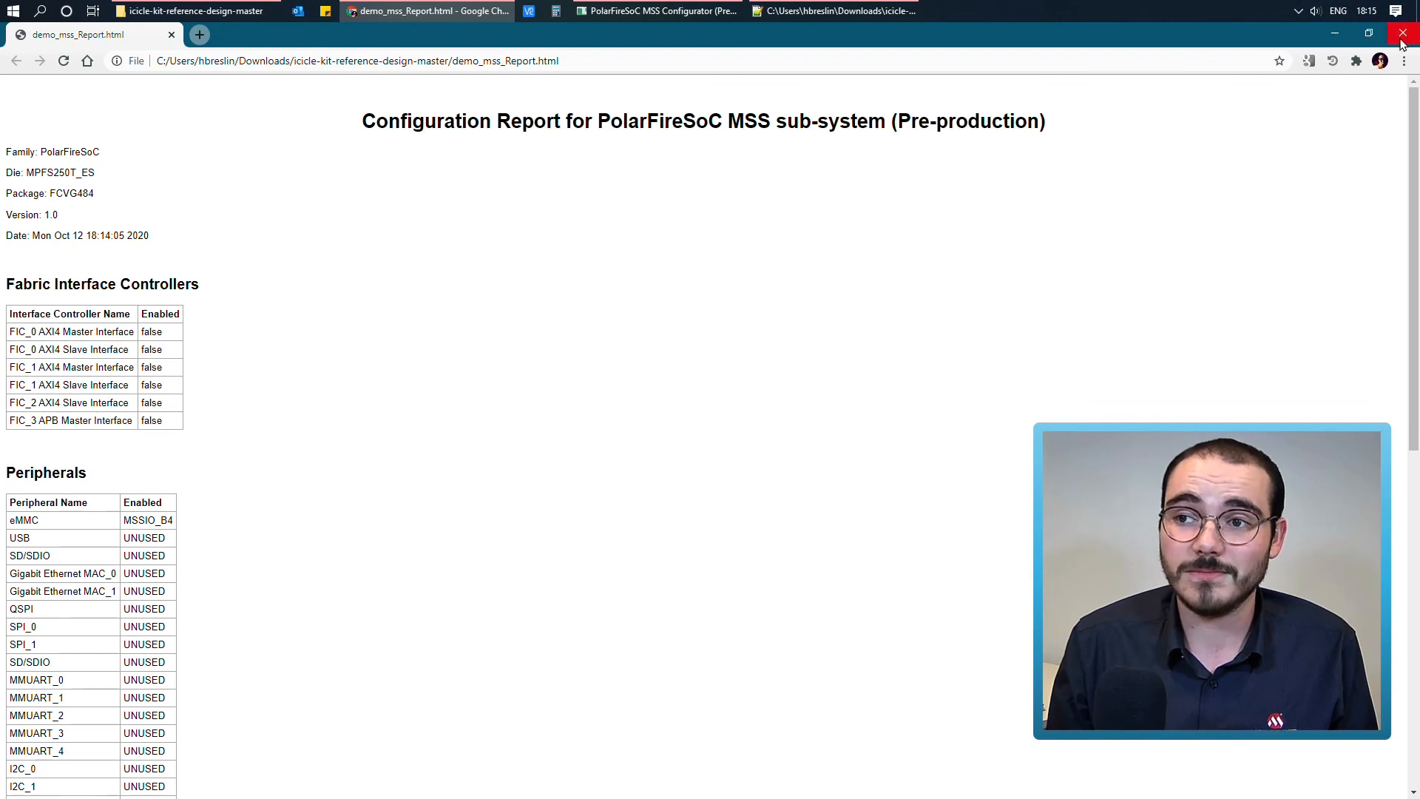
left_click(1402, 33)
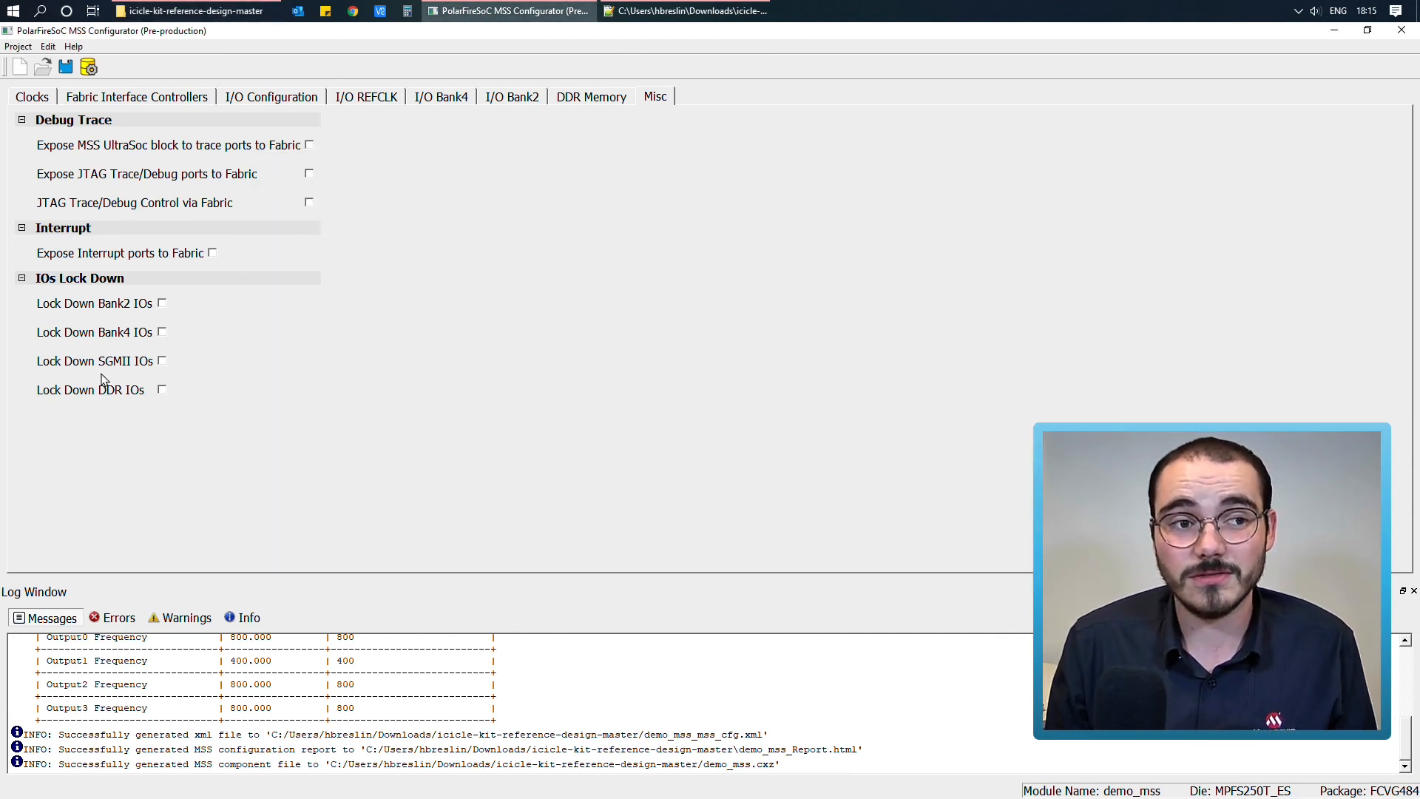
Close demo_mss and load PF_SoC_MSS_Icicle_eMMC.cfg from icicle-kit-reference-design-master/script_support
left_click(17, 46)
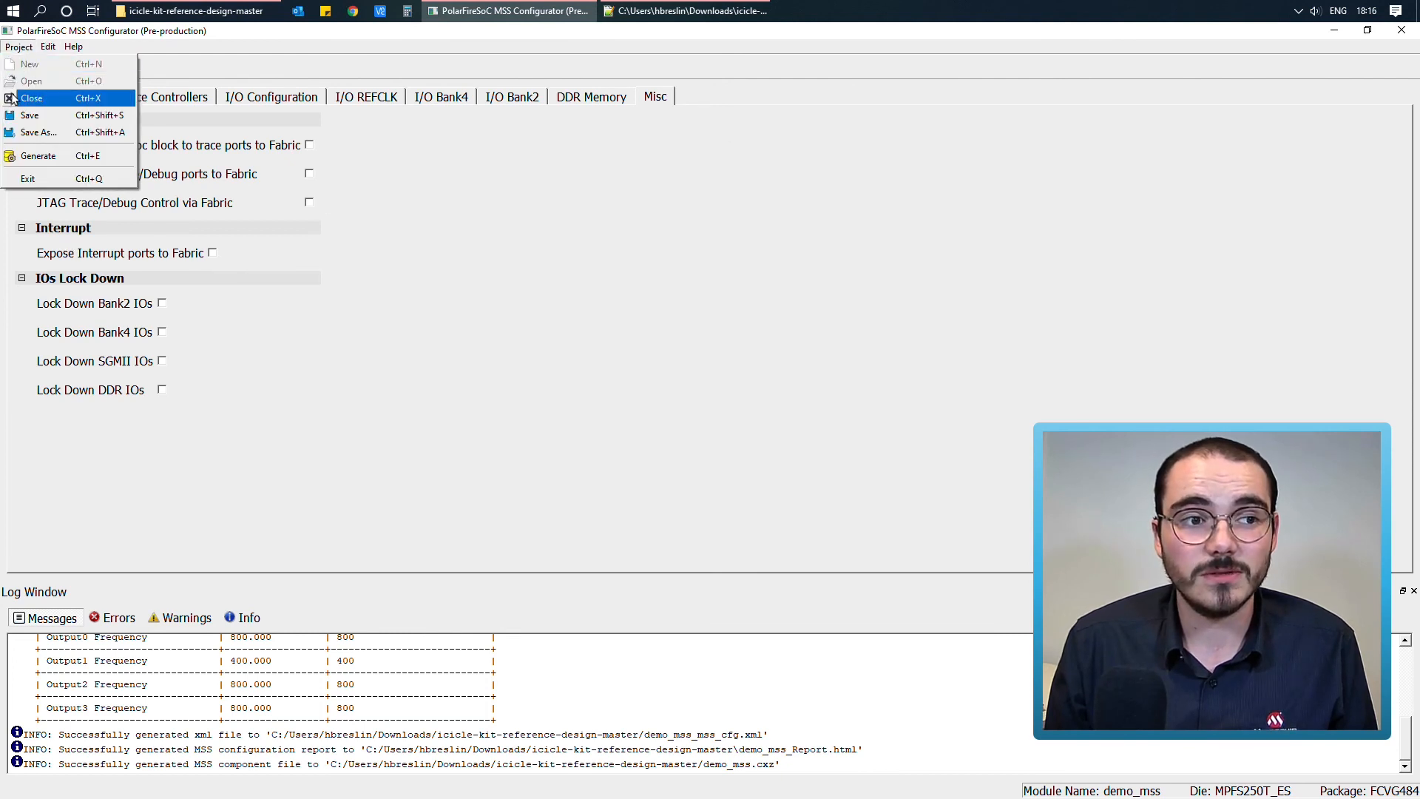
left_click(32, 97)
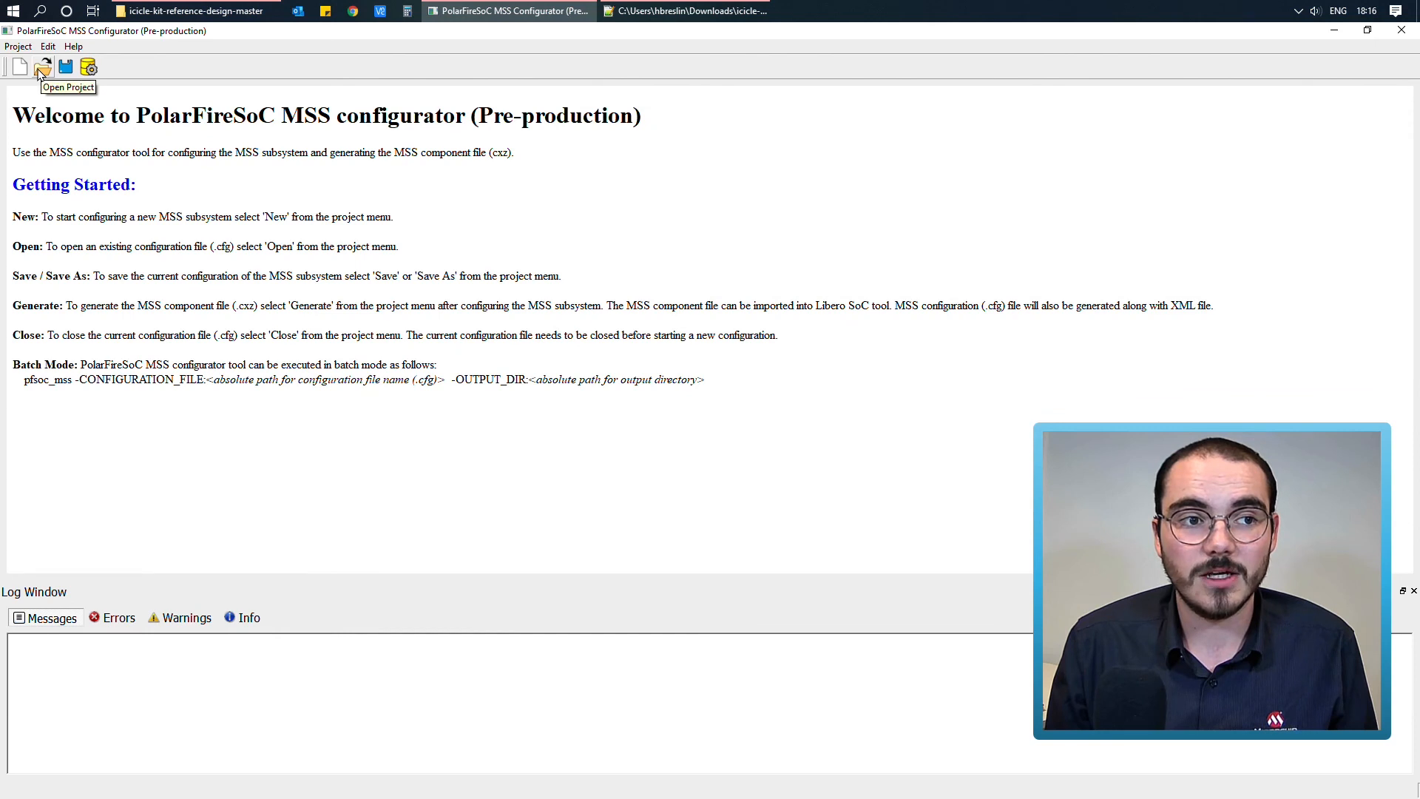
left_click(43, 67)
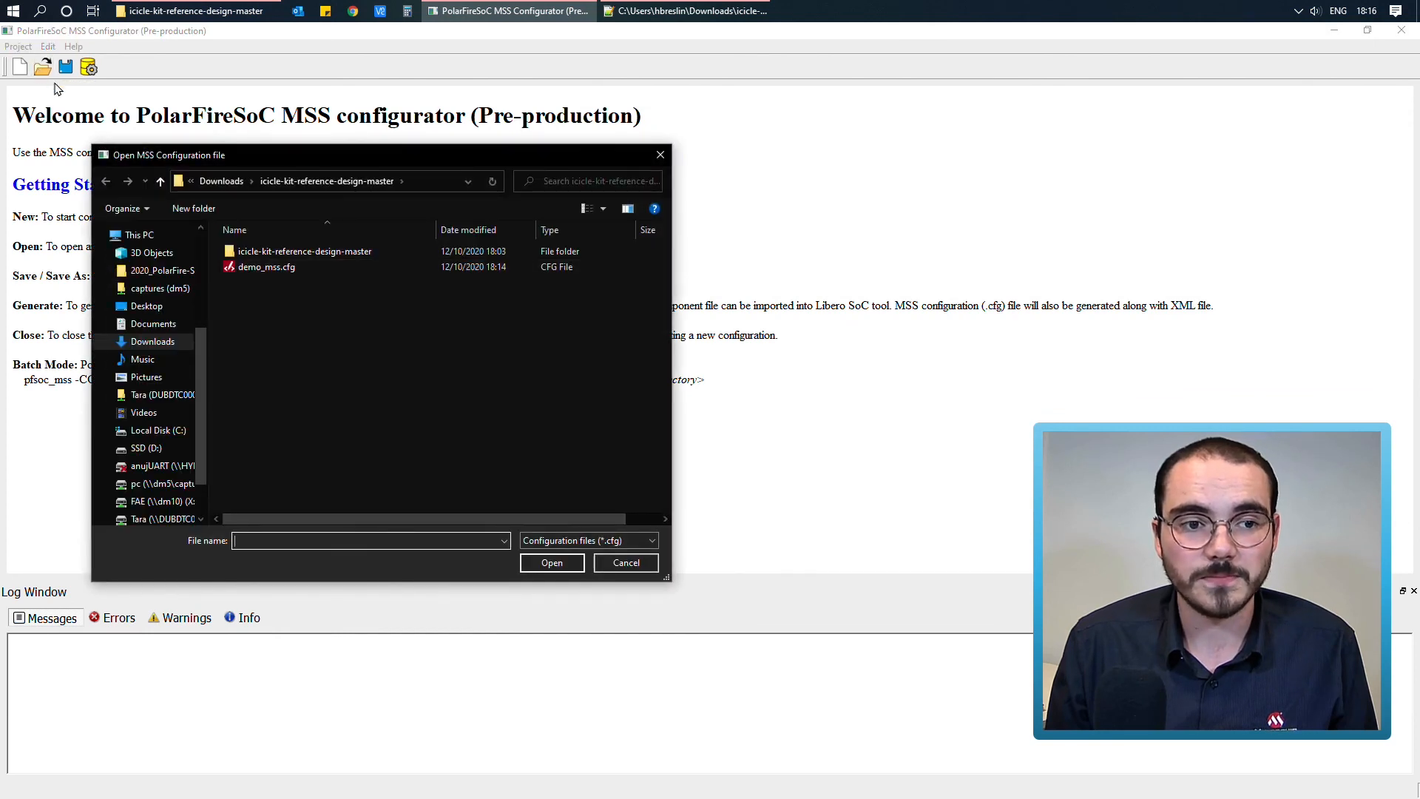
double_click(303, 251)
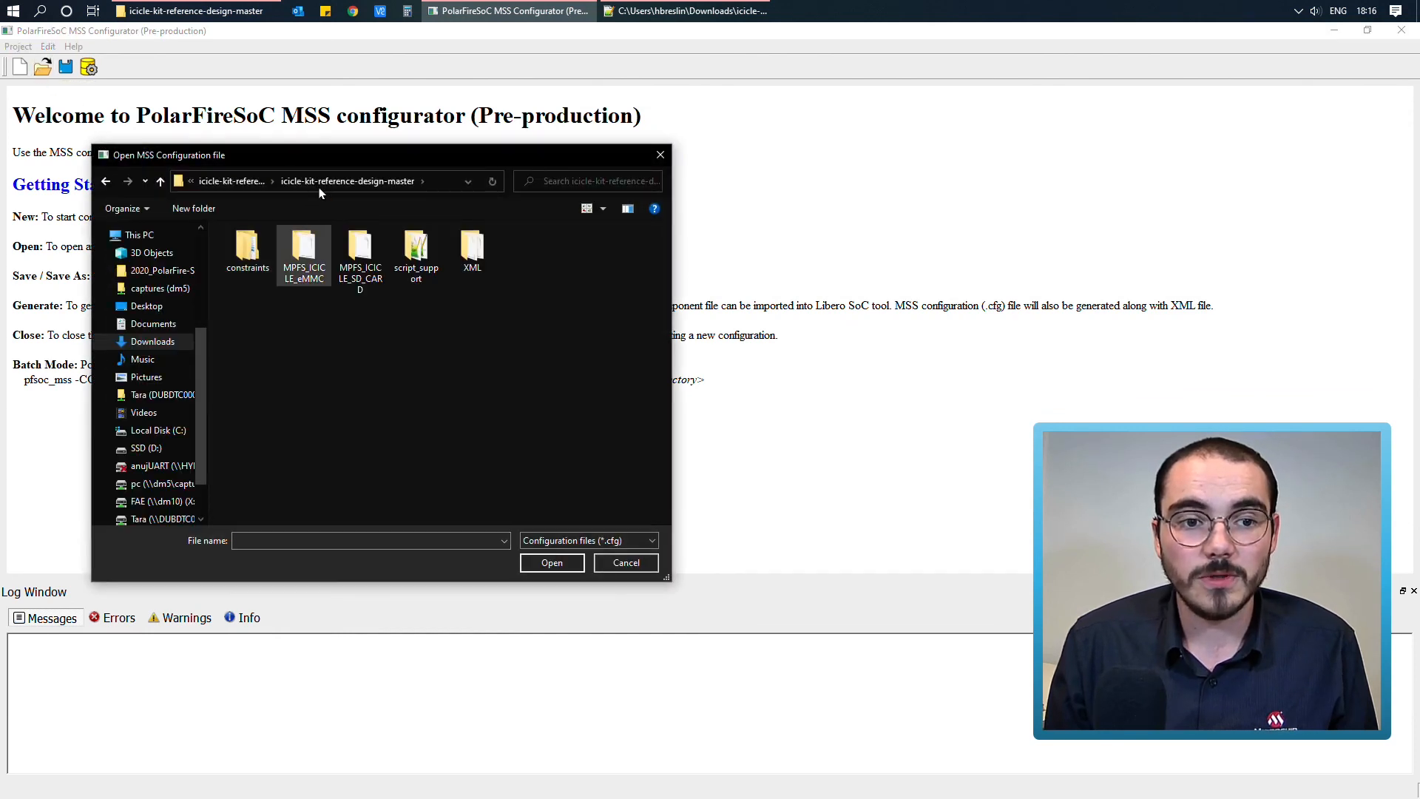
left_click(416, 249)
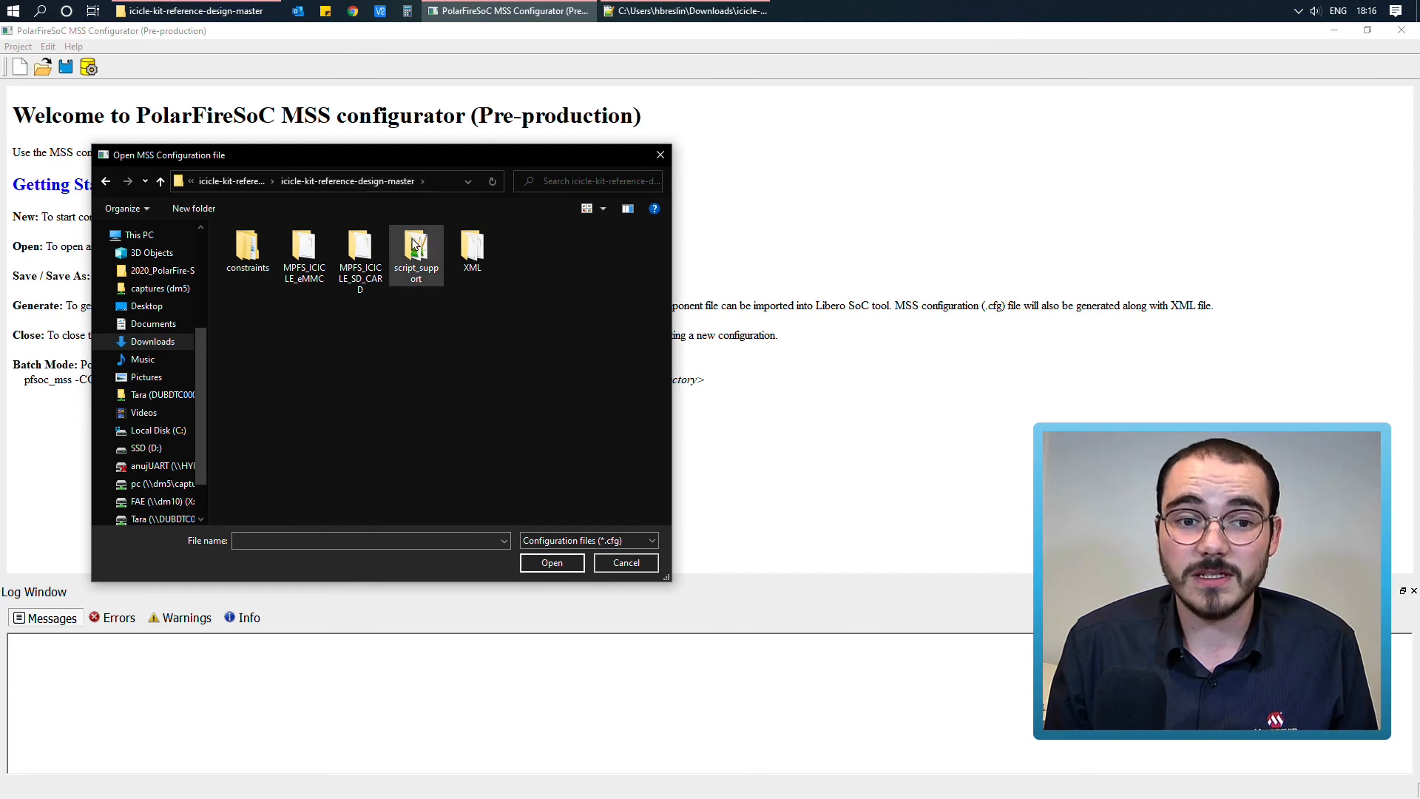
double_click(416, 251)
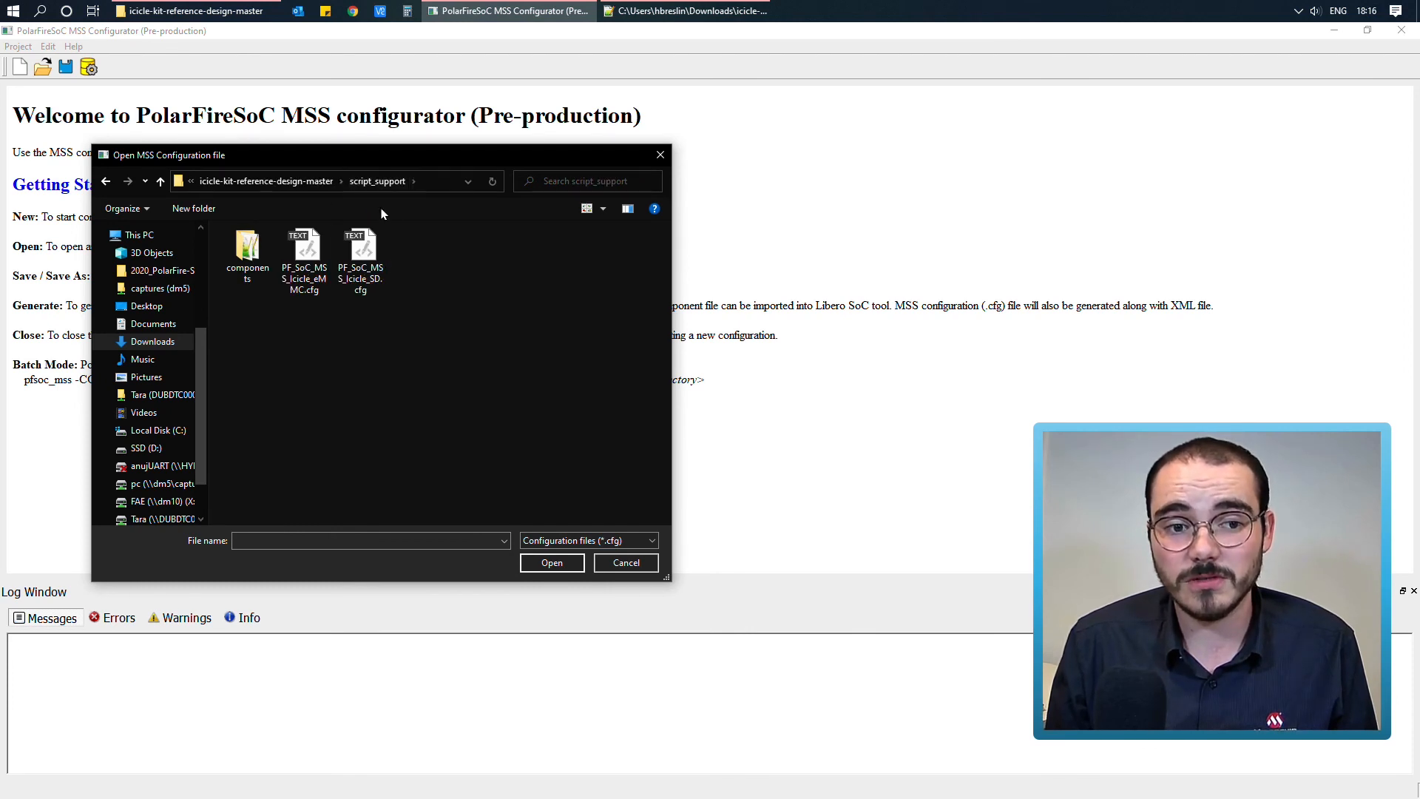
left_click(360, 254)
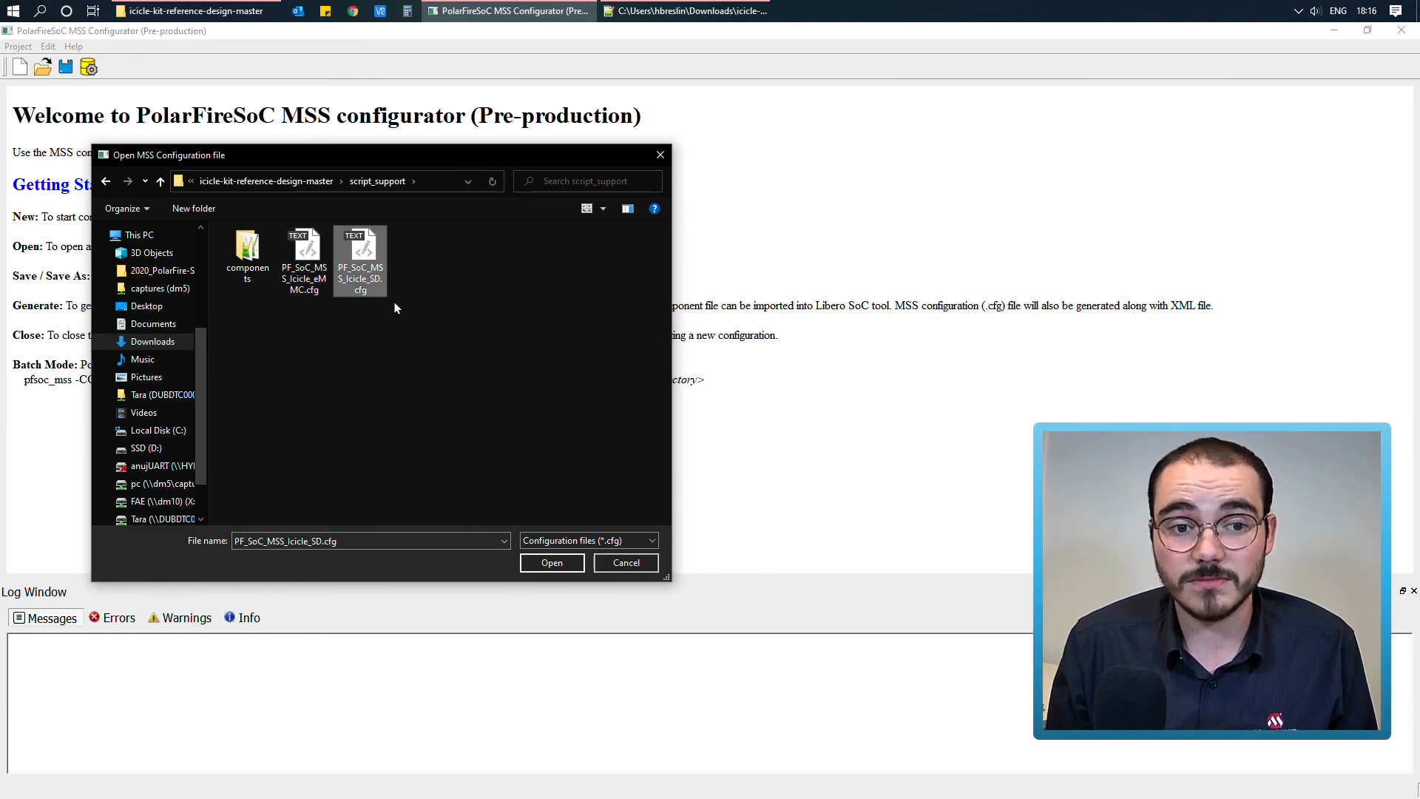
left_click(303, 258)
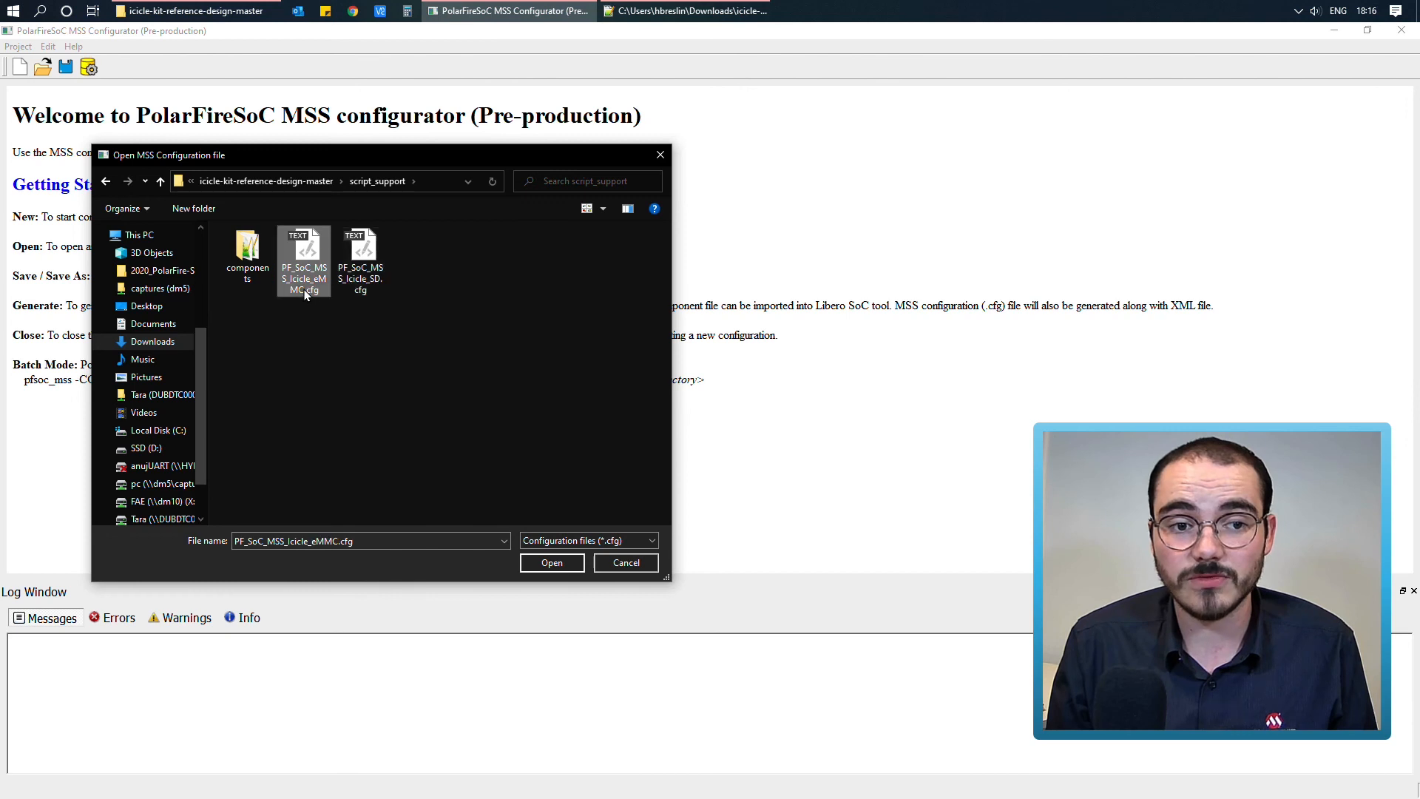
left_click(550, 562)
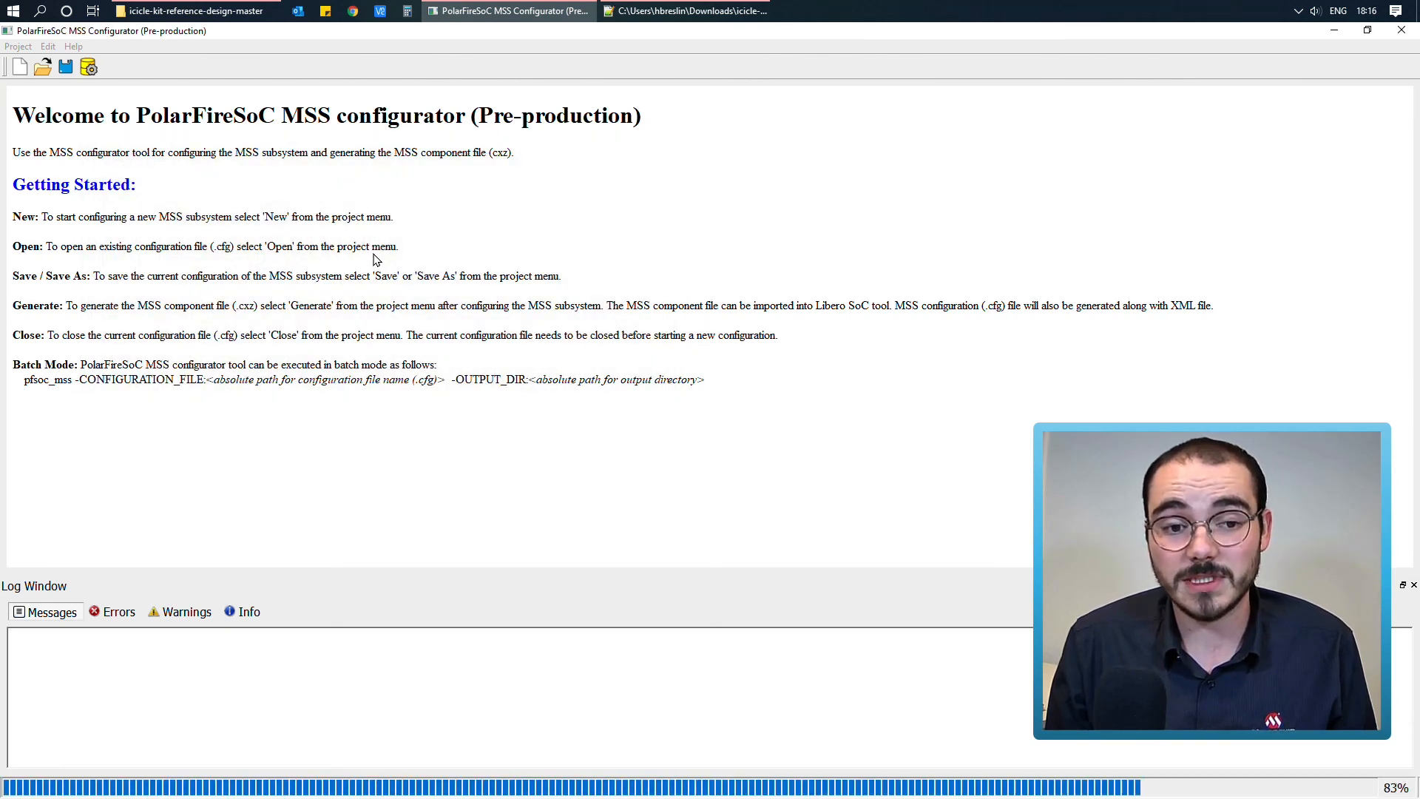
Review the eMMC configuration's Clocks and Fabric Interface Controllers, then its I/O Configuration page
left_click(43, 66)
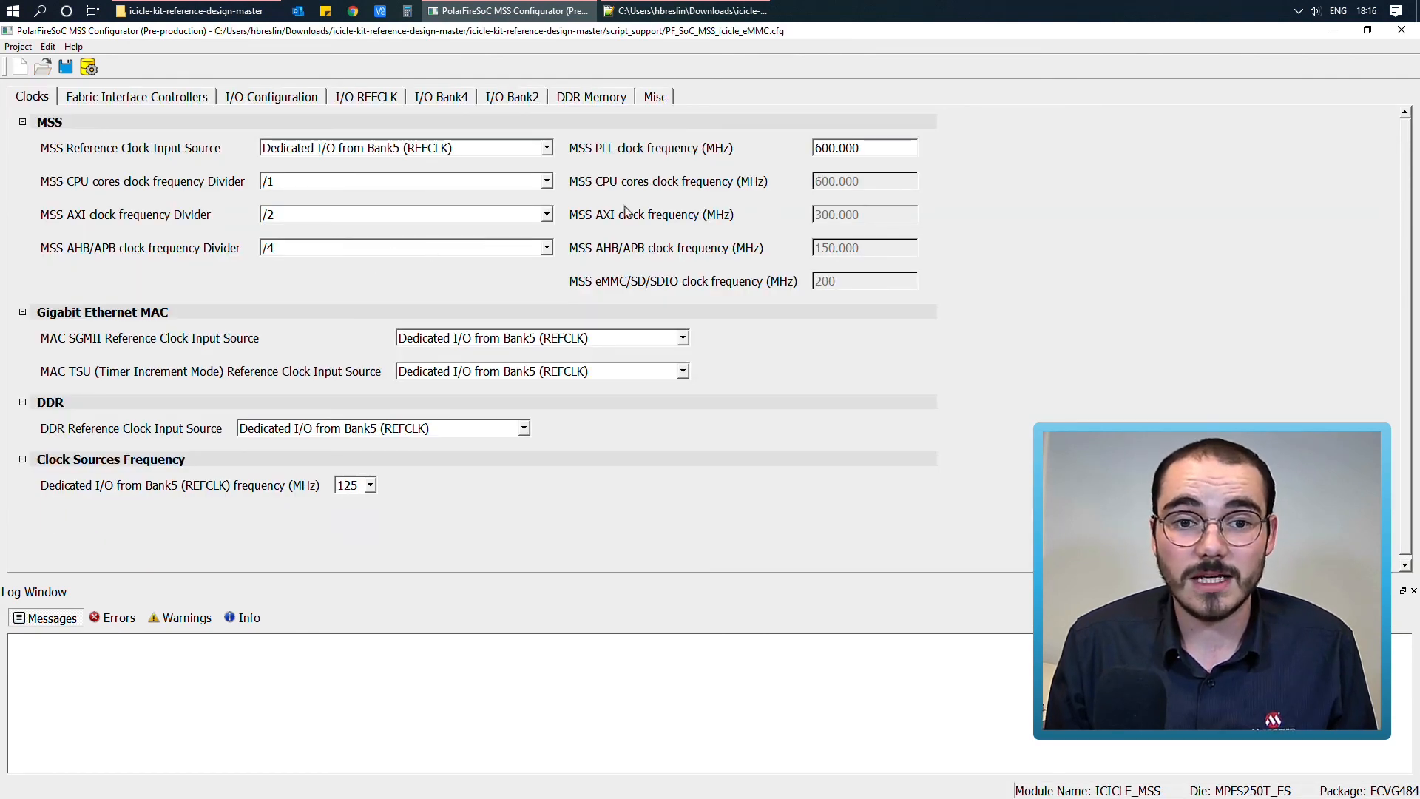
mouse_move(523, 231)
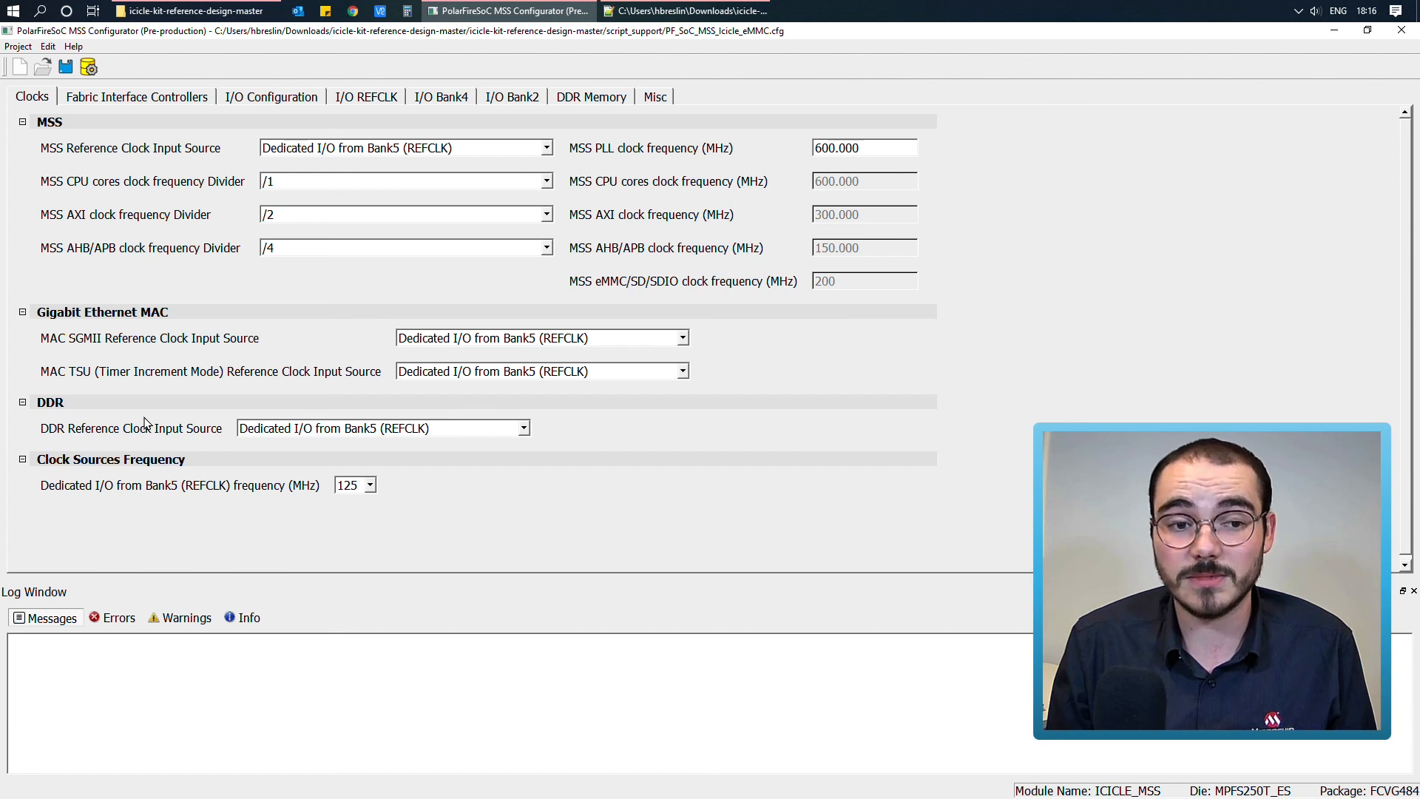
left_click(137, 96)
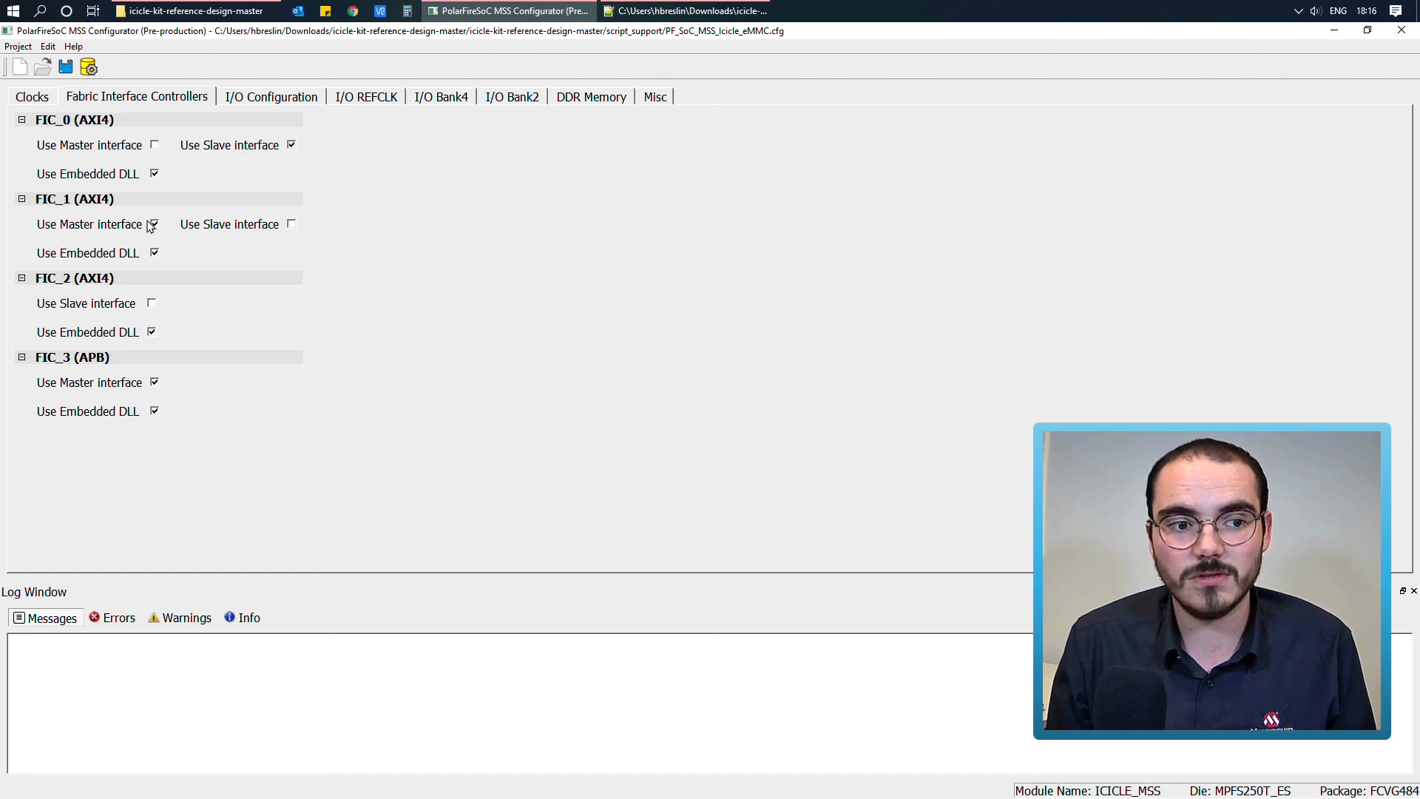
left_click(154, 223)
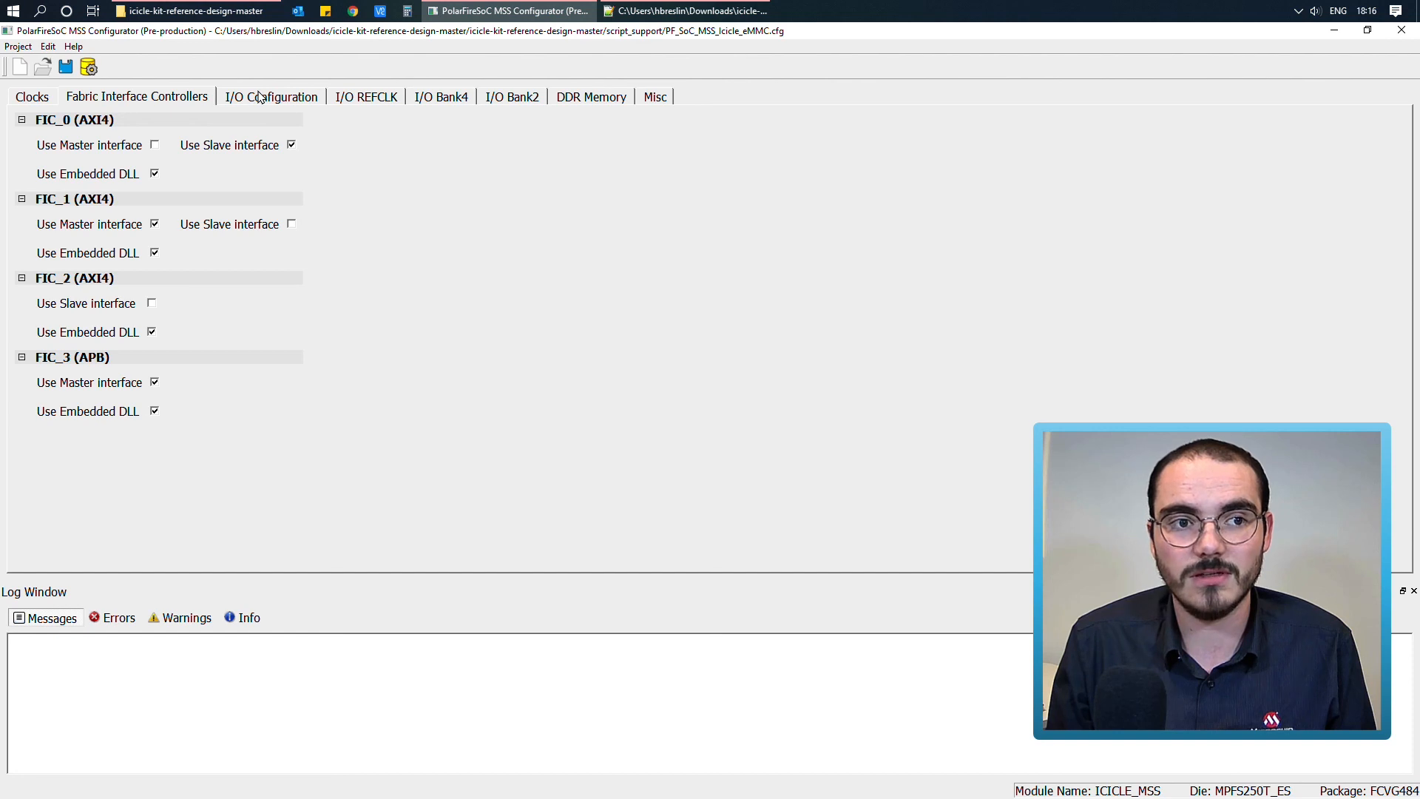
left_click(271, 96)
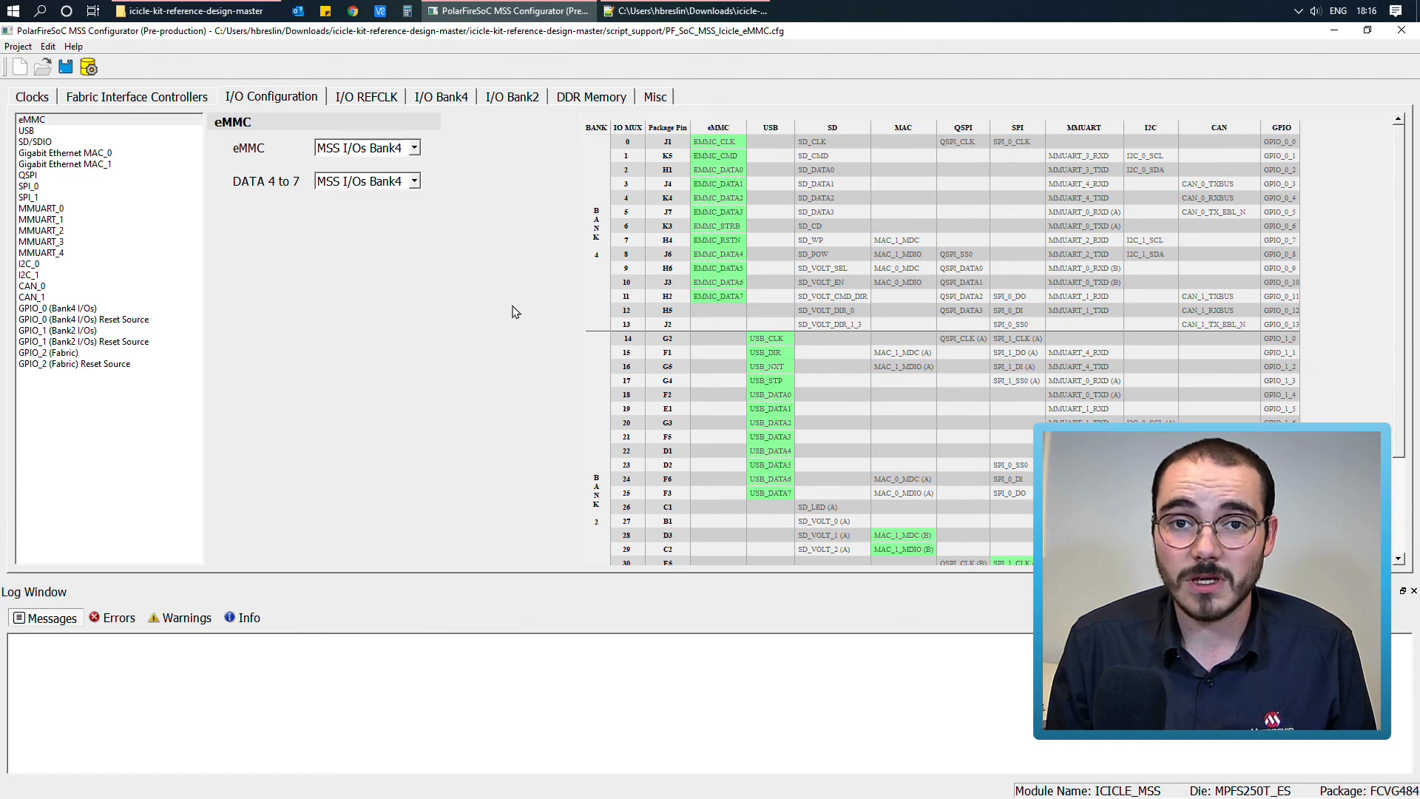
mouse_move(453, 270)
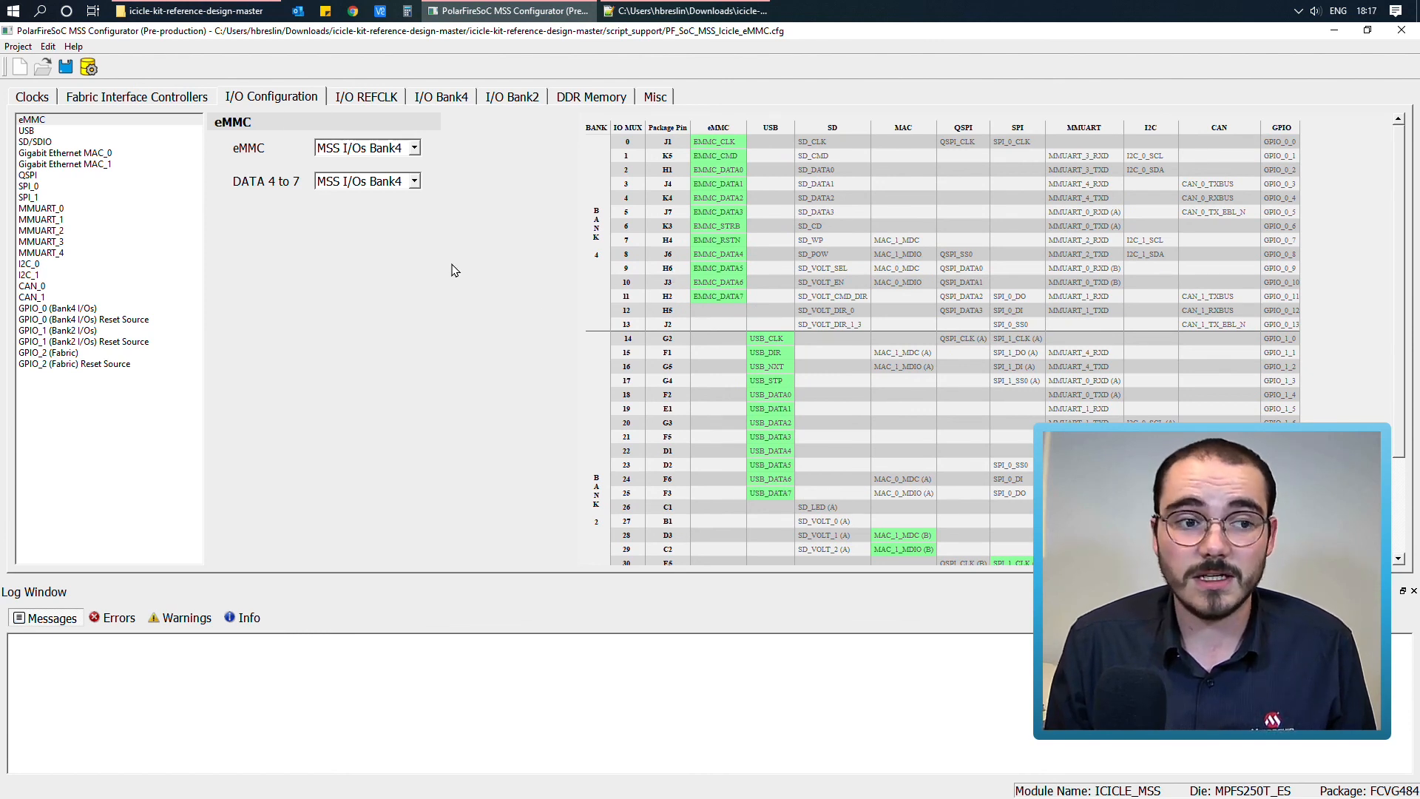
Set I2C_0 to Fabric and regenerate ICICLE_MSS.cfg into icicle-kit-reference-design-master
left_click(29, 263)
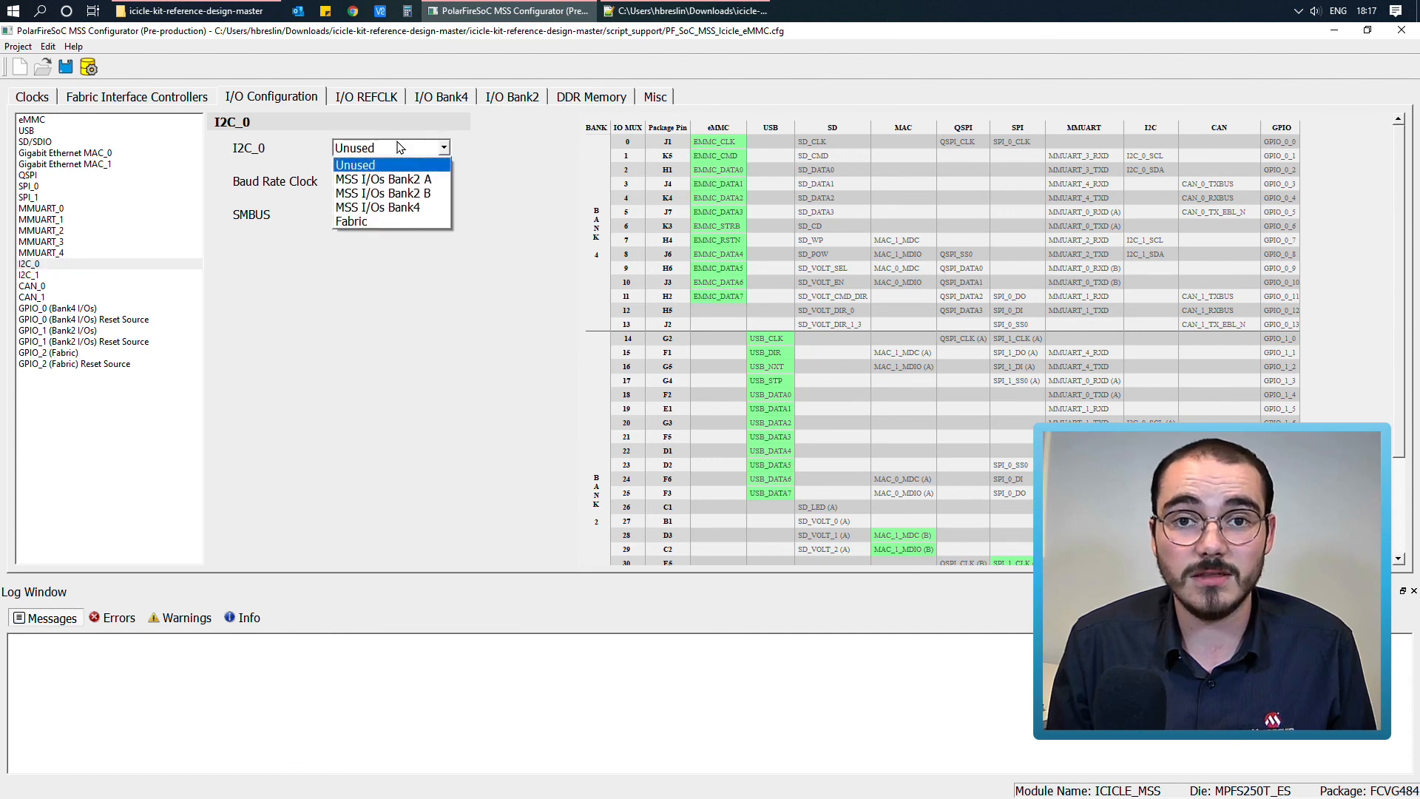
mouse_move(351, 221)
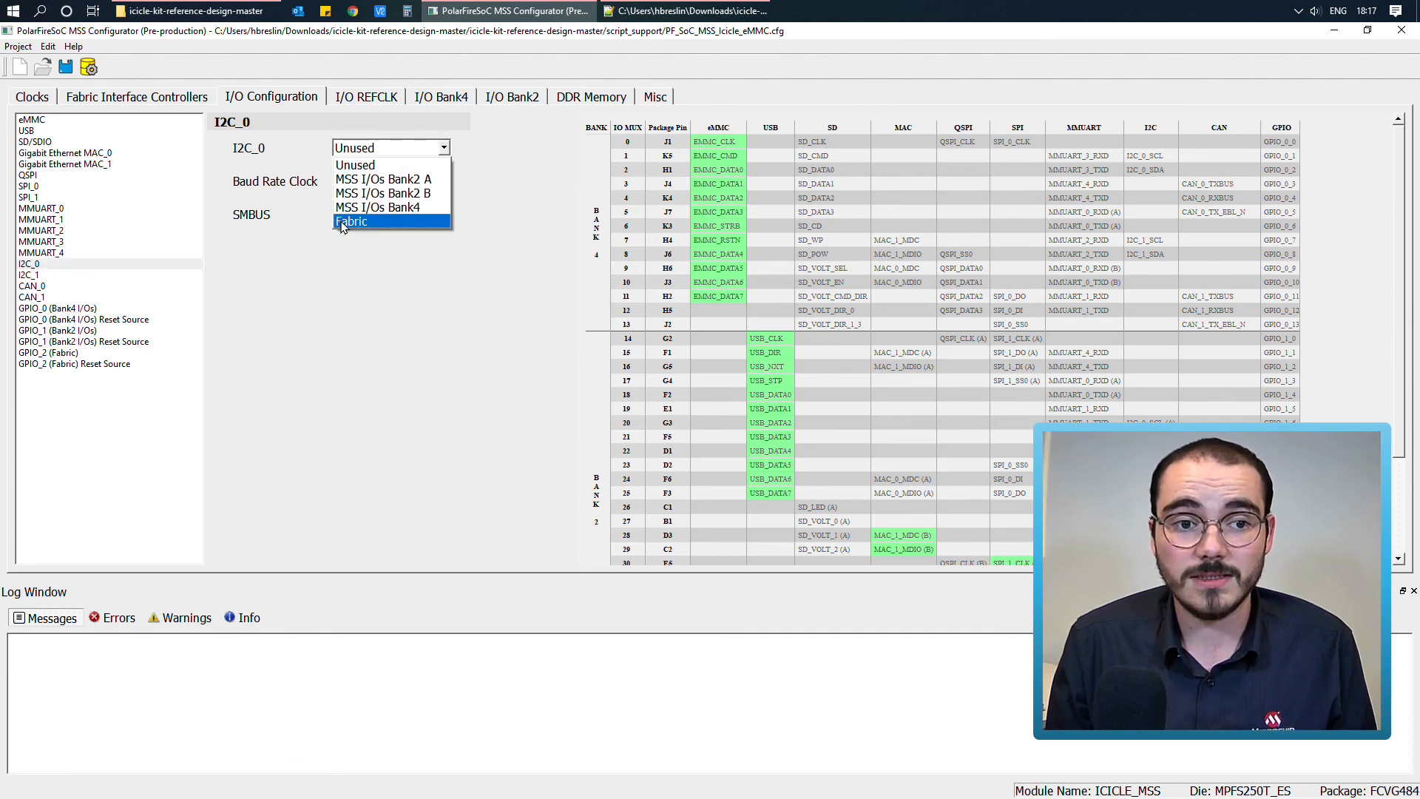
left_click(351, 221)
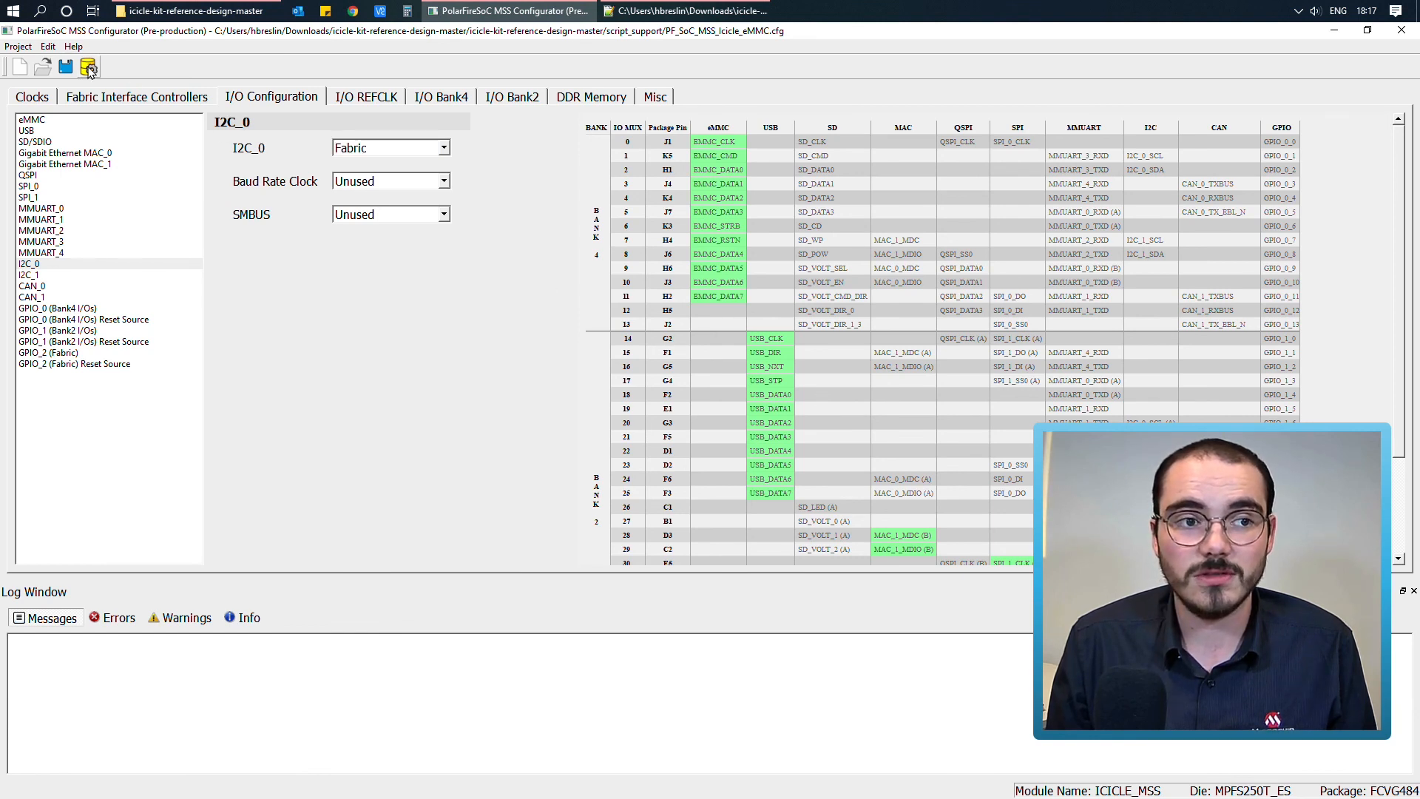
left_click(88, 66)
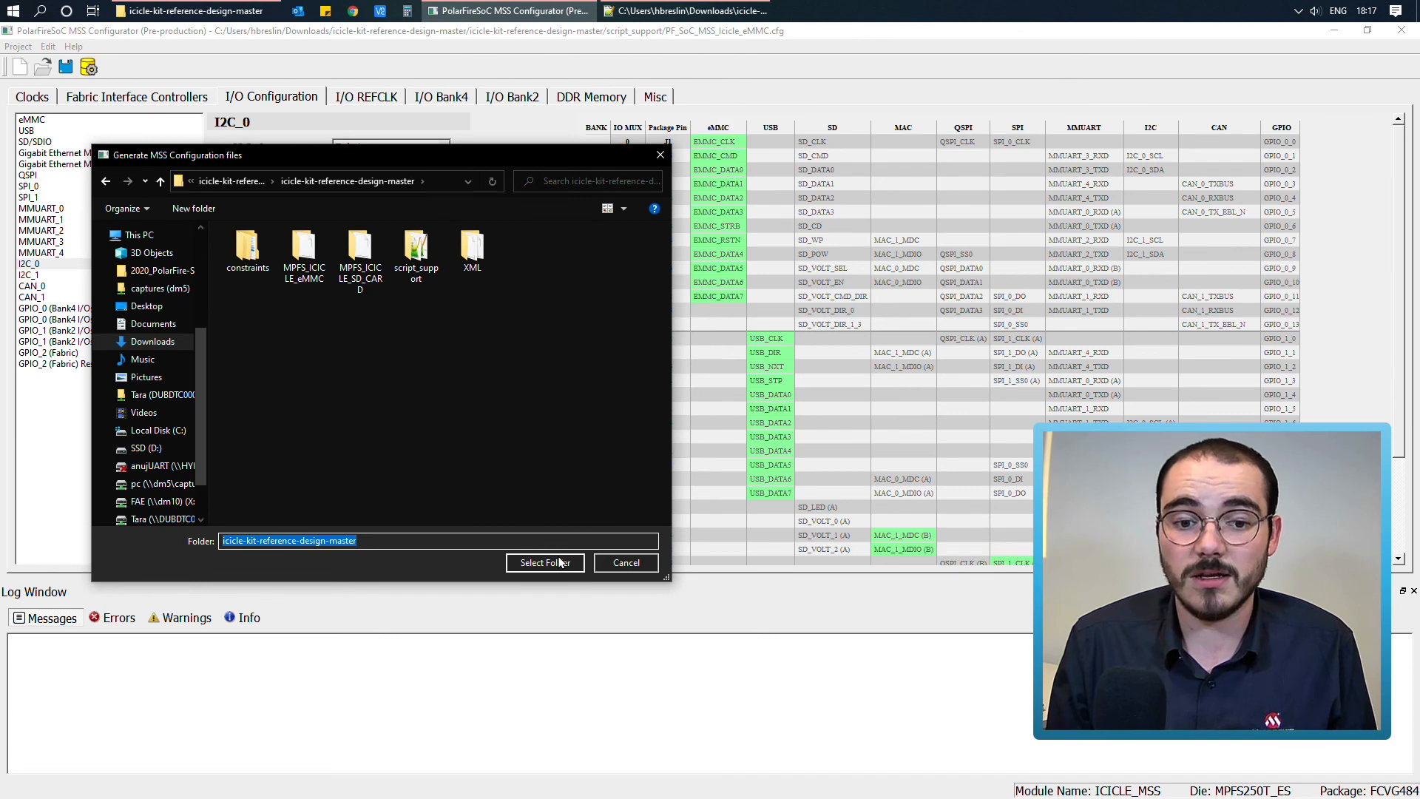
left_click(544, 562)
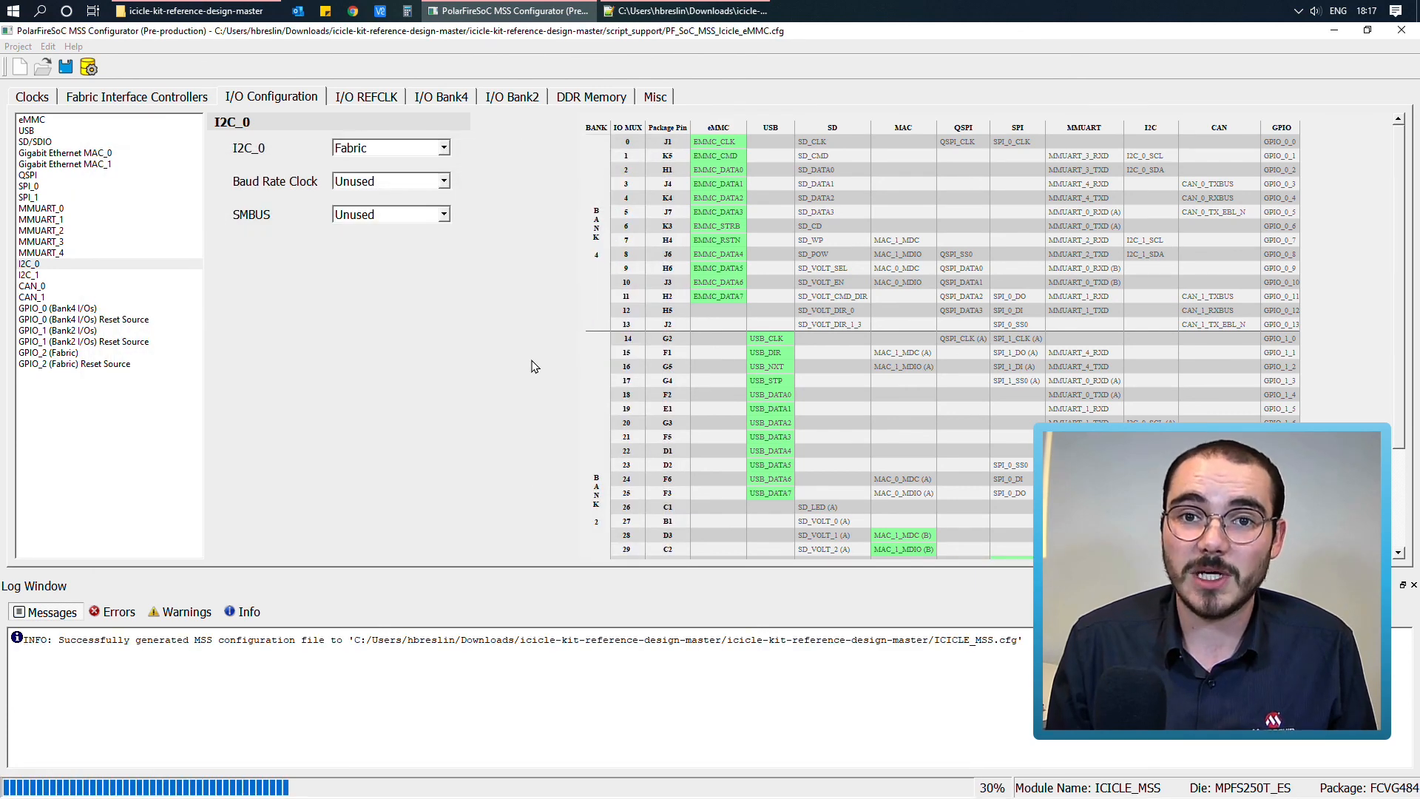